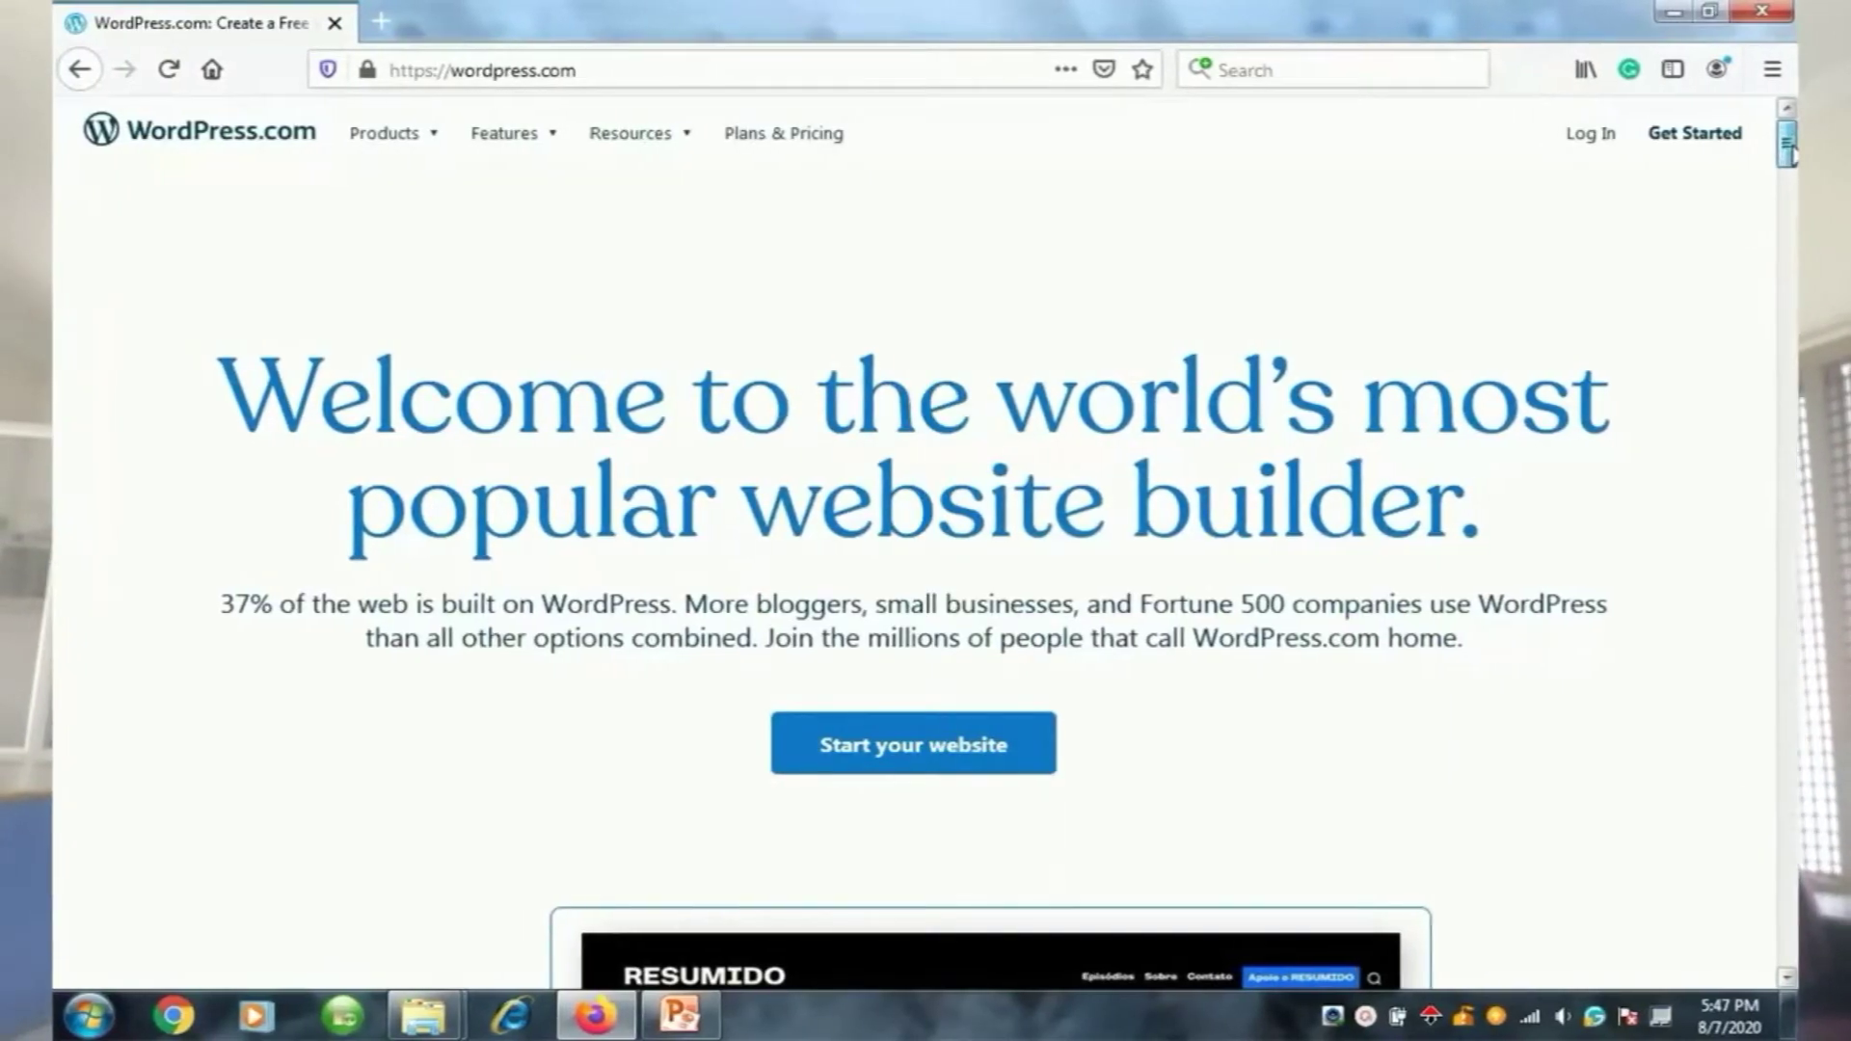
- Scroll through the WordPress.com homepage features and back toward the top
scroll("down", 3)
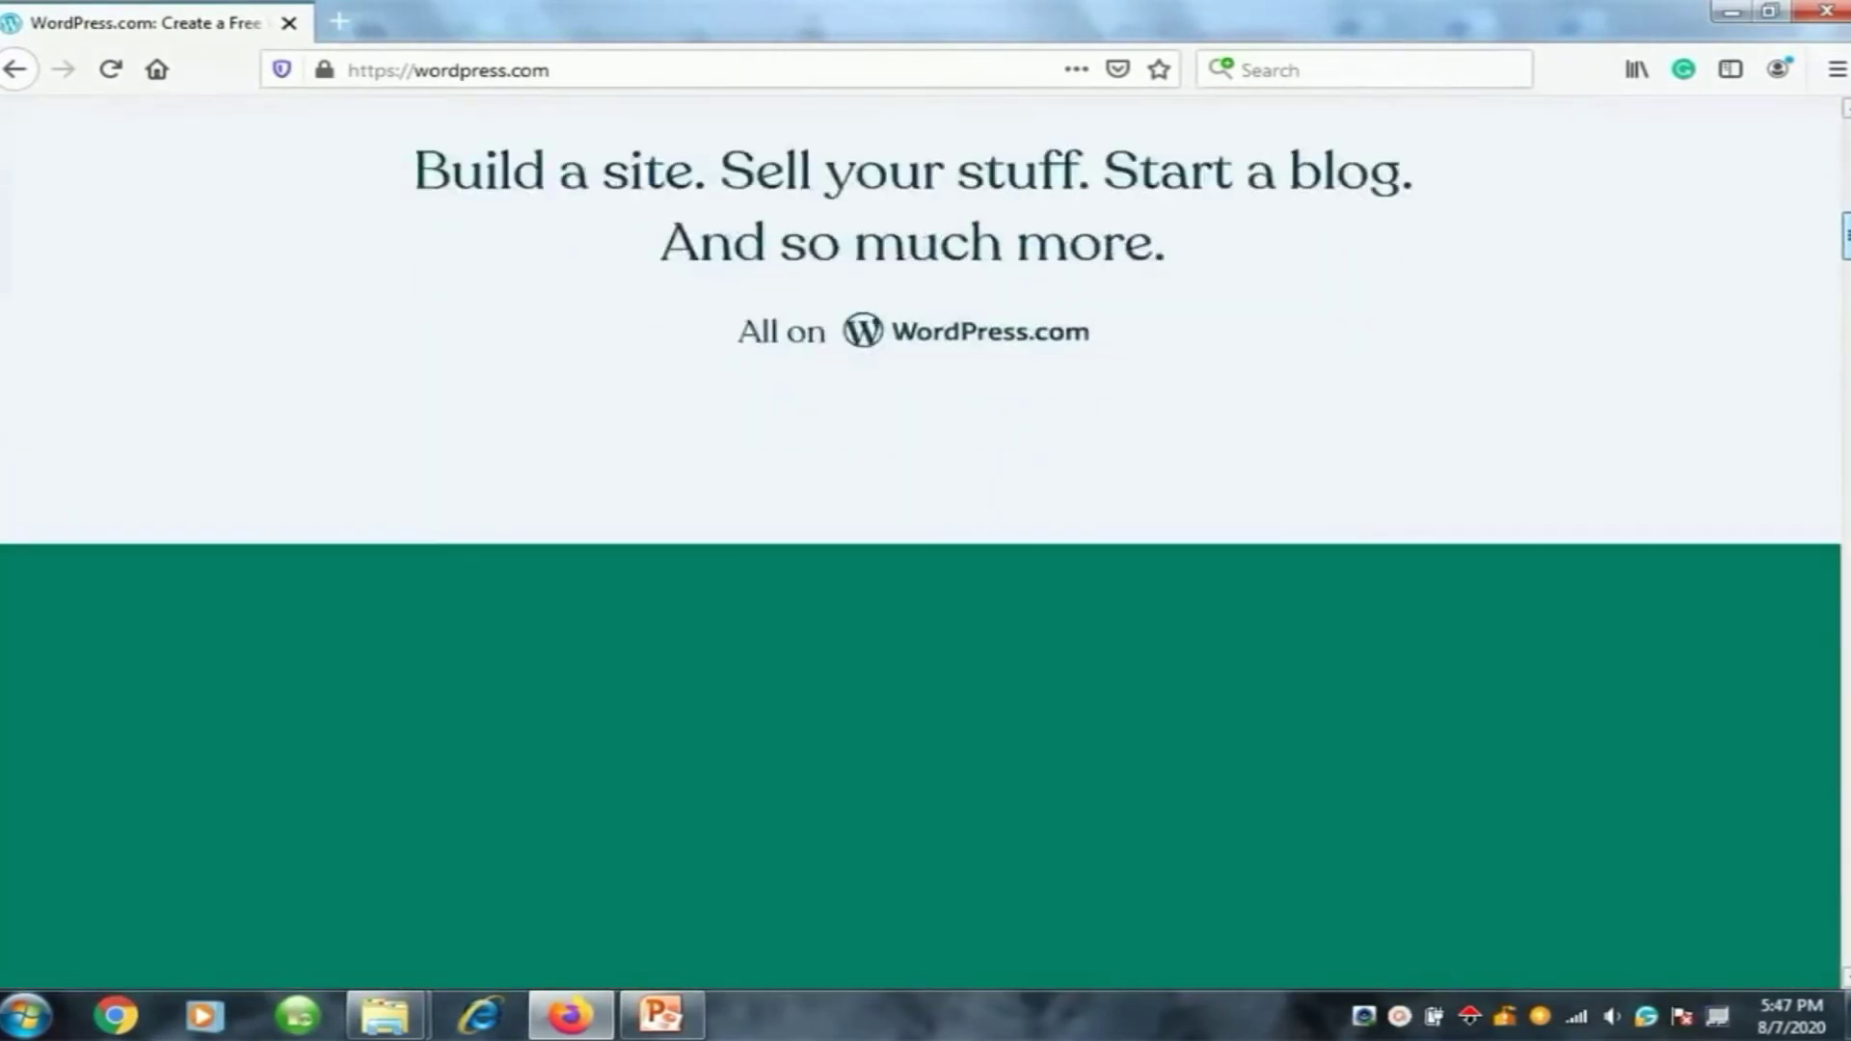
scroll("down", 3)
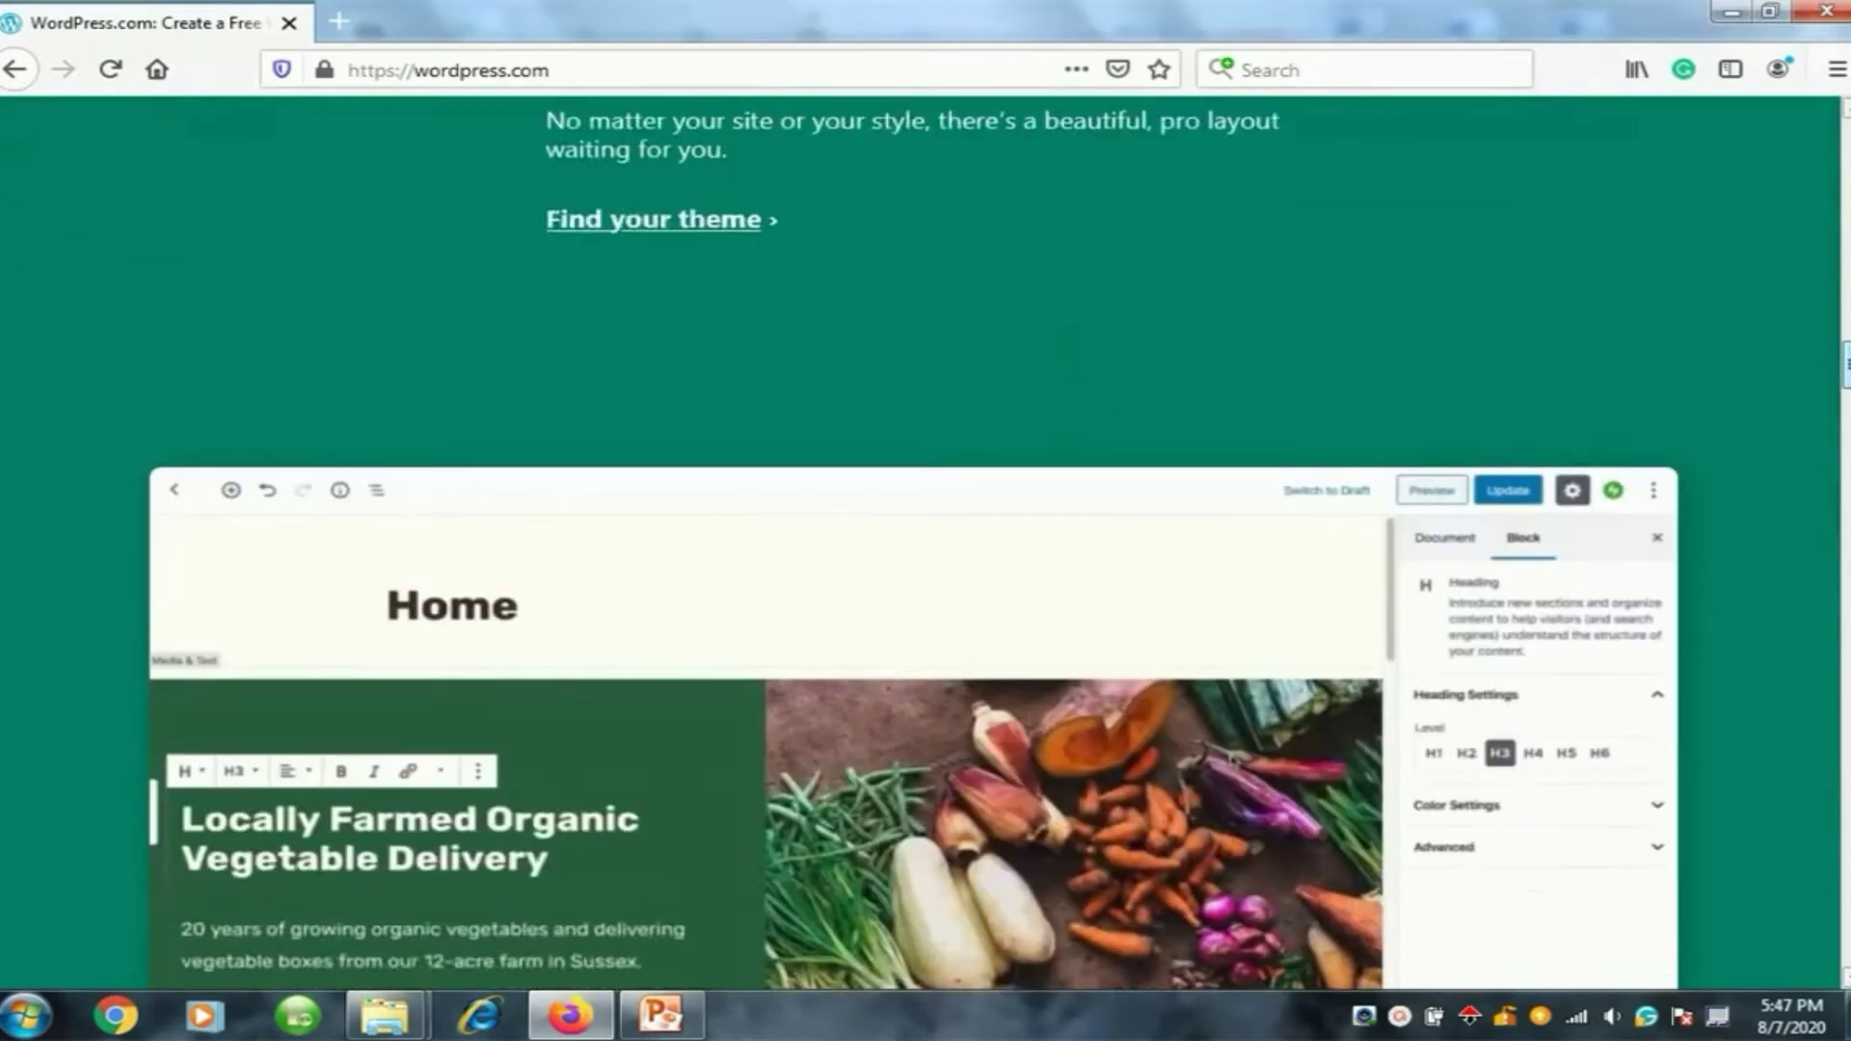
scroll("down", 3)
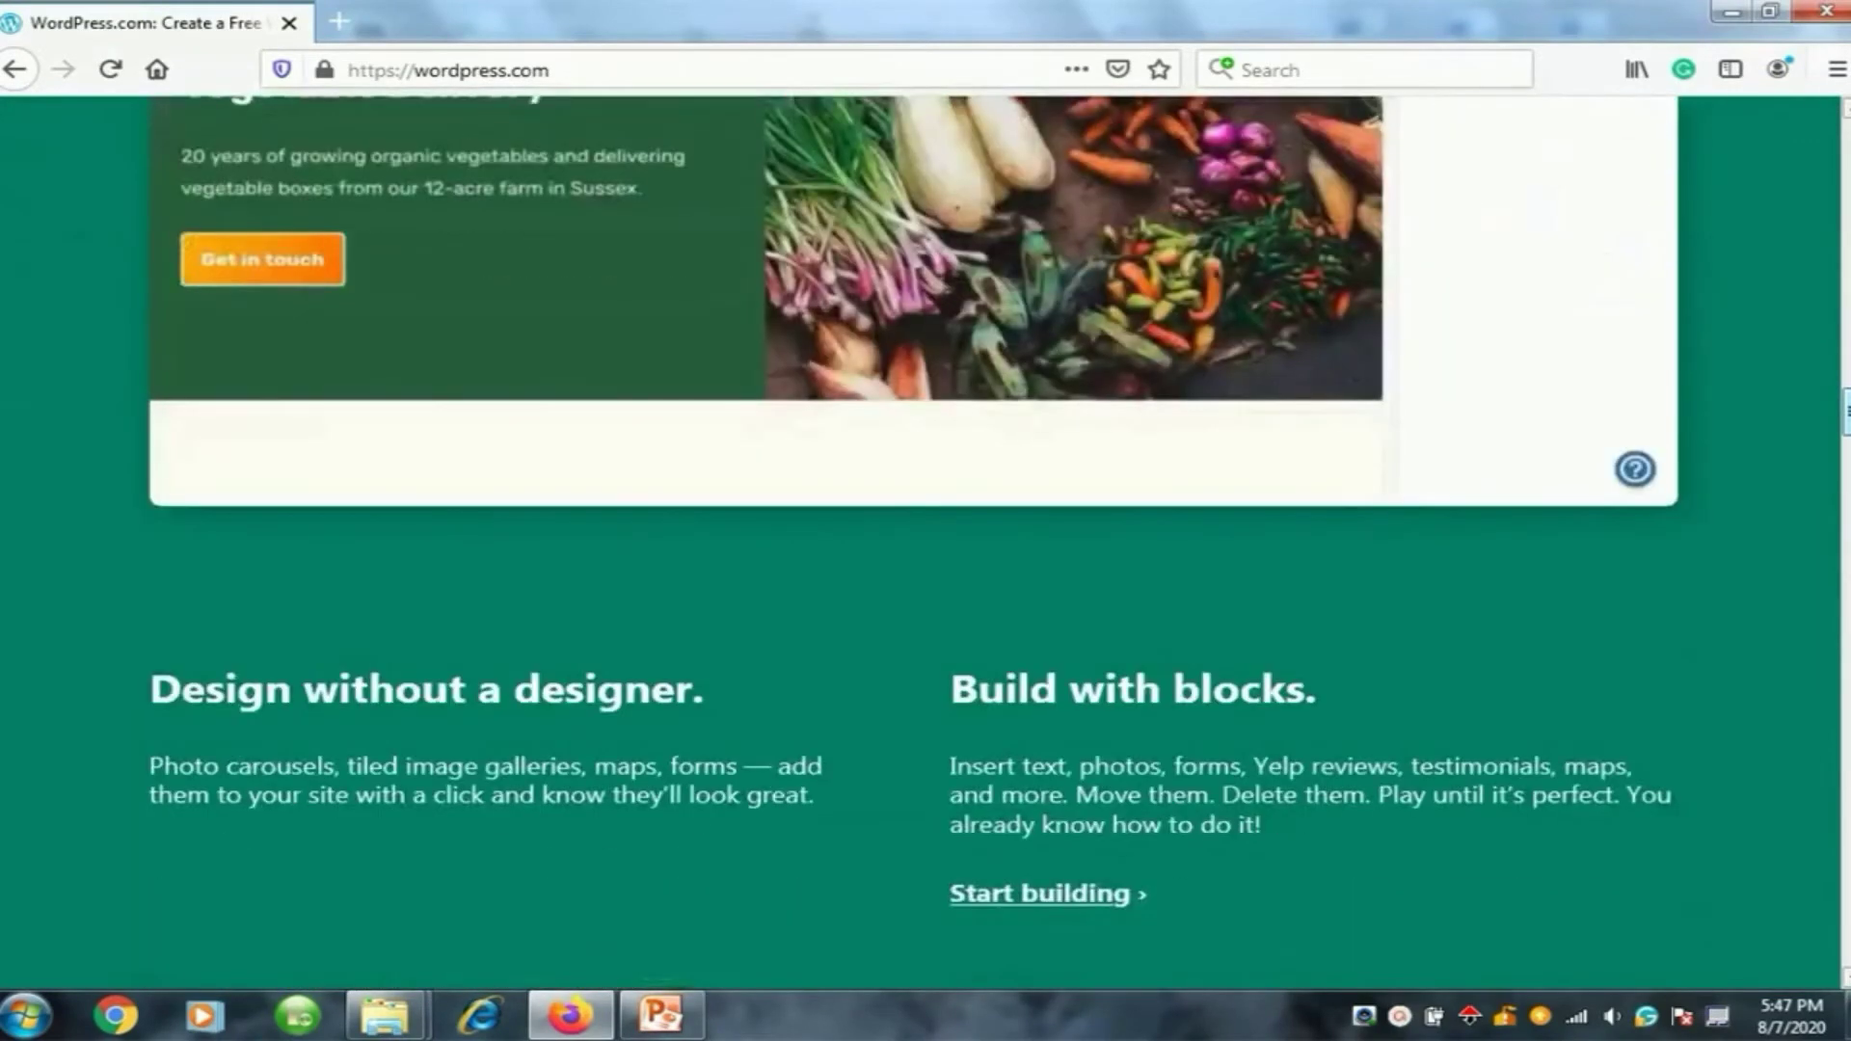
scroll("up", 3)
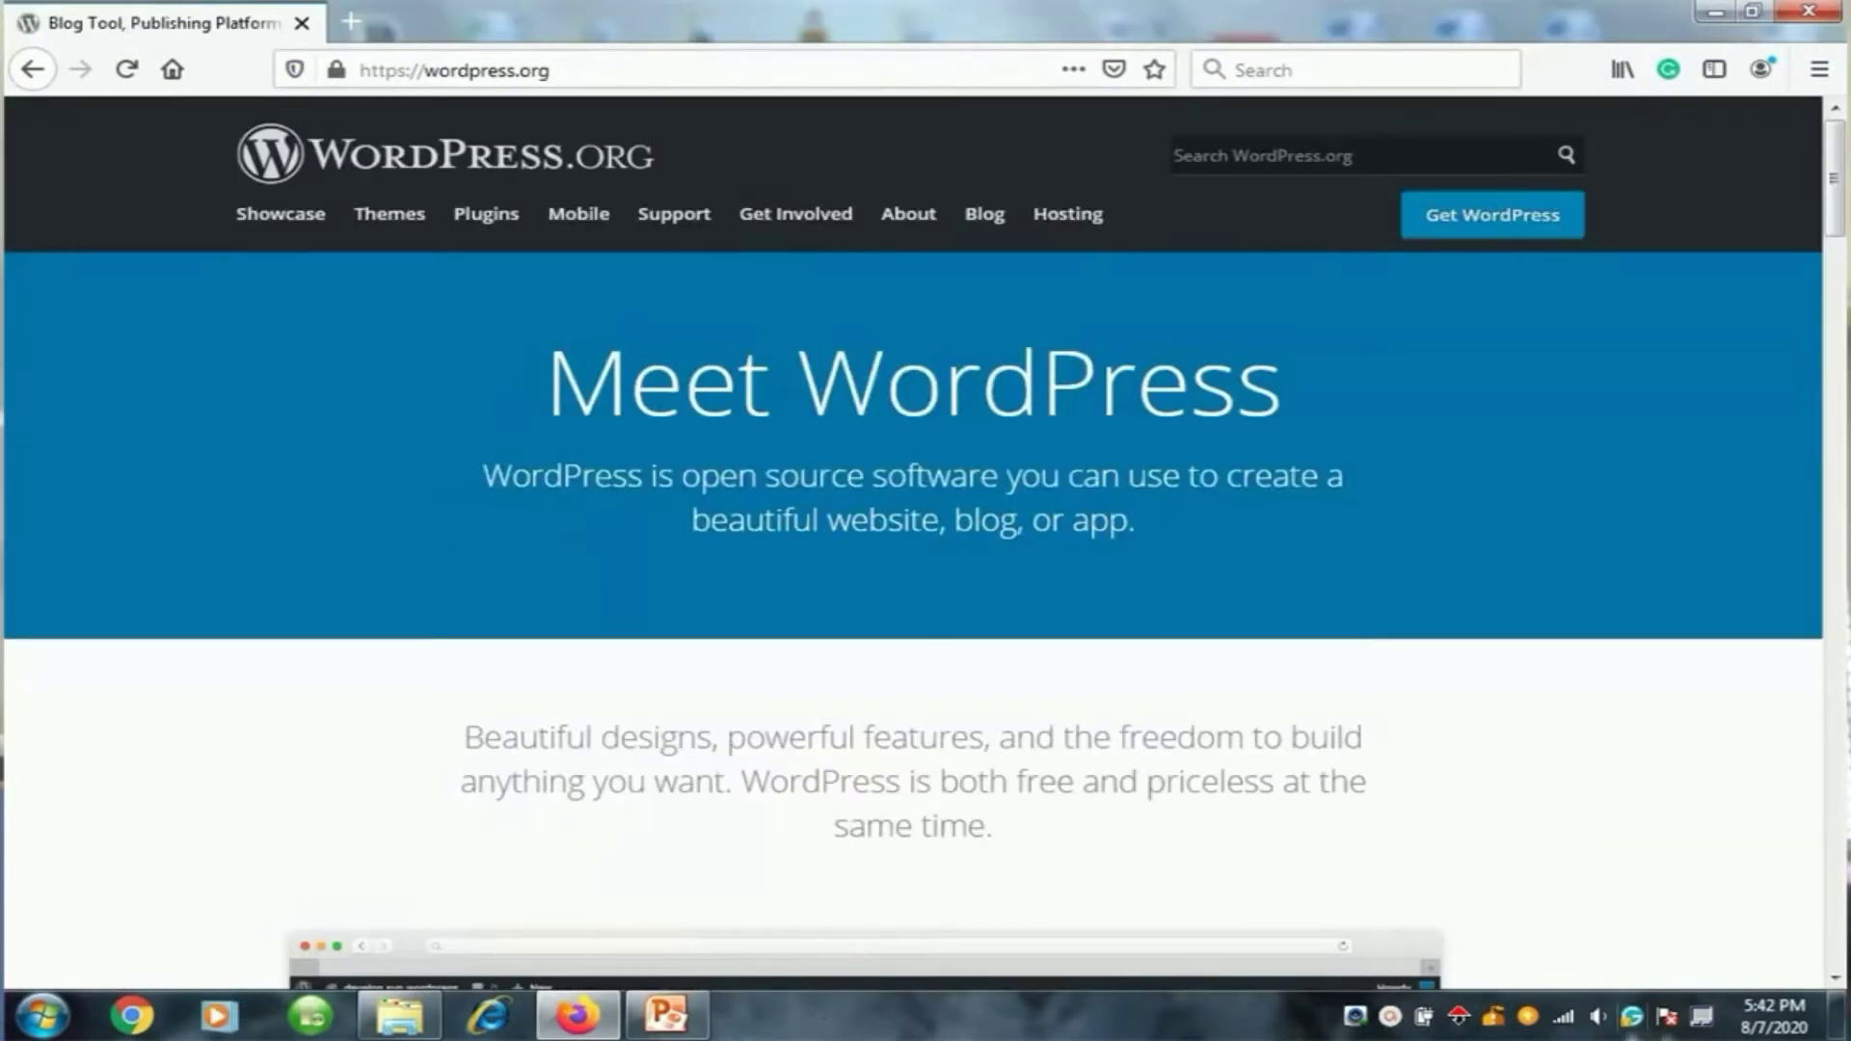
mouse_move(1373, 1030)
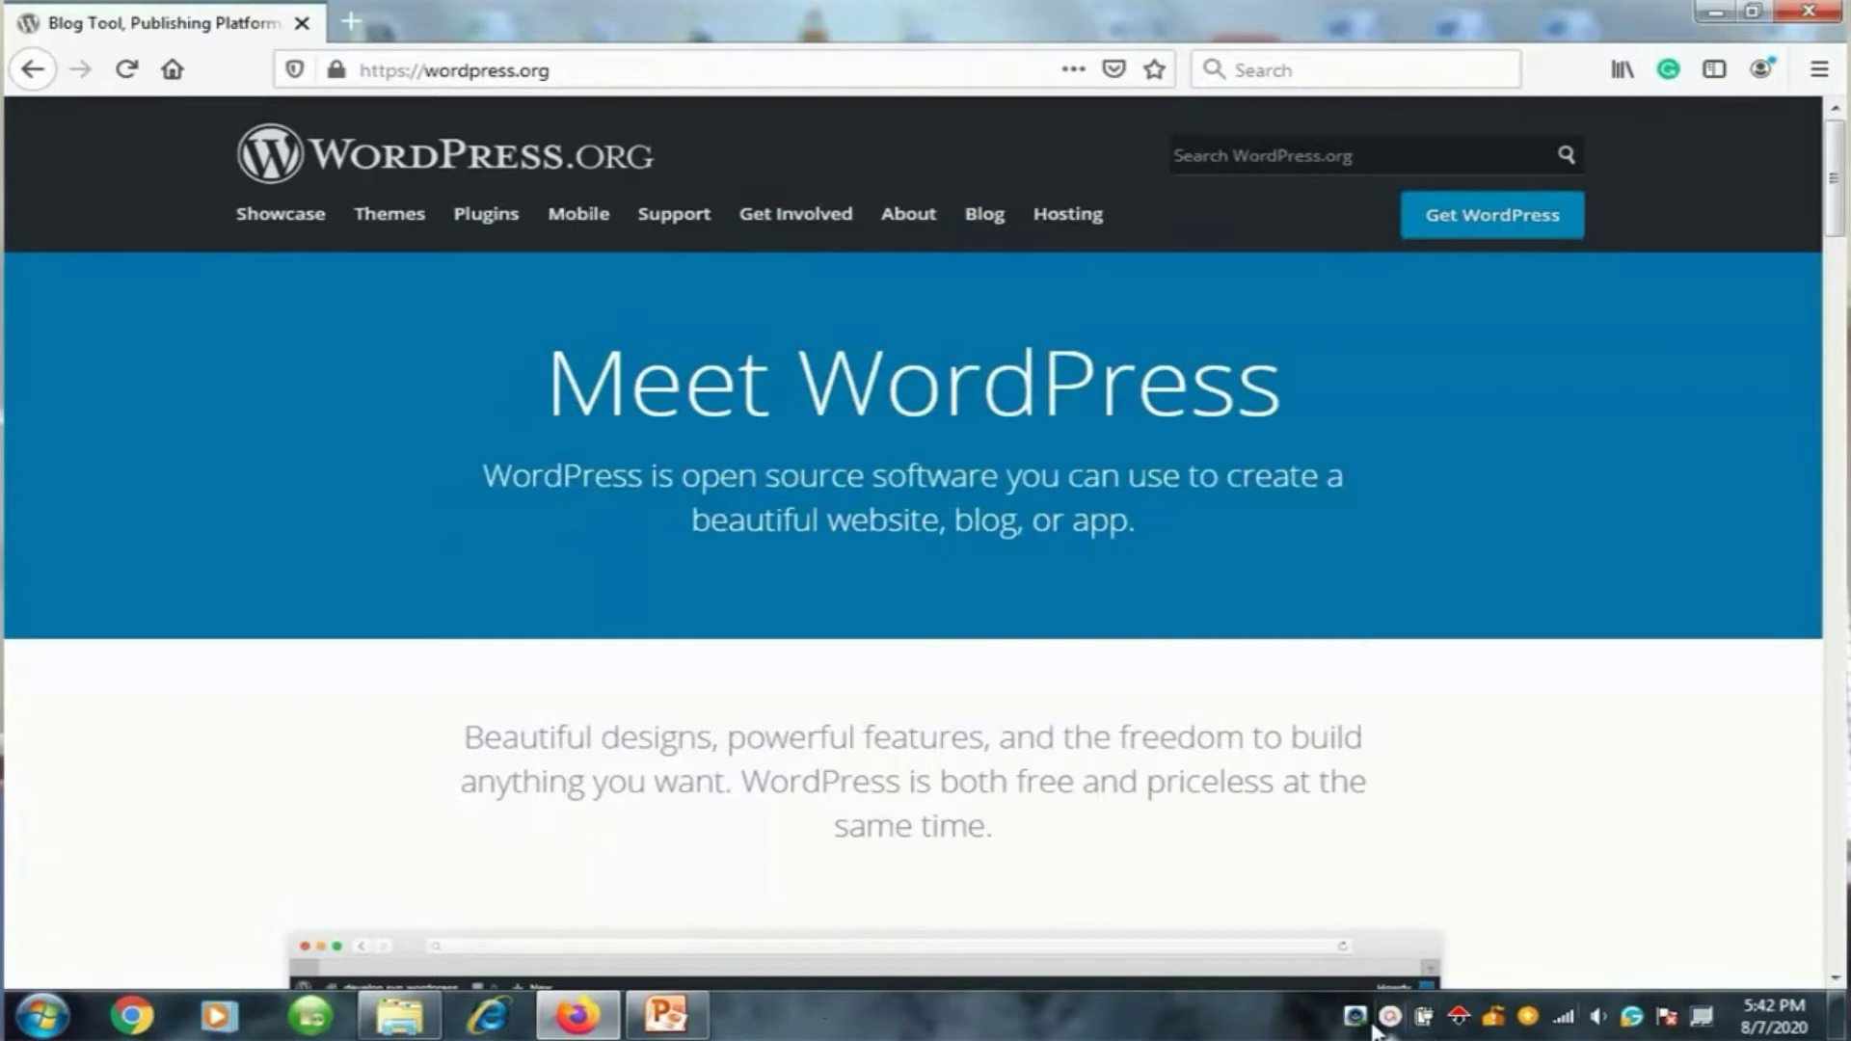
- Search Google for 'bitnami wordpress' using the suggested query
type("bi")
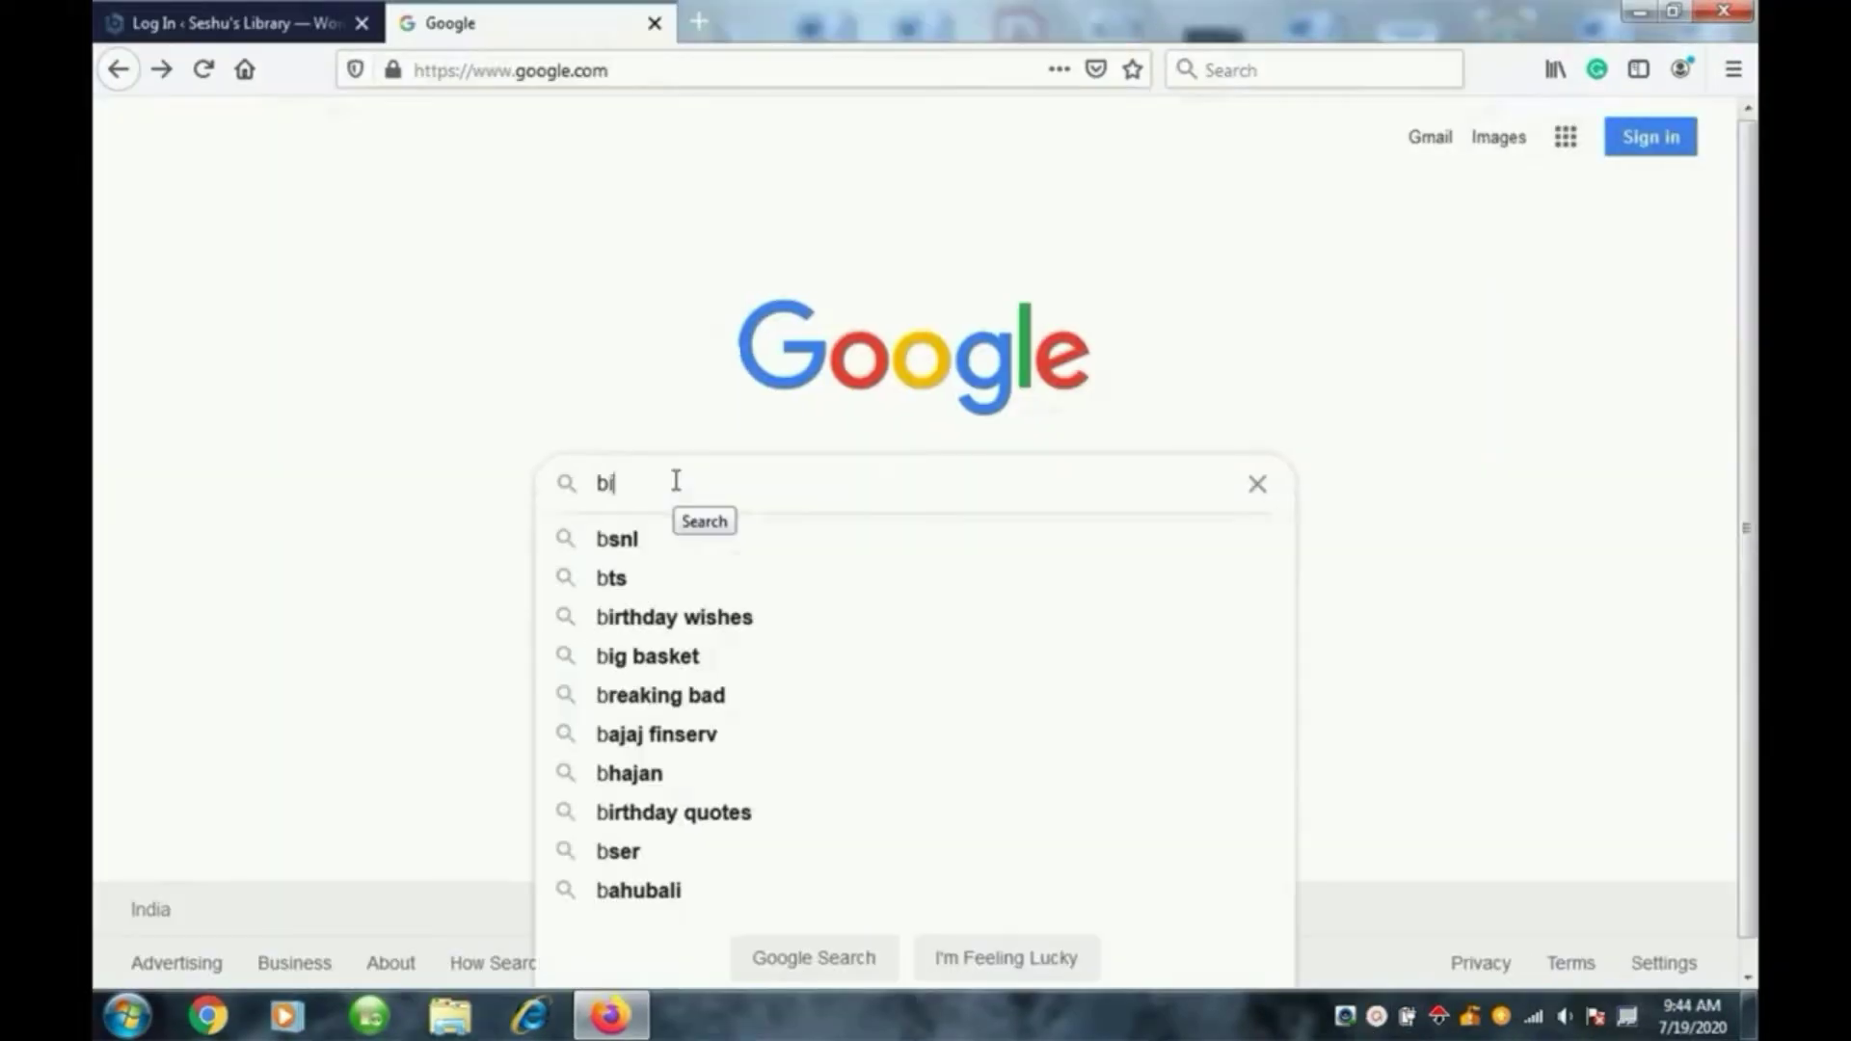
type("tna")
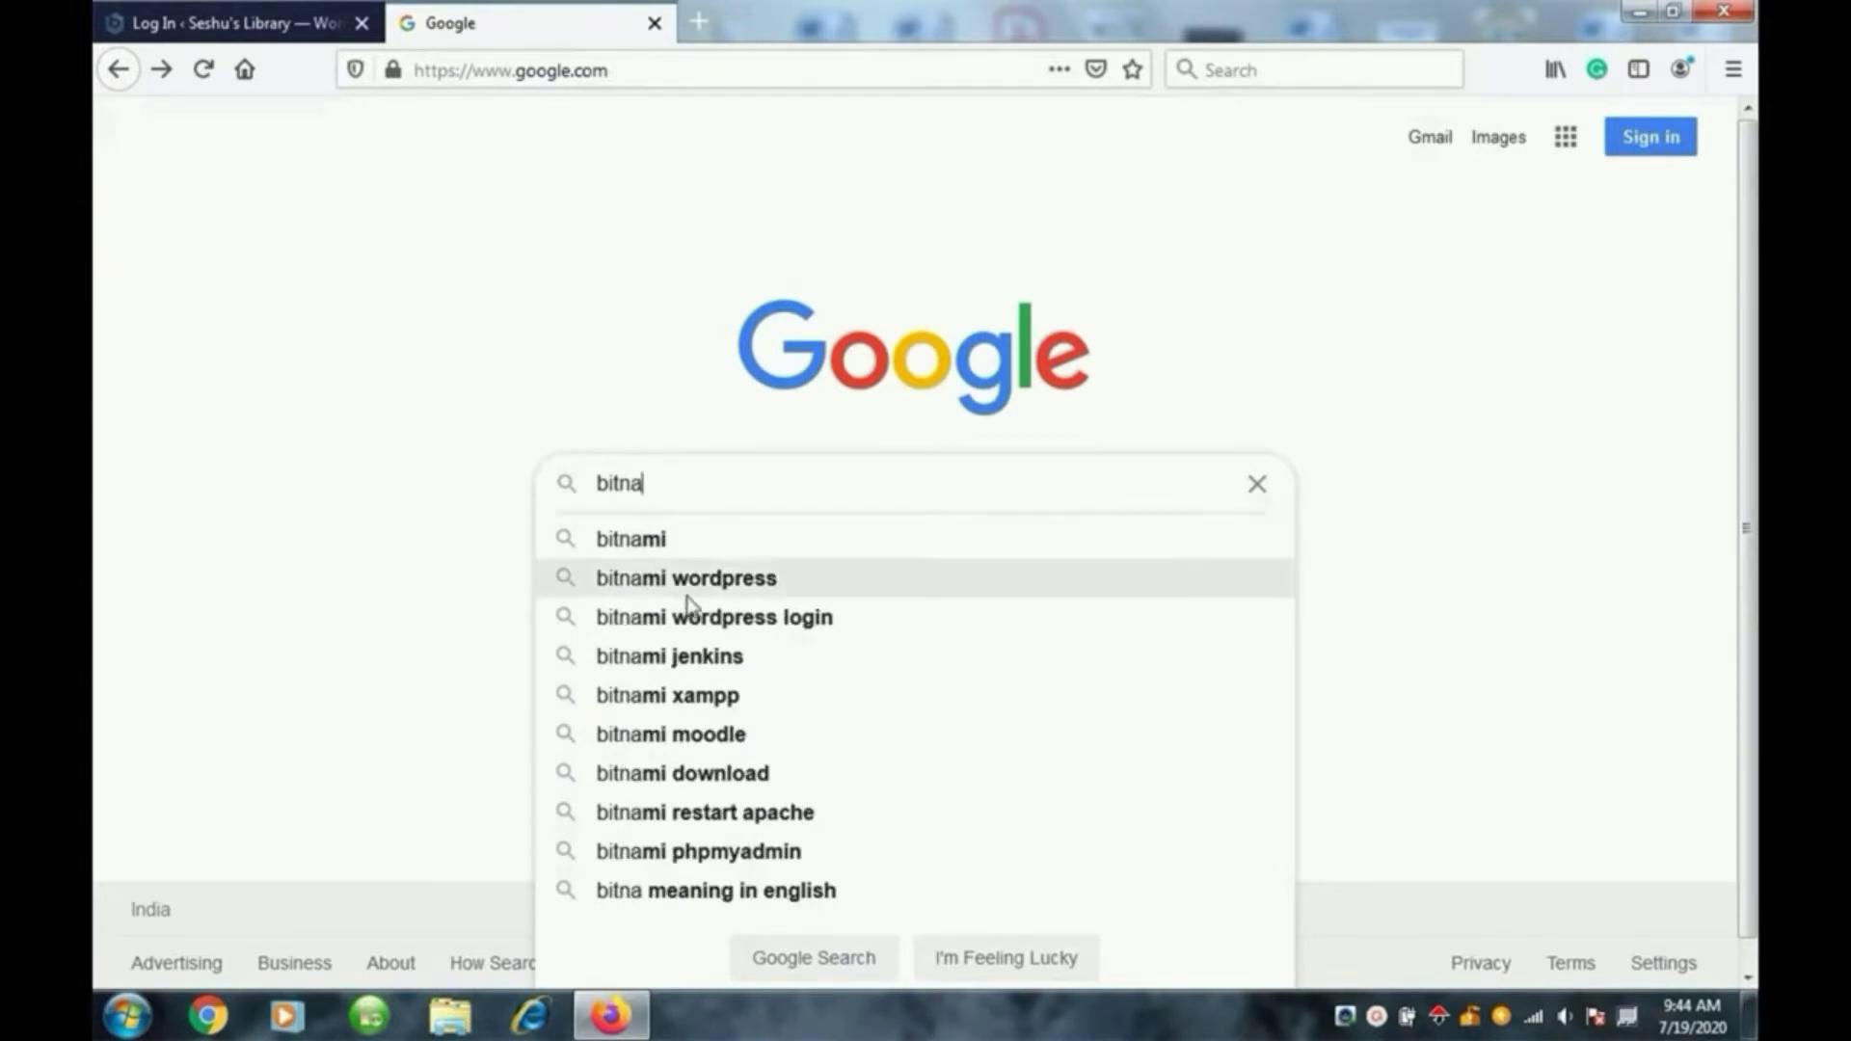
left_click(685, 577)
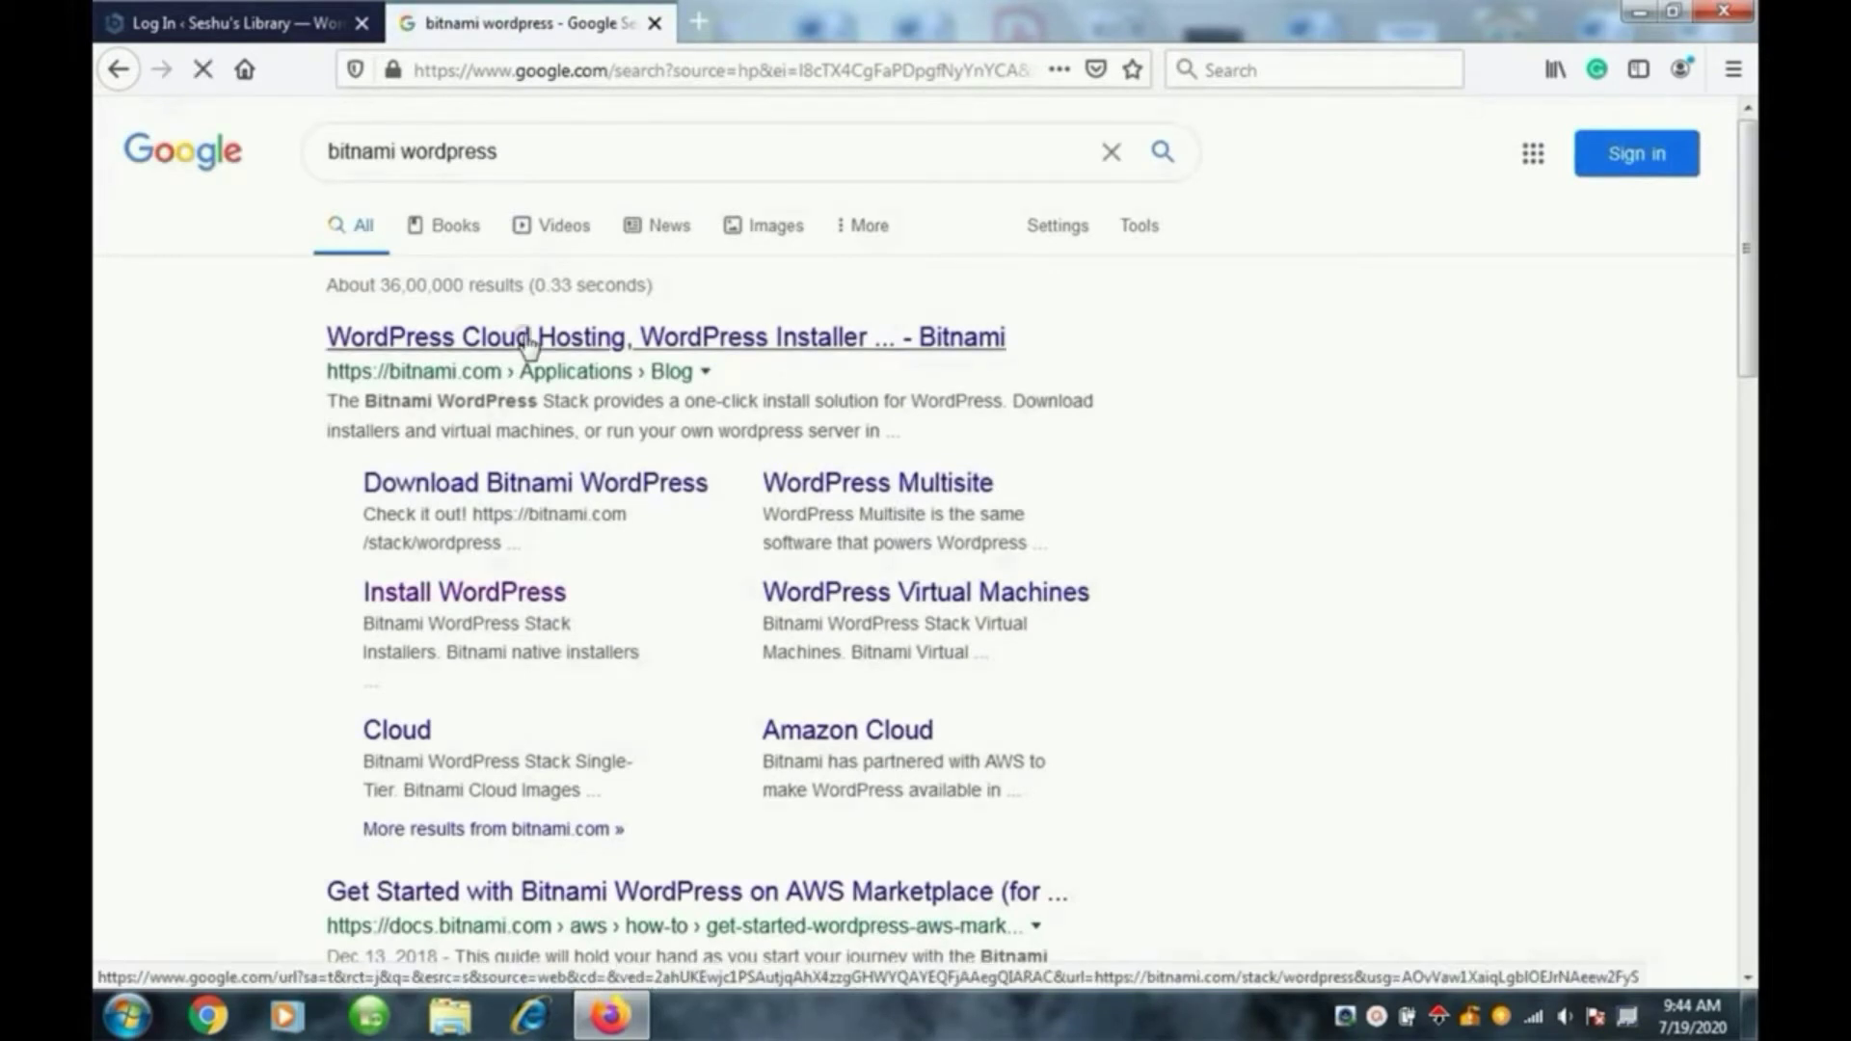
- From the Bitnami WordPress result, reach the Win / Mac / Linux 'On my computer' installers page
left_click(665, 335)
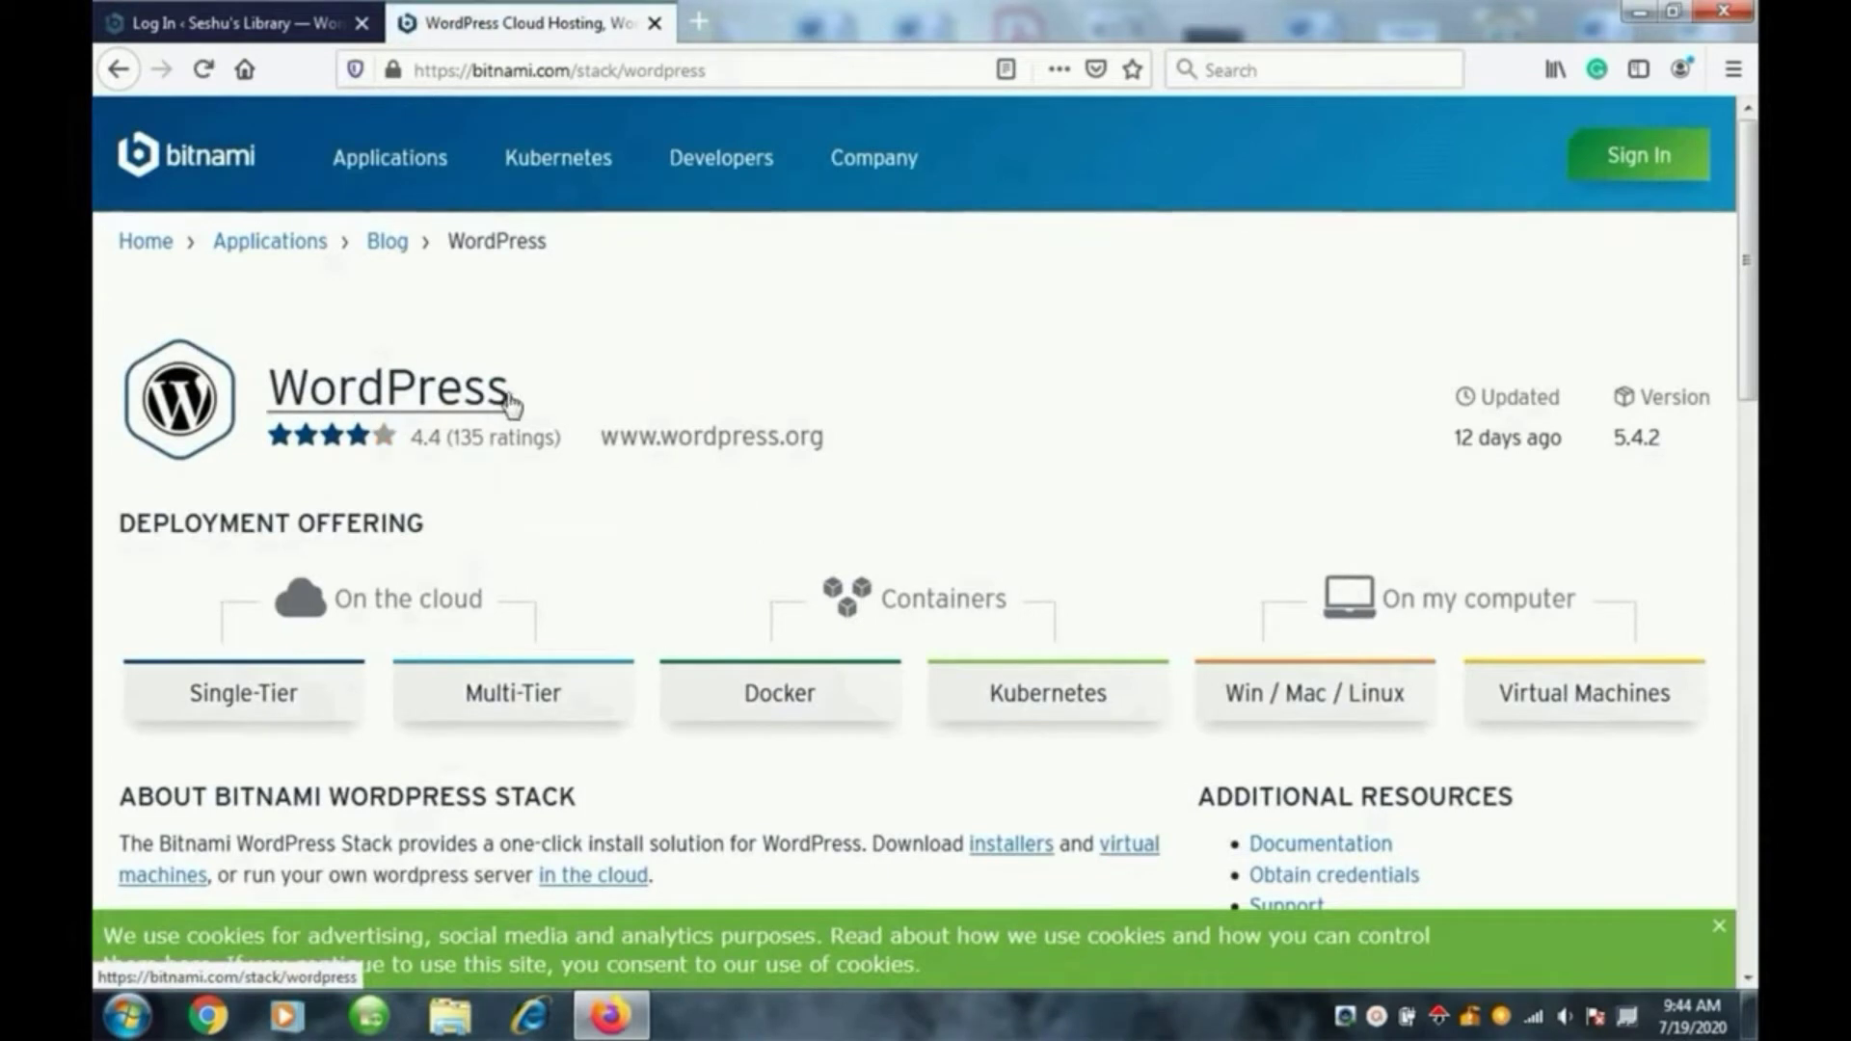
scroll("down", 3)
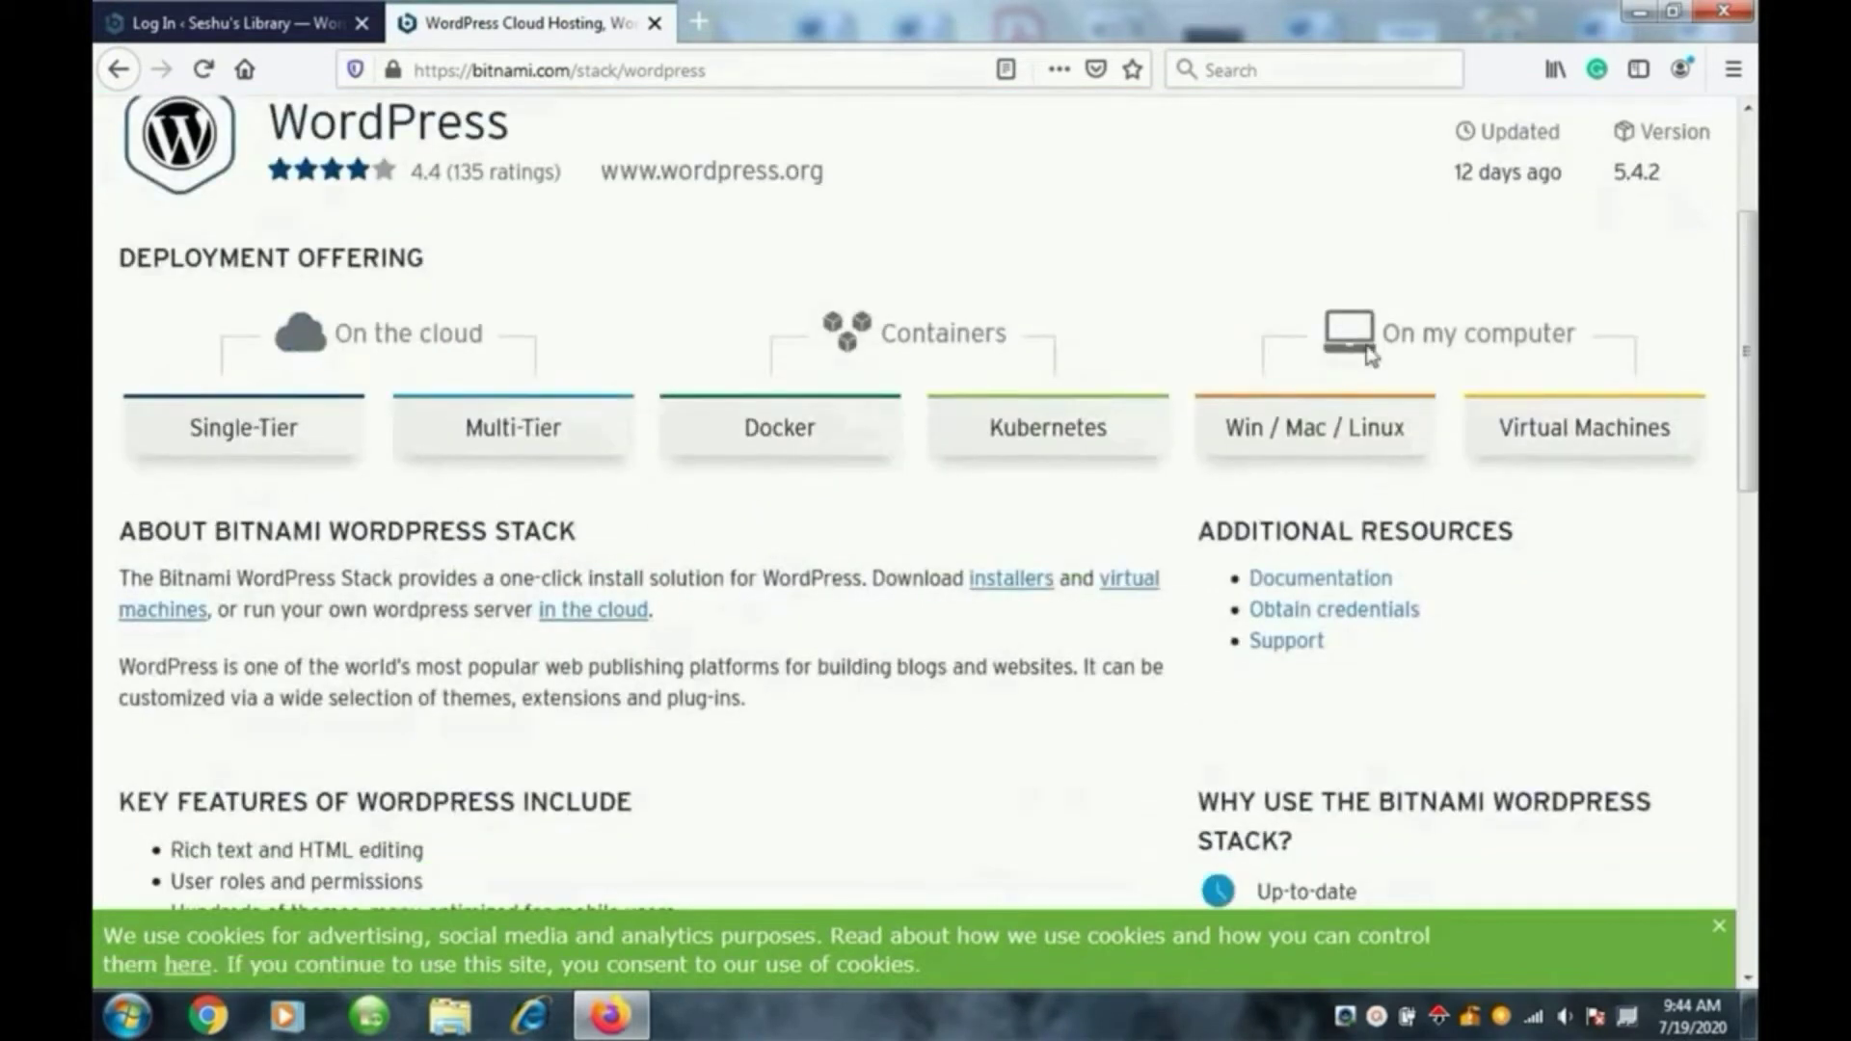
mouse_move(1450, 343)
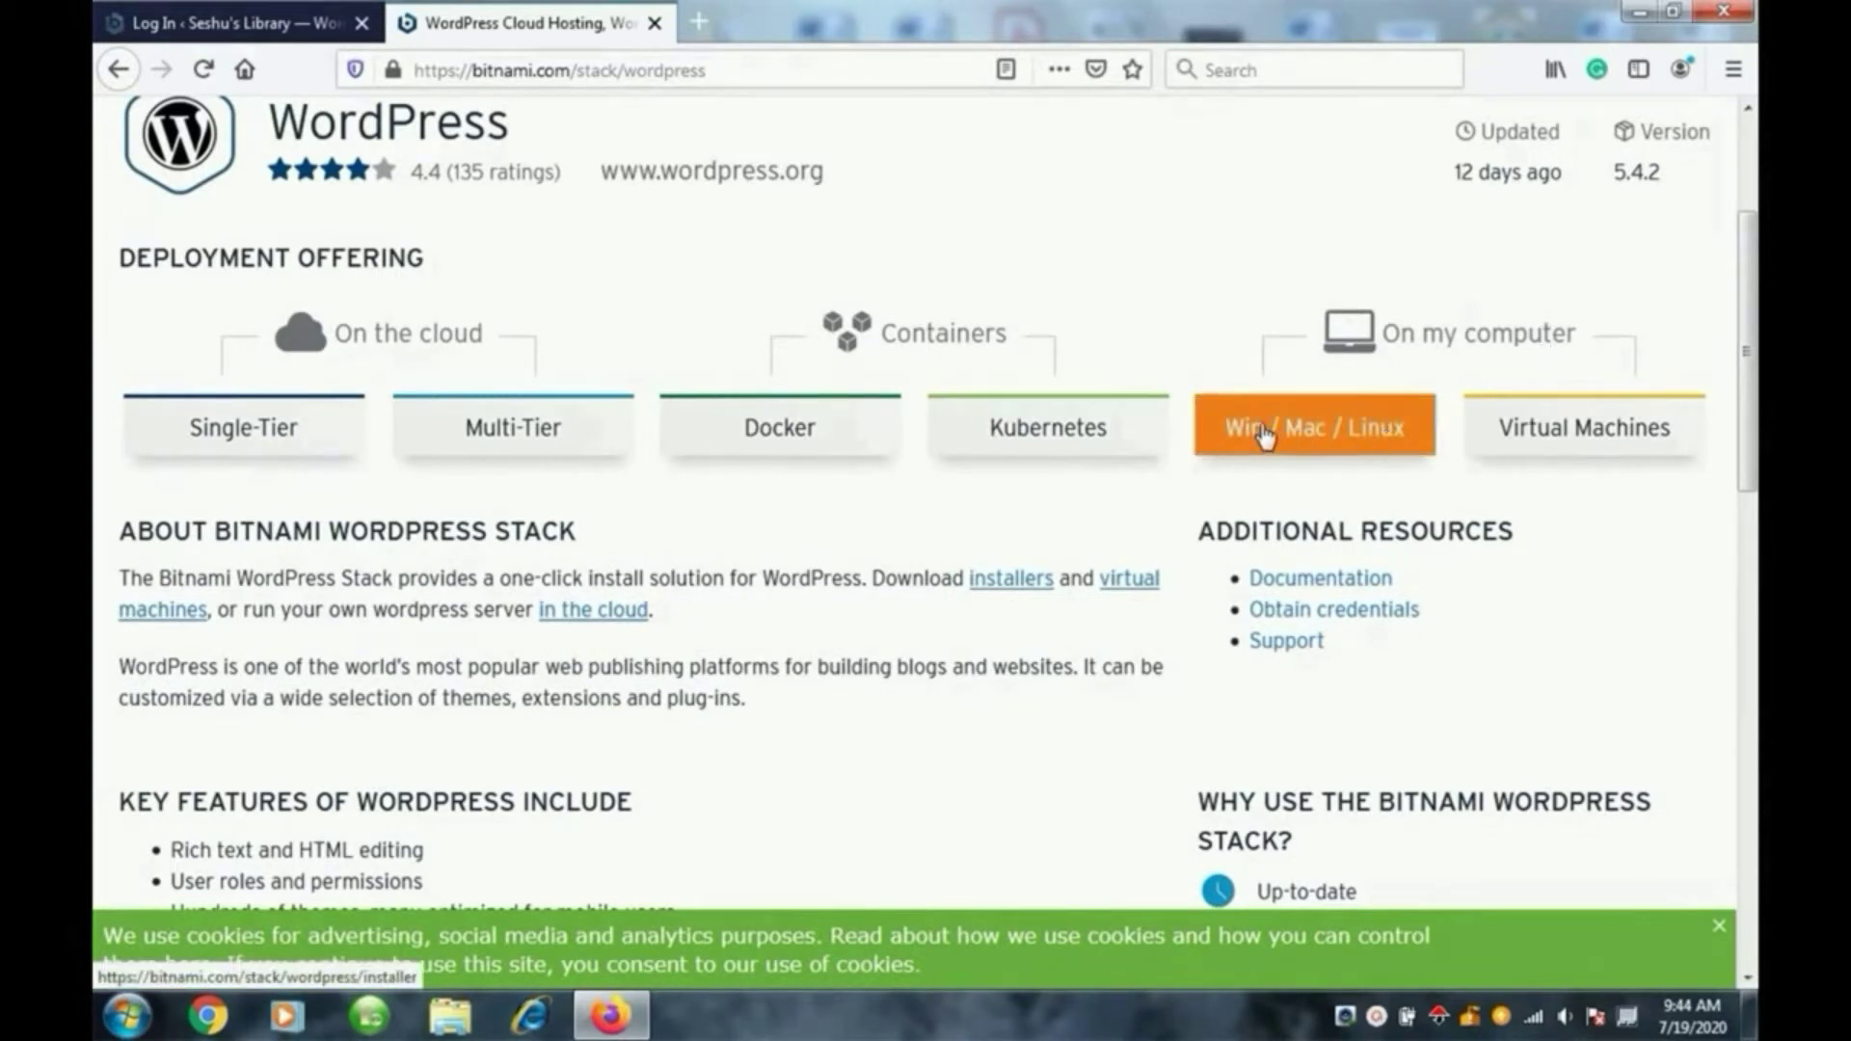
left_click(1313, 427)
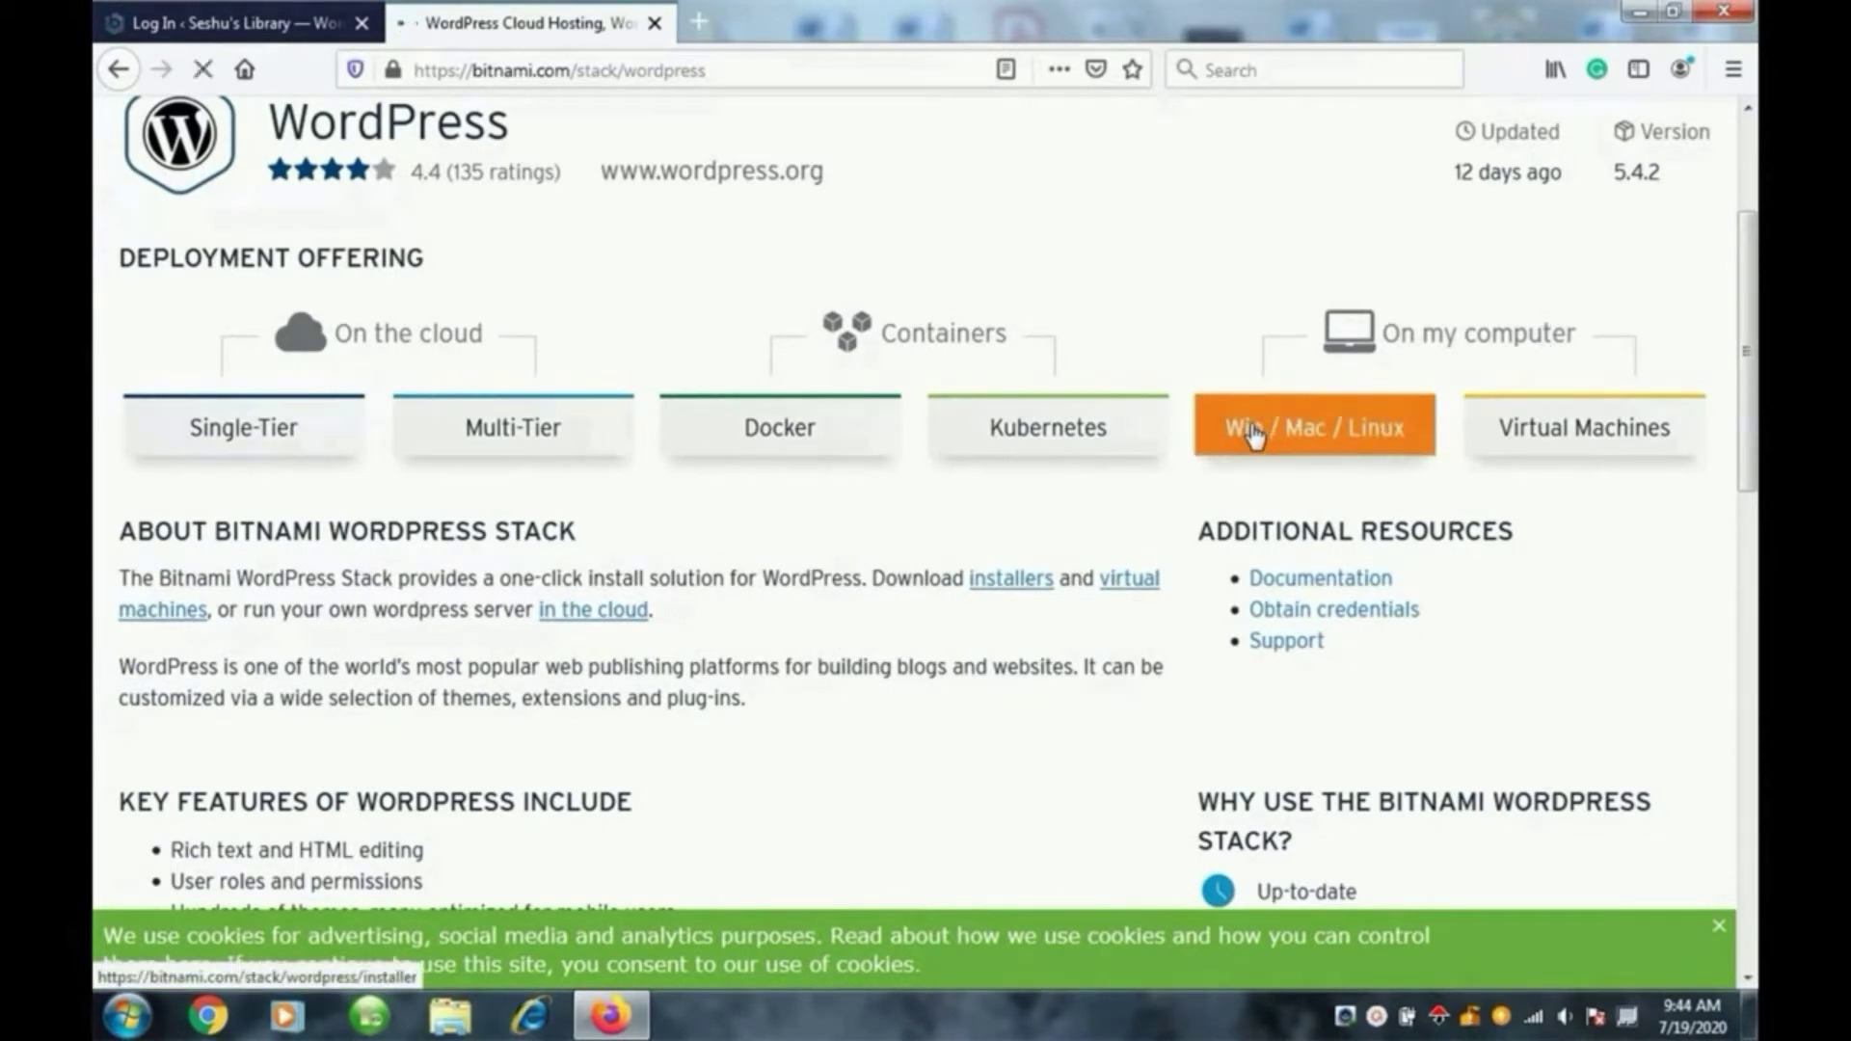
left_click(1313, 426)
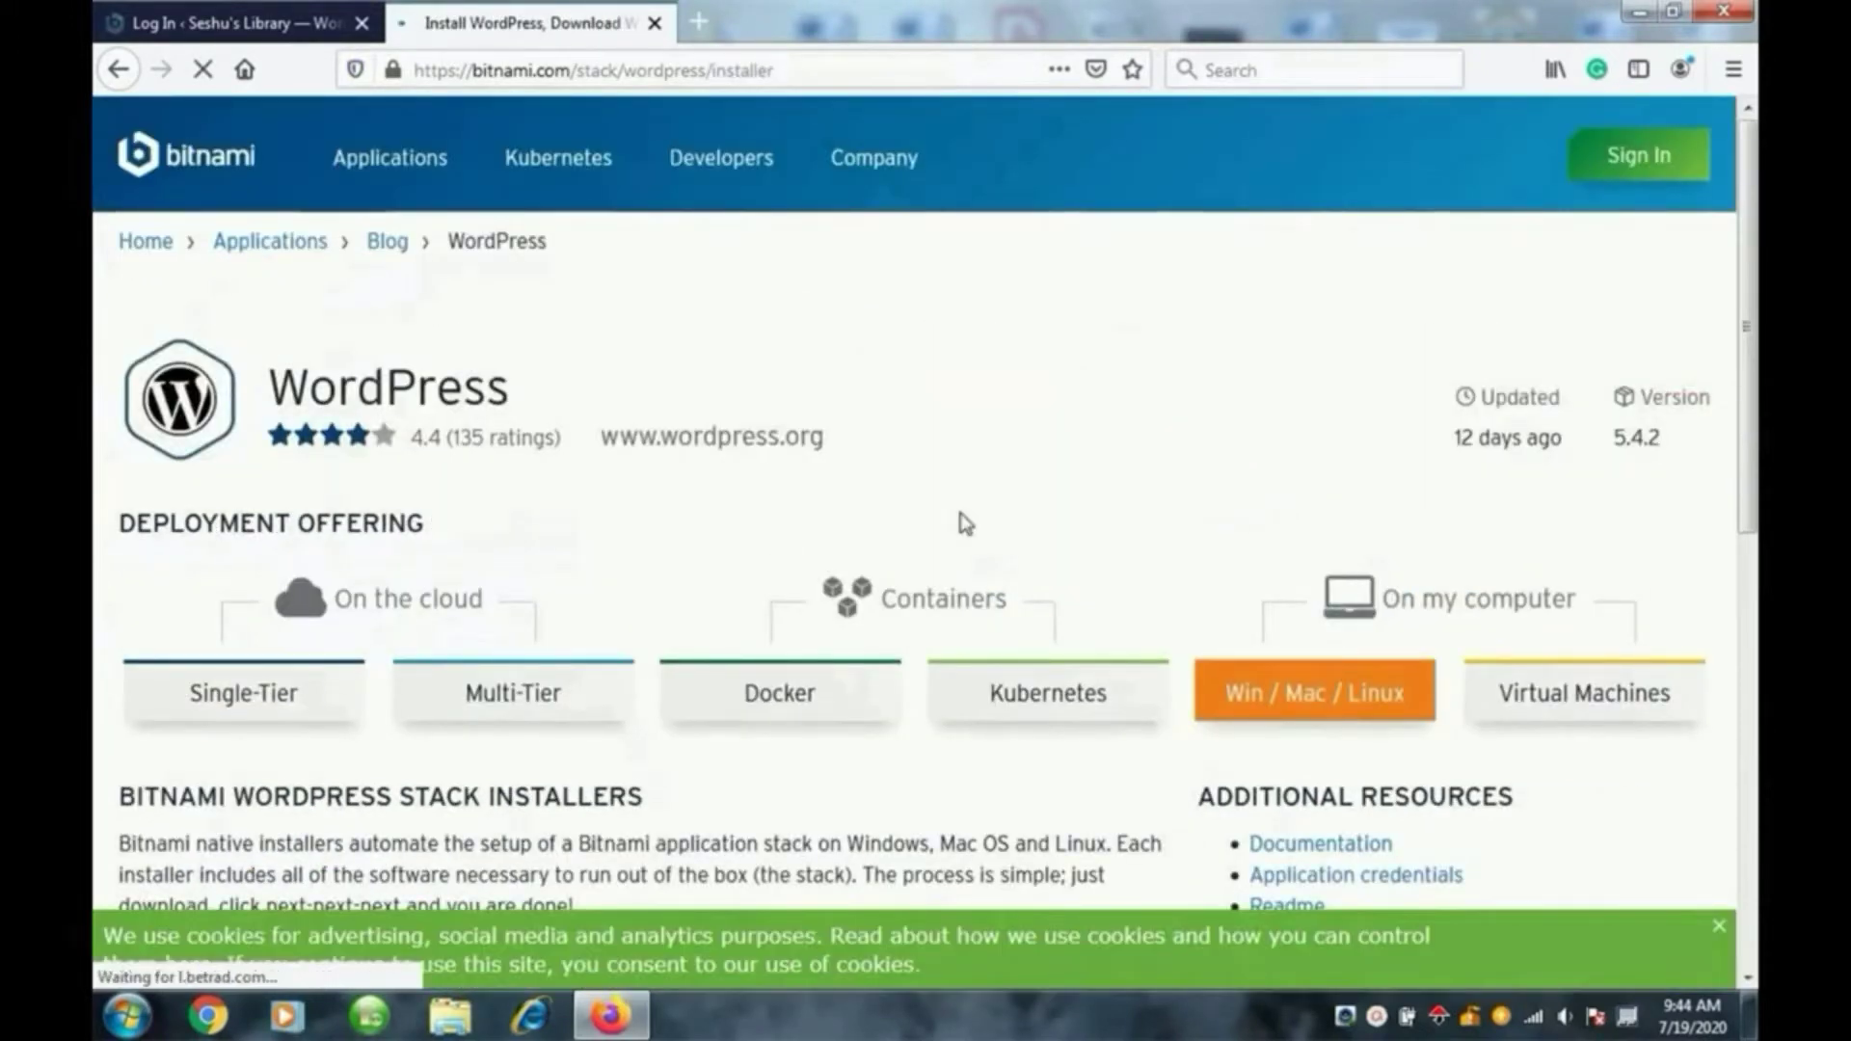
- Scroll to the Download Installers section listing Windows, OS X and Linux builds
scroll("down", 3)
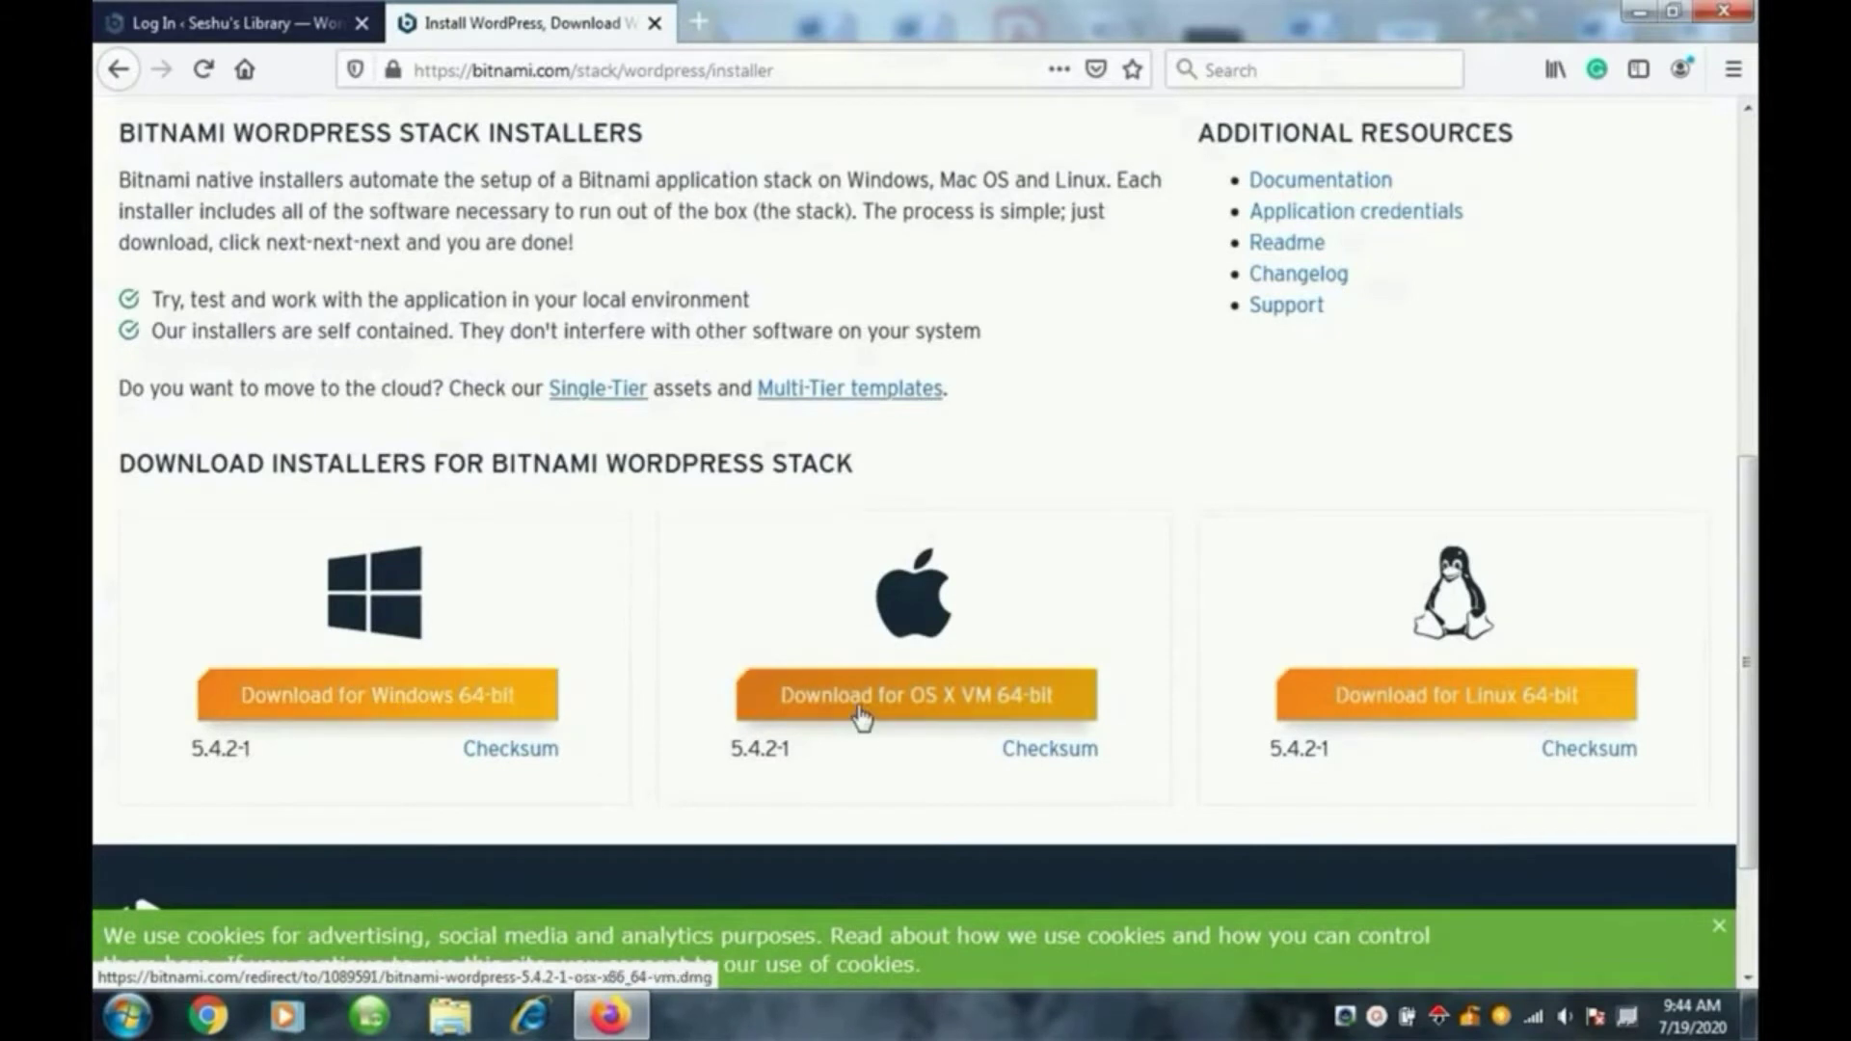
mouse_move(412, 682)
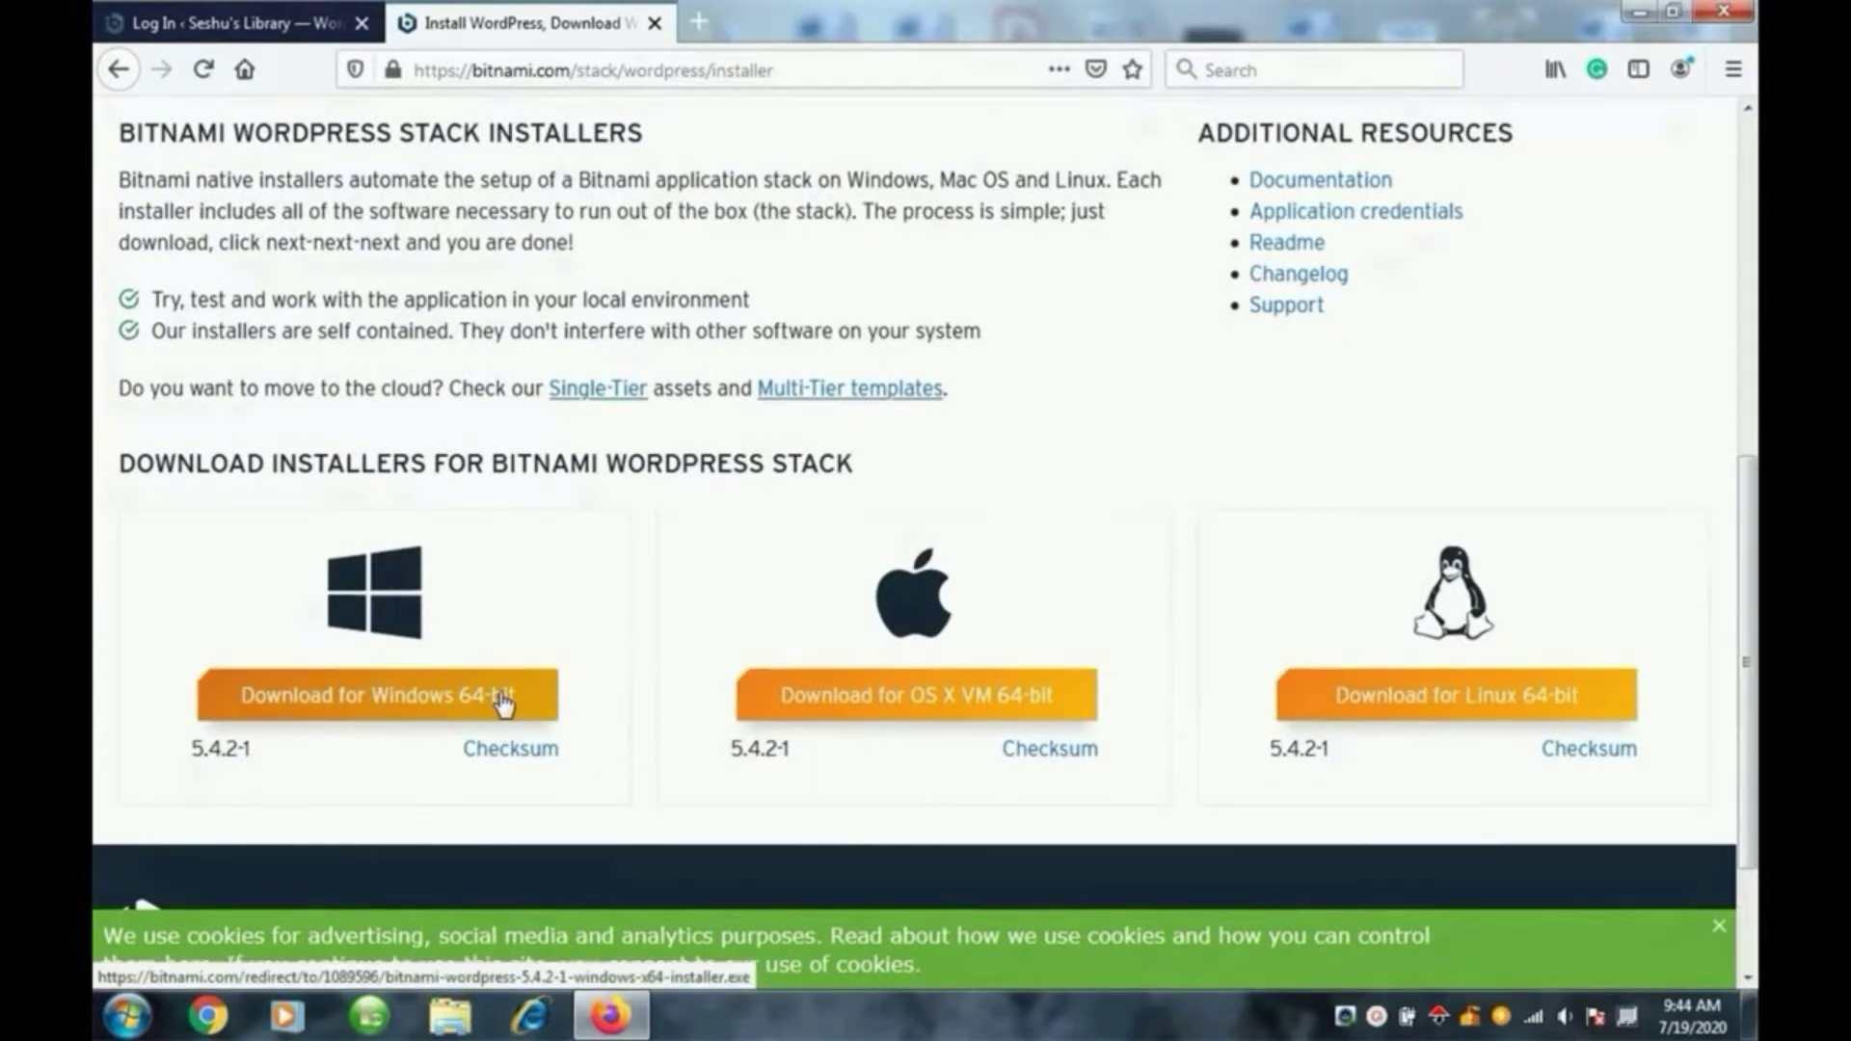
scroll("down", 3)
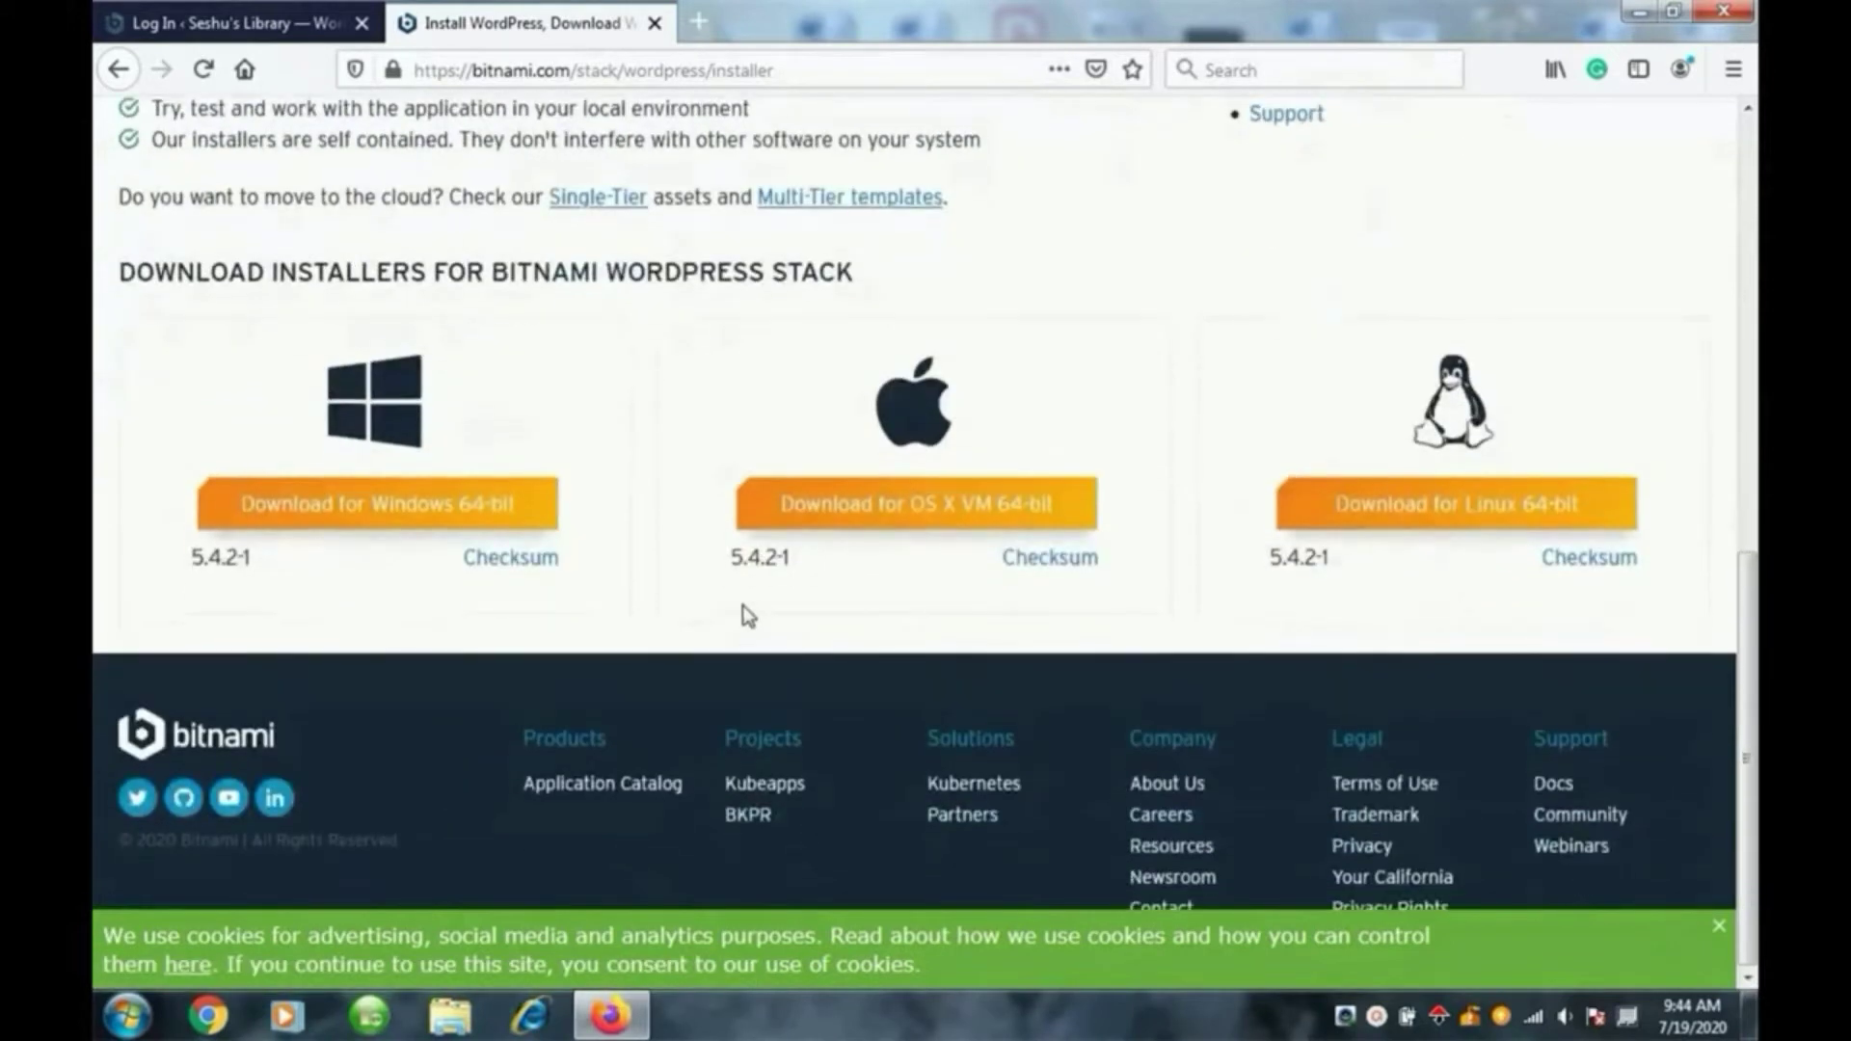
scroll("up", 3)
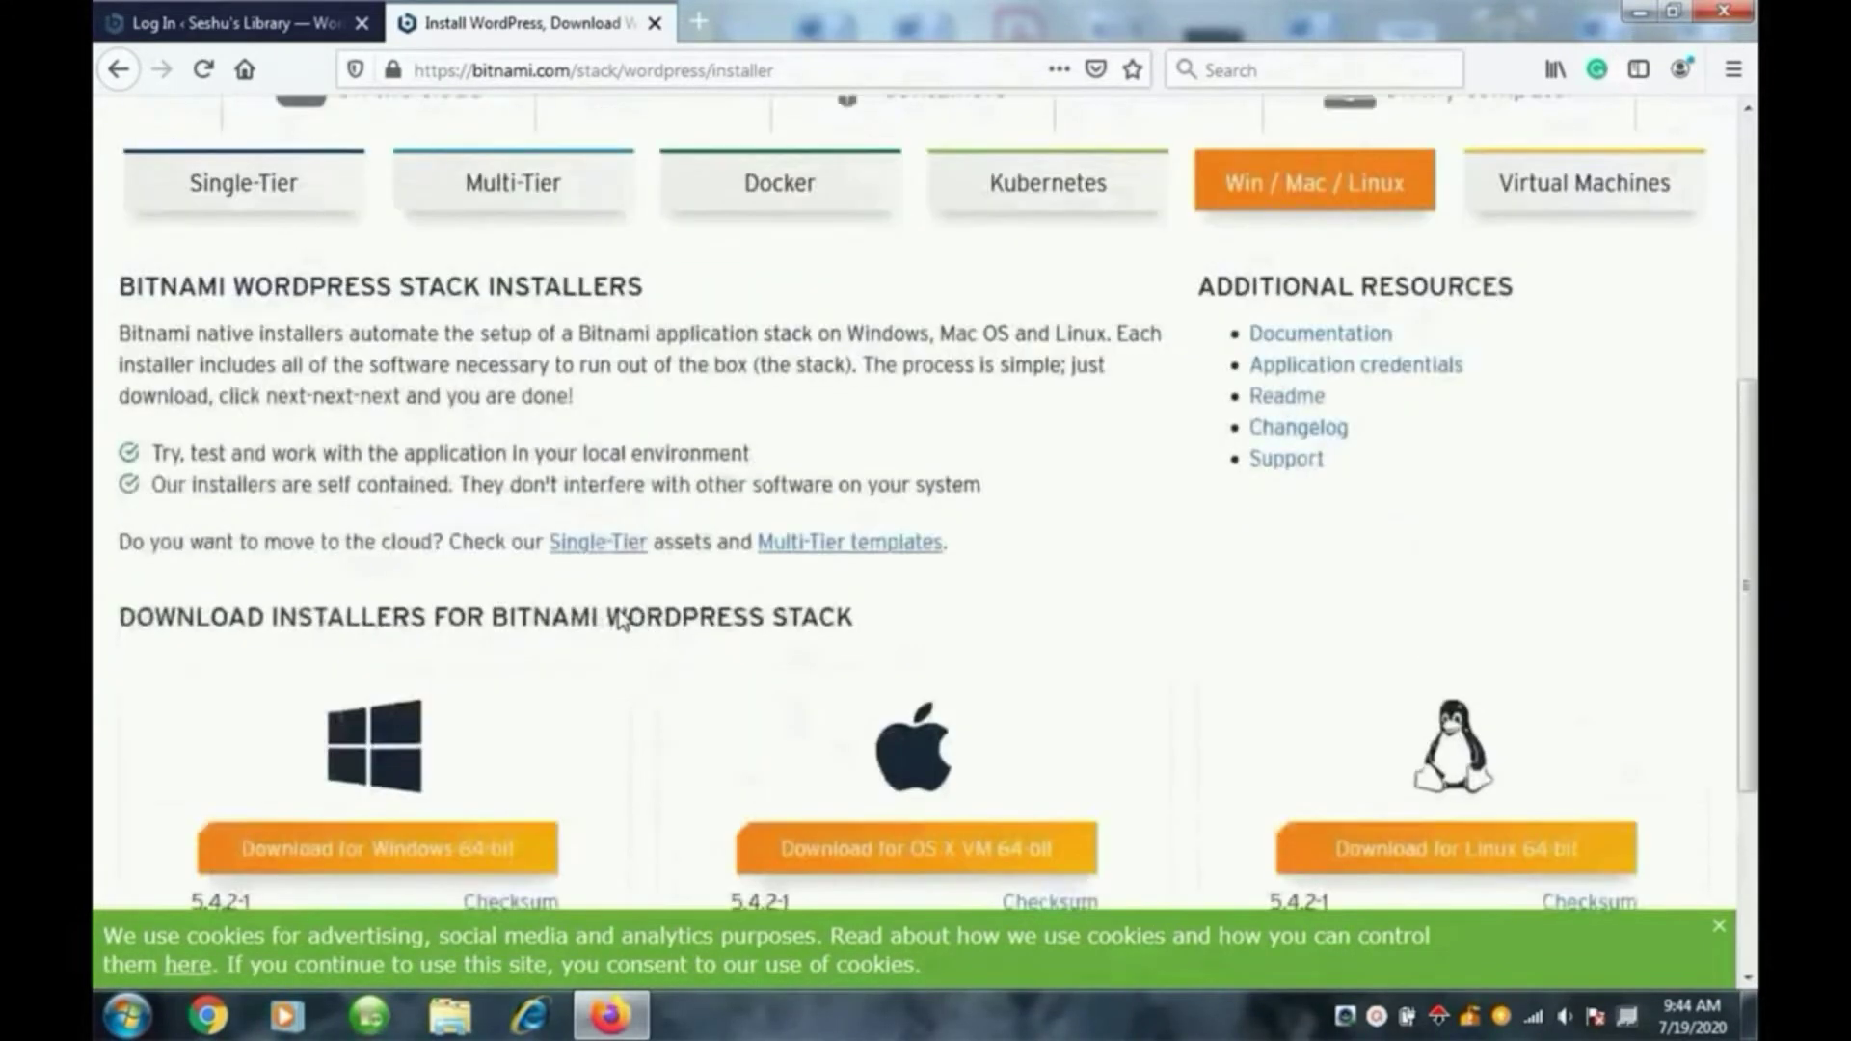
scroll("down", 3)
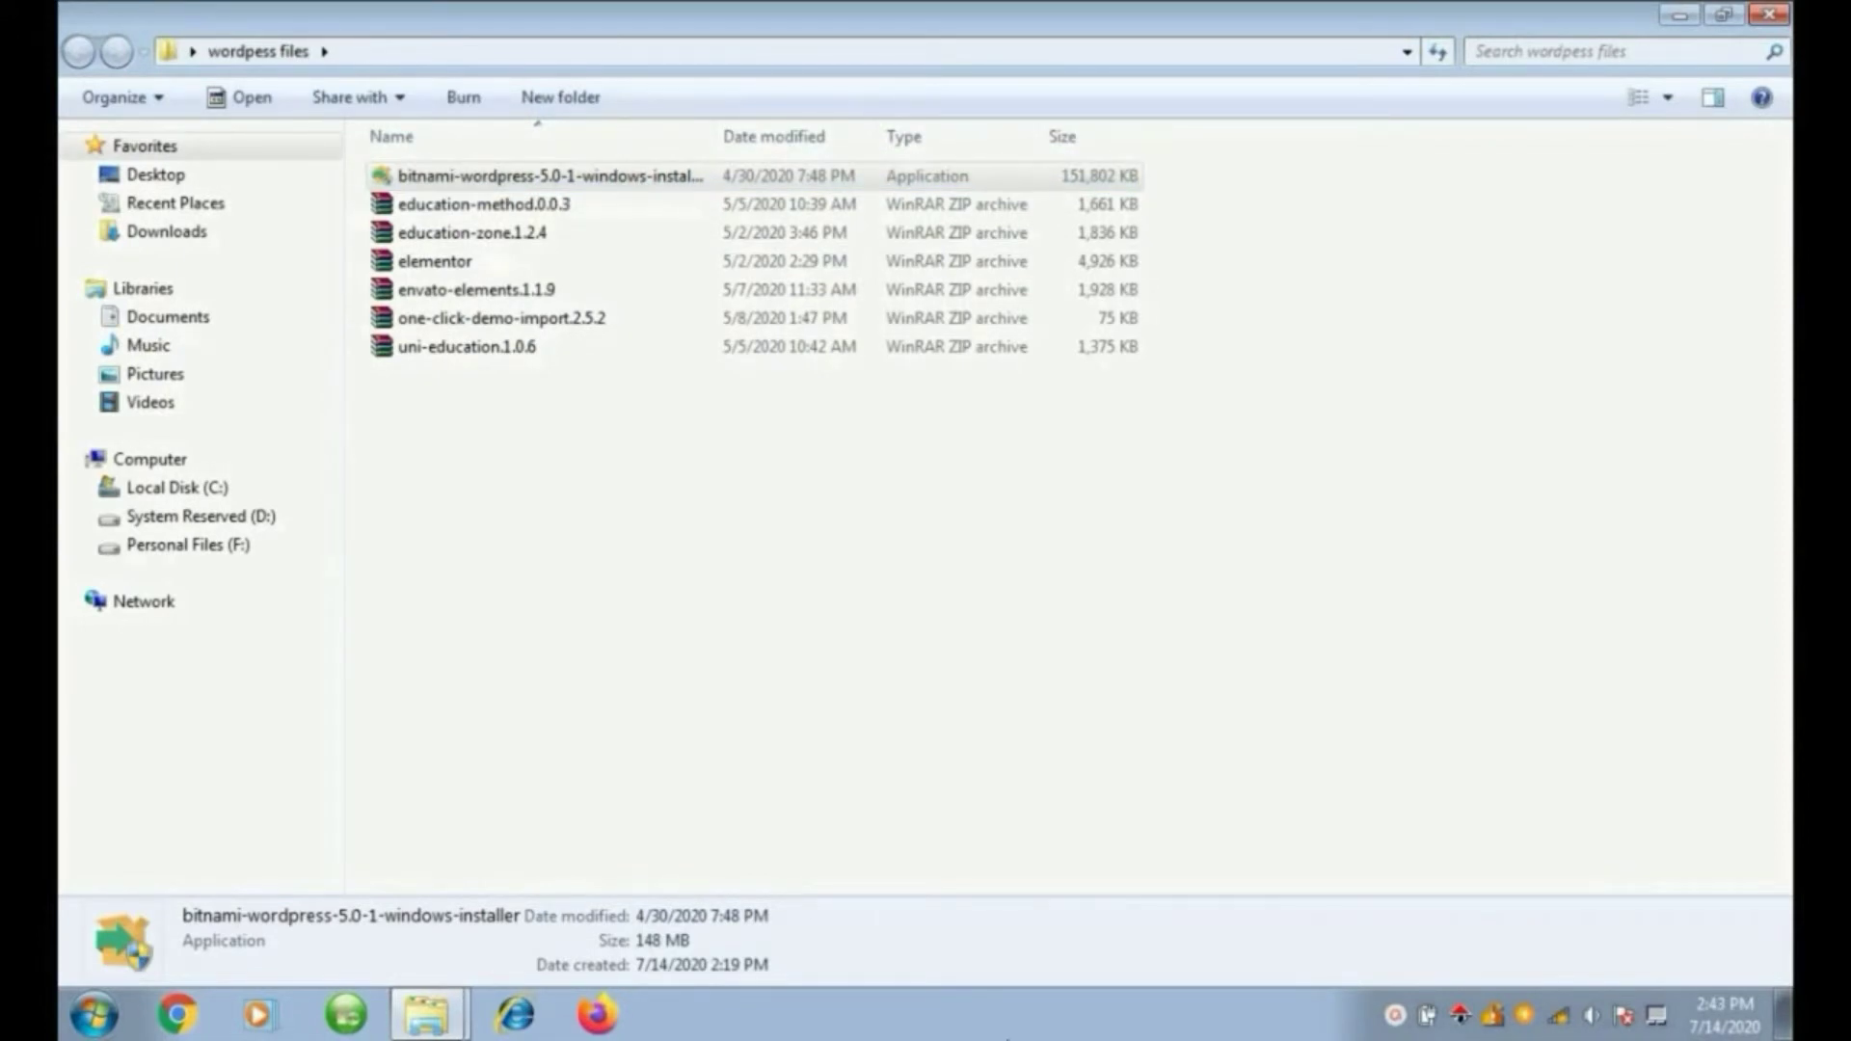
- Launch bitnami-wordpress-5.0-1-windows-installer and accept English as the language
double_click(550, 175)
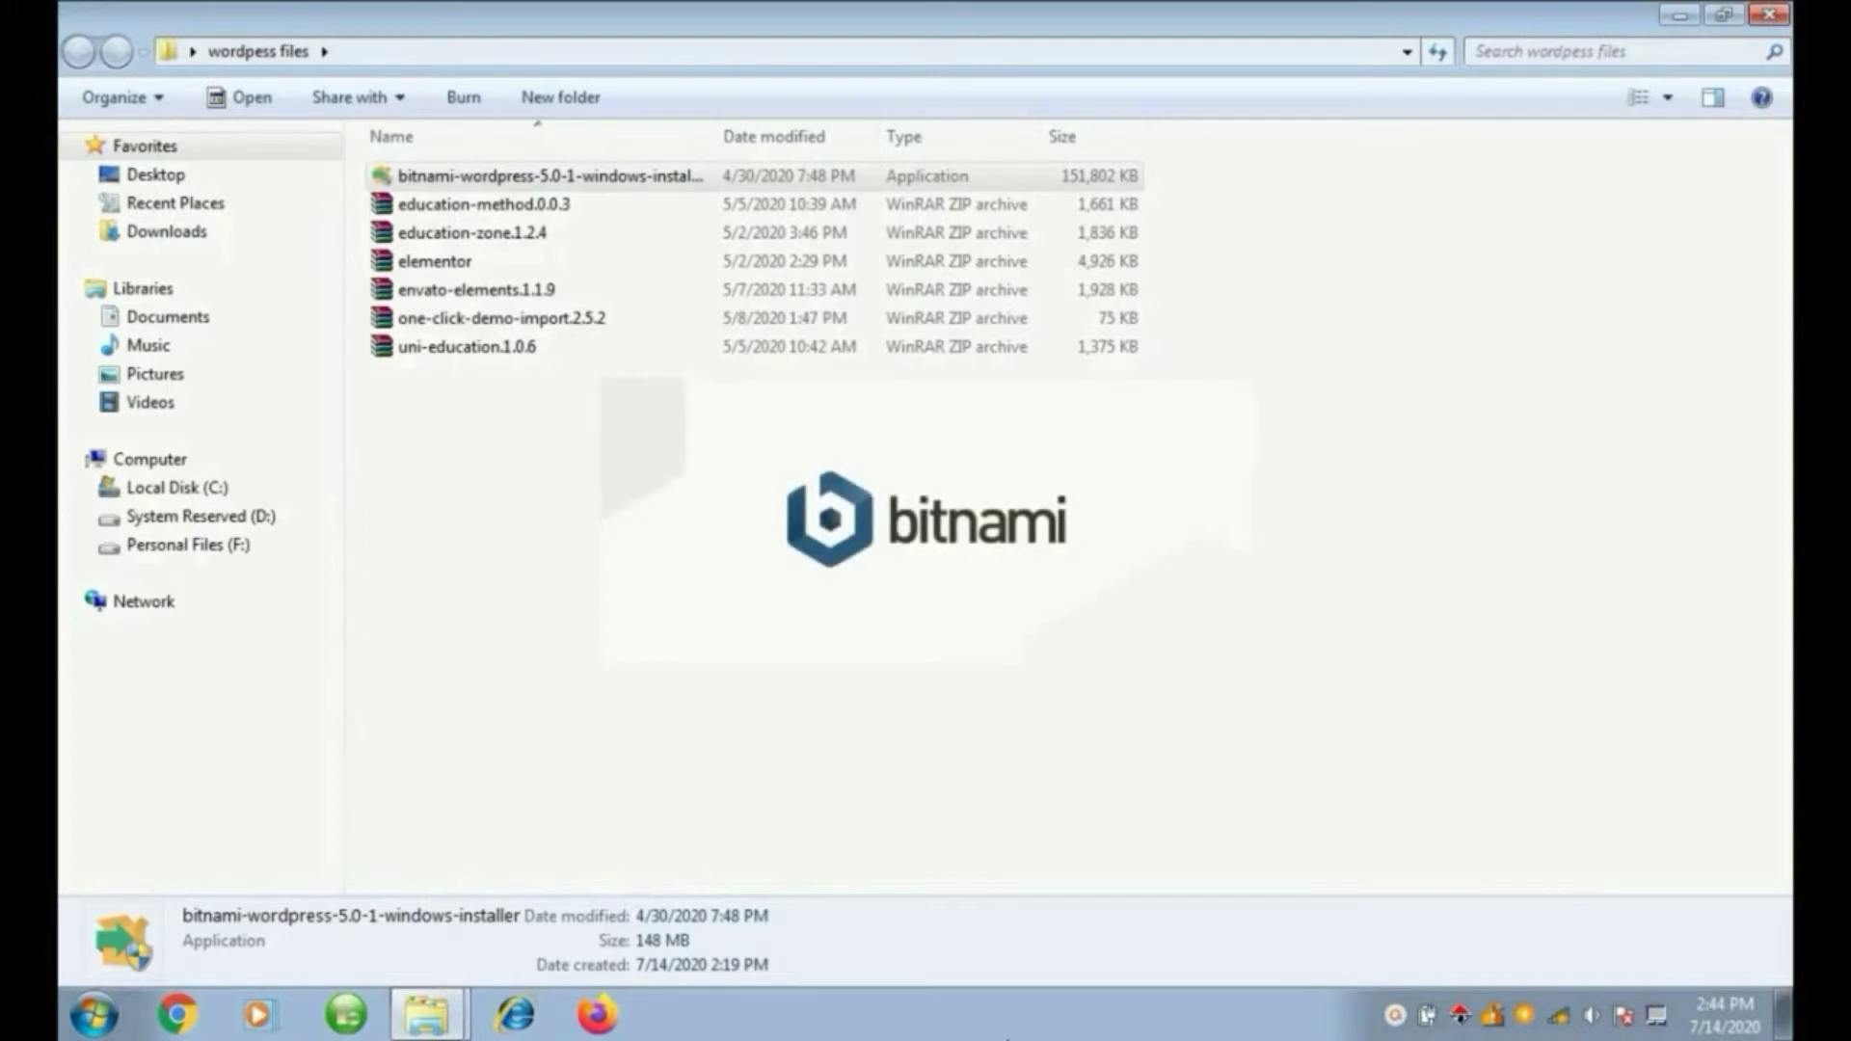
double_click(550, 176)
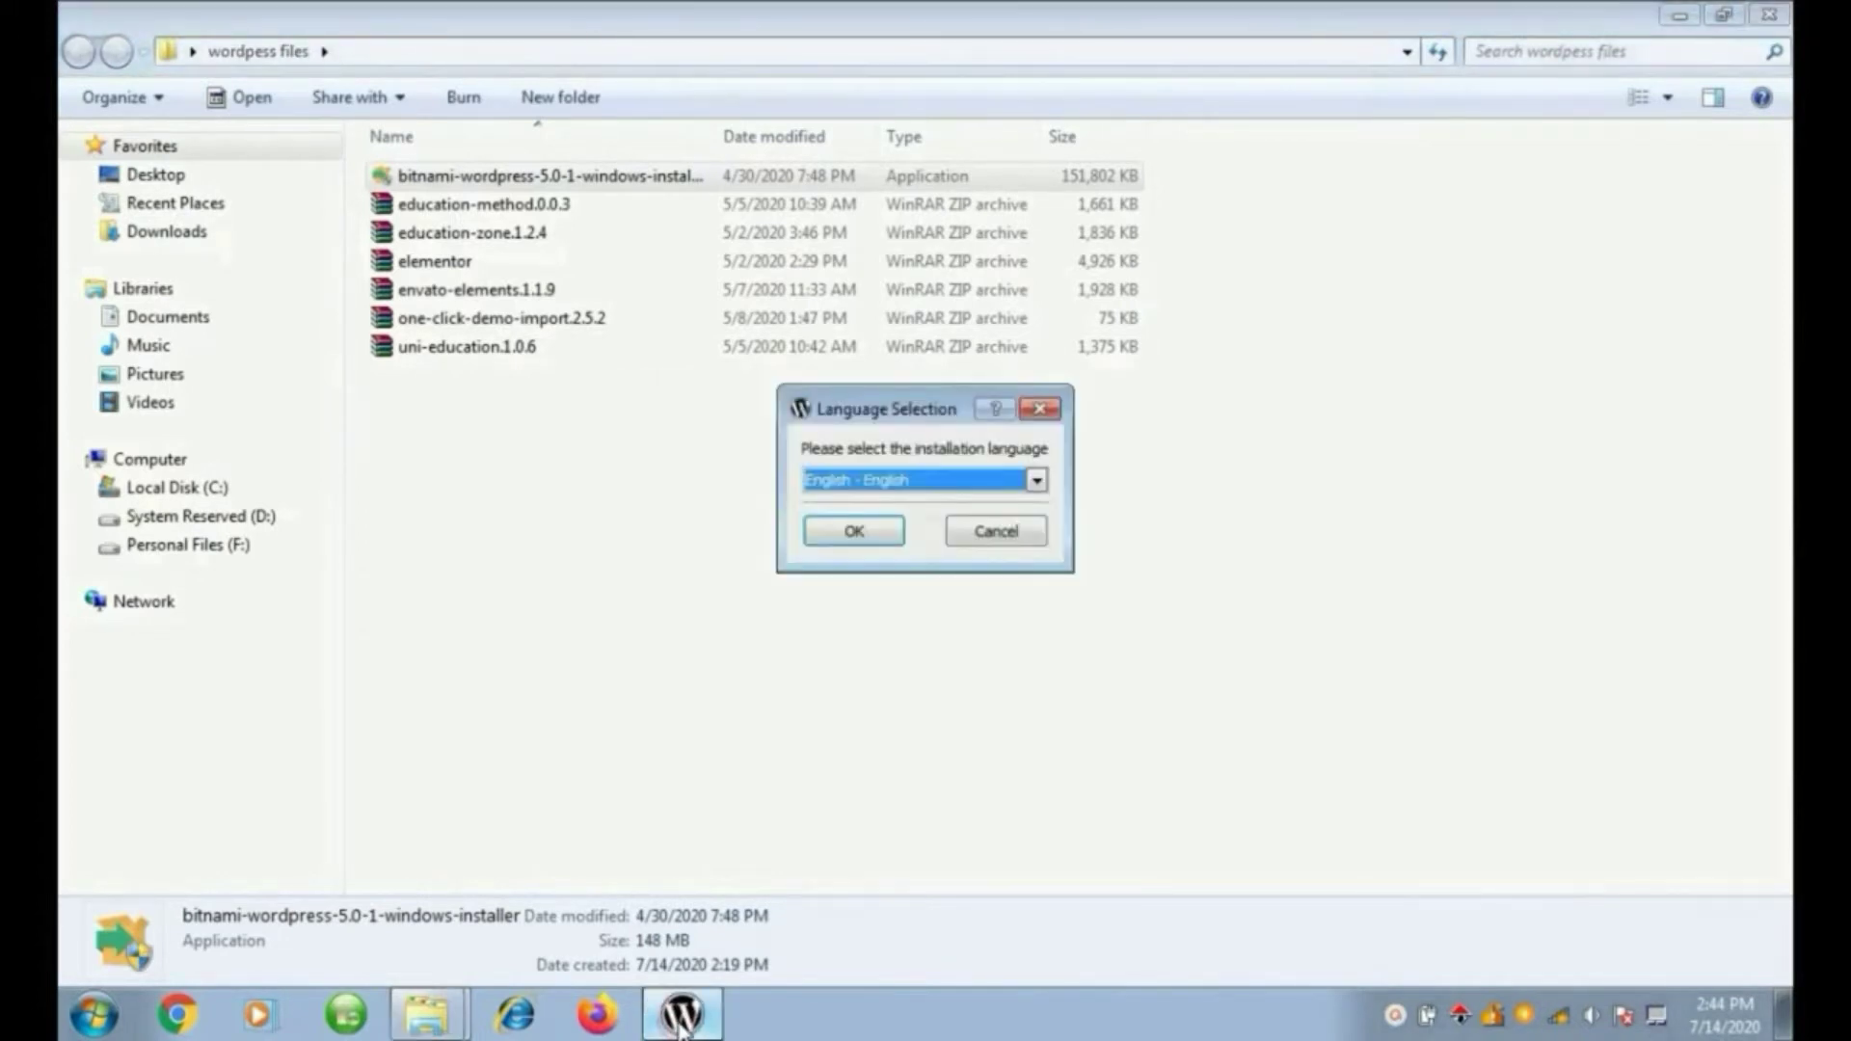
left_click(852, 530)
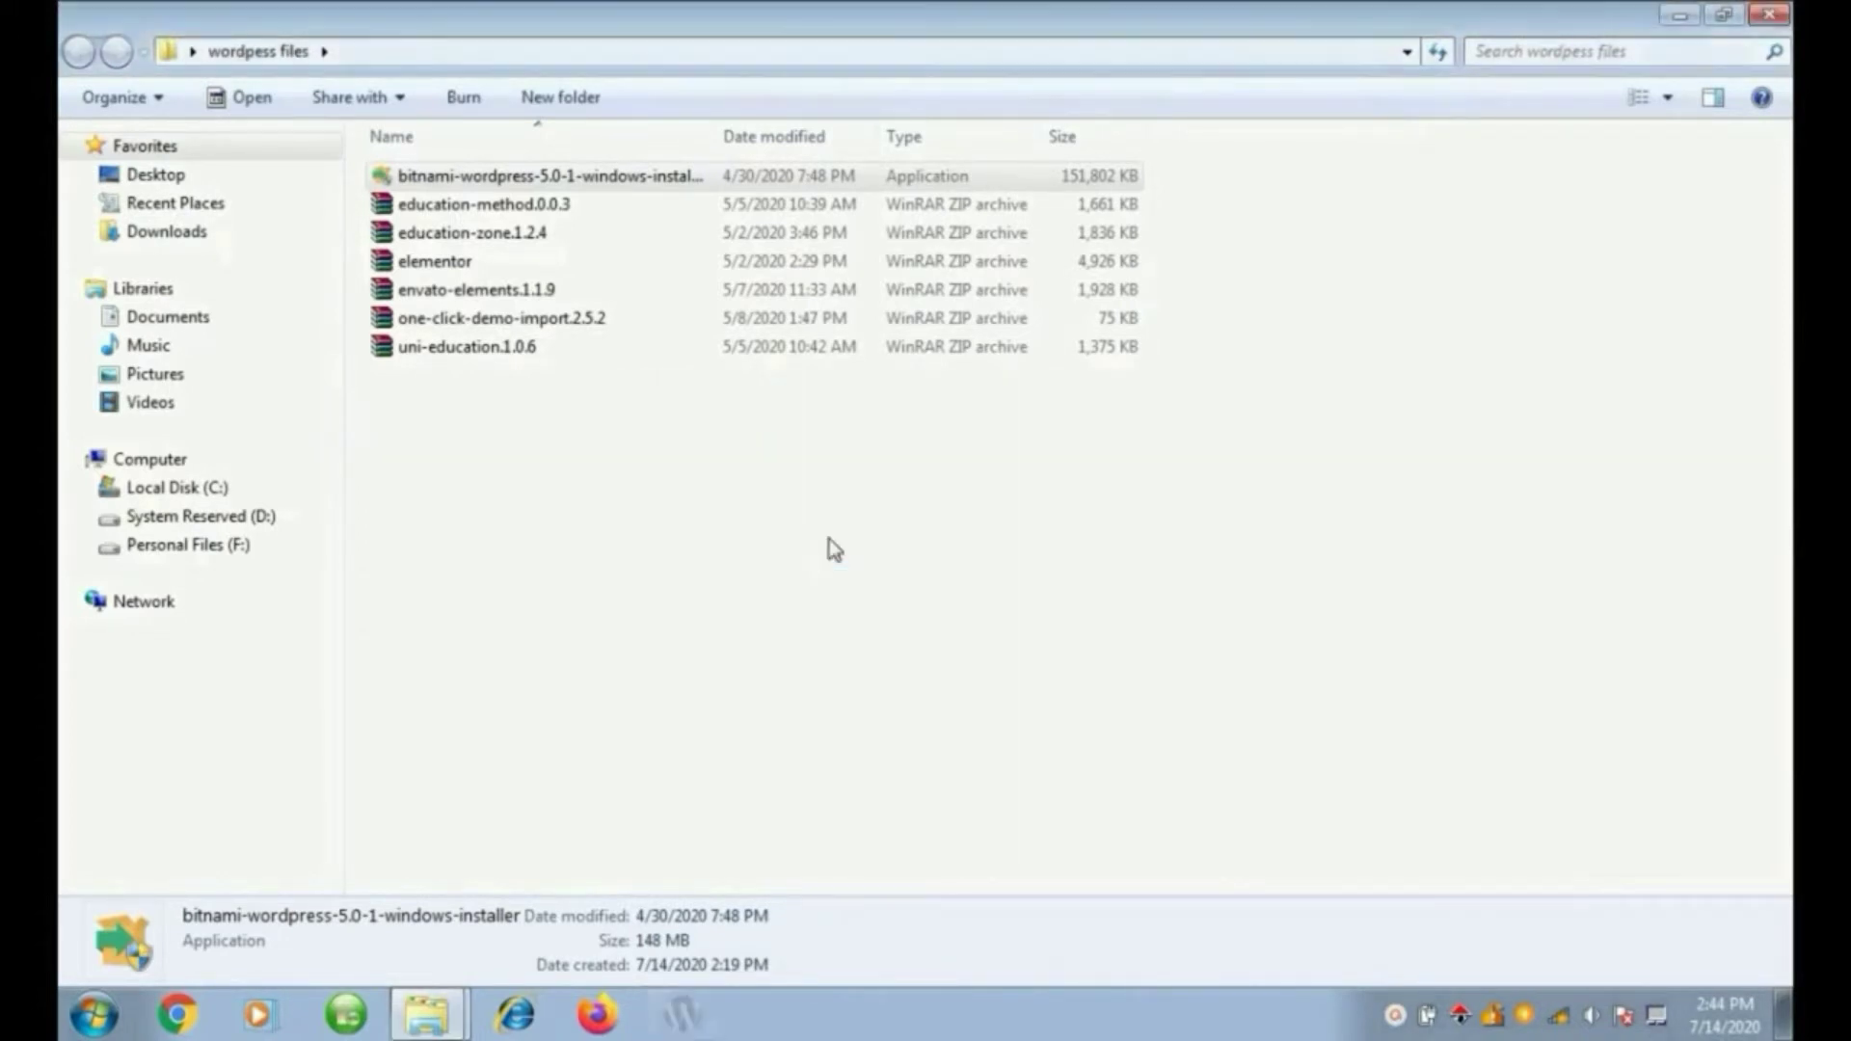
mouse_move(974, 611)
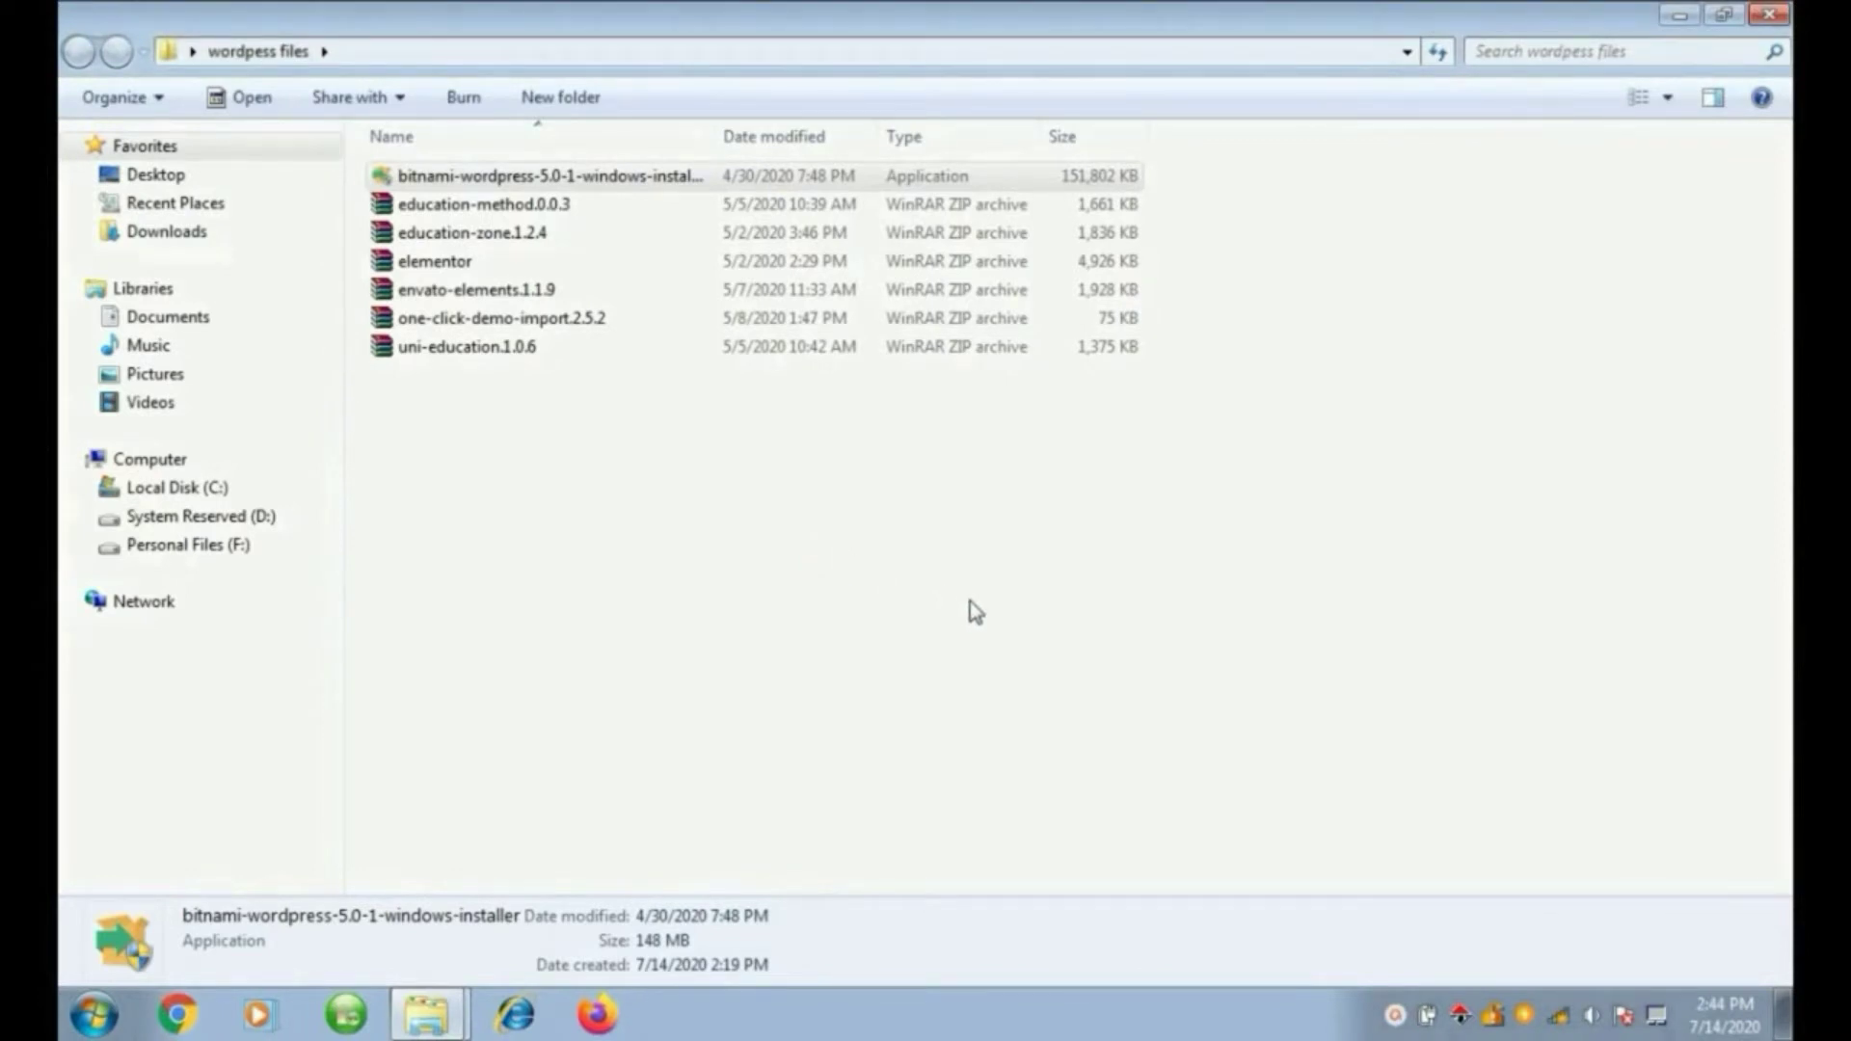
- Start setup and keep WordPress and PhpMyAdmin as the components to install
double_click(550, 175)
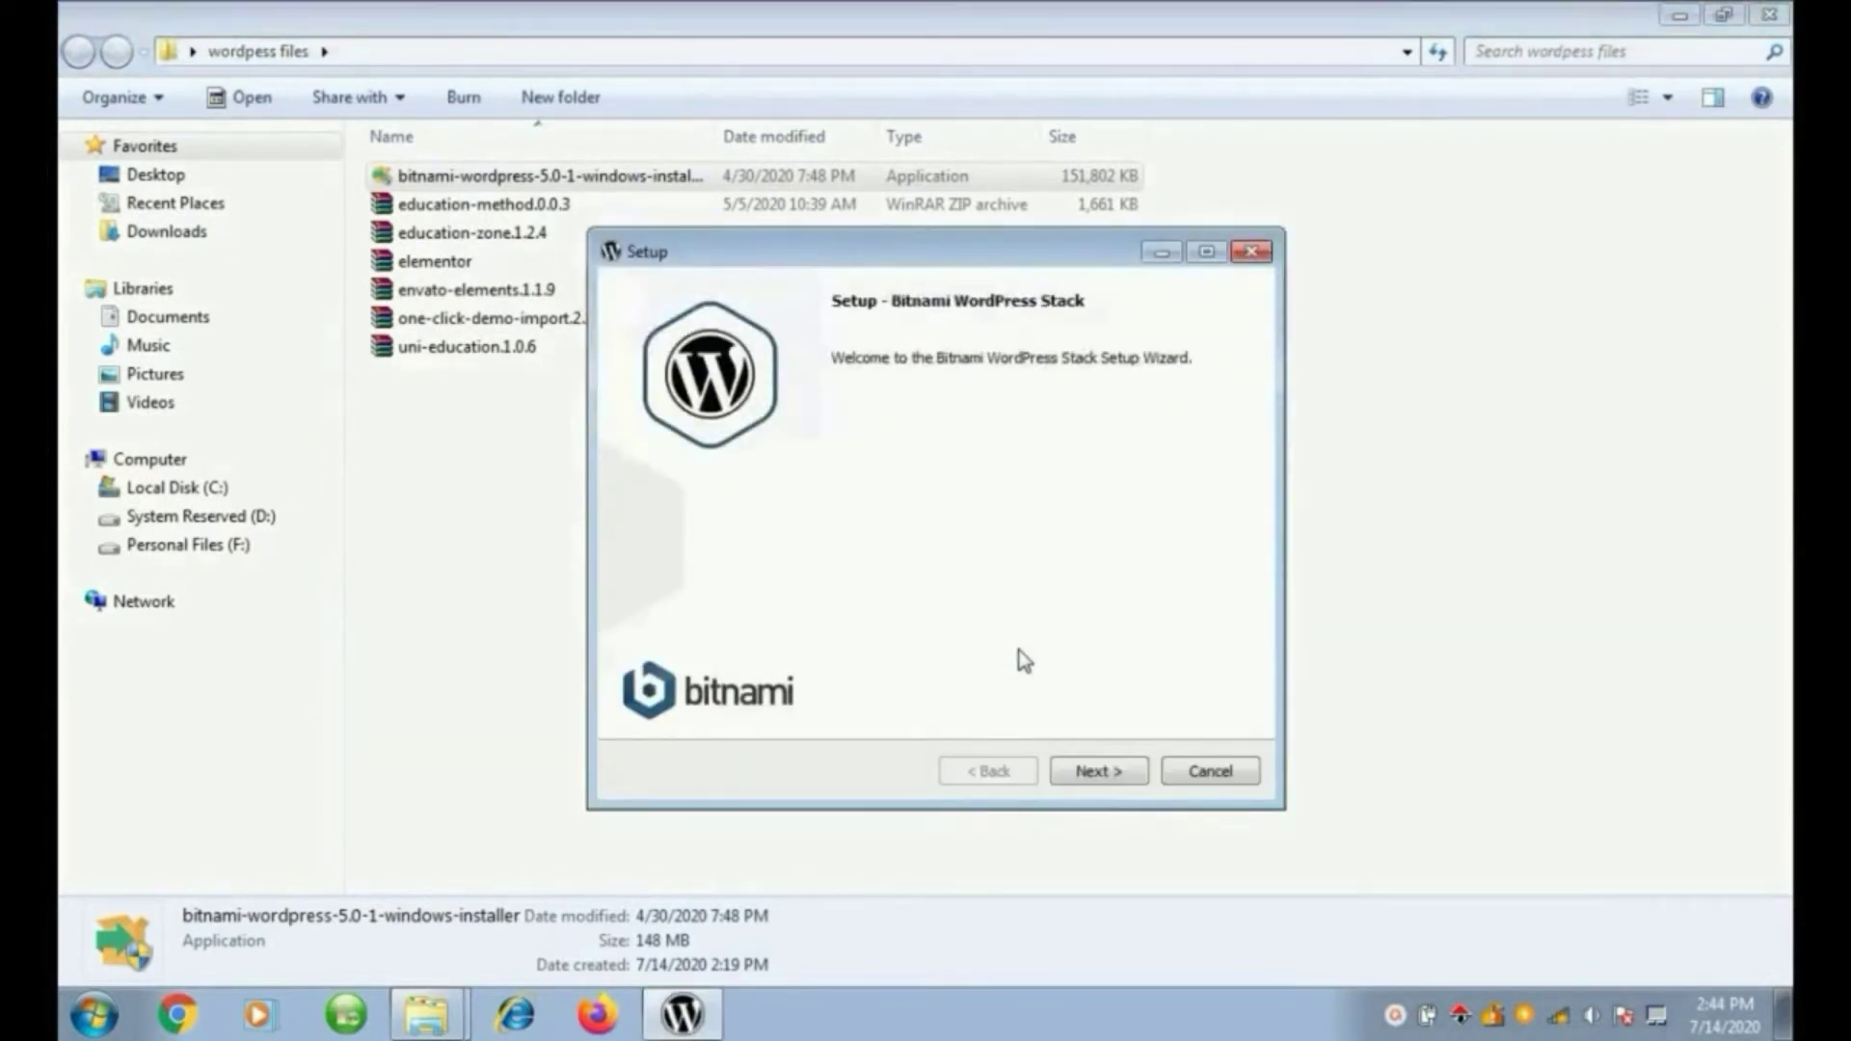
left_click(1095, 770)
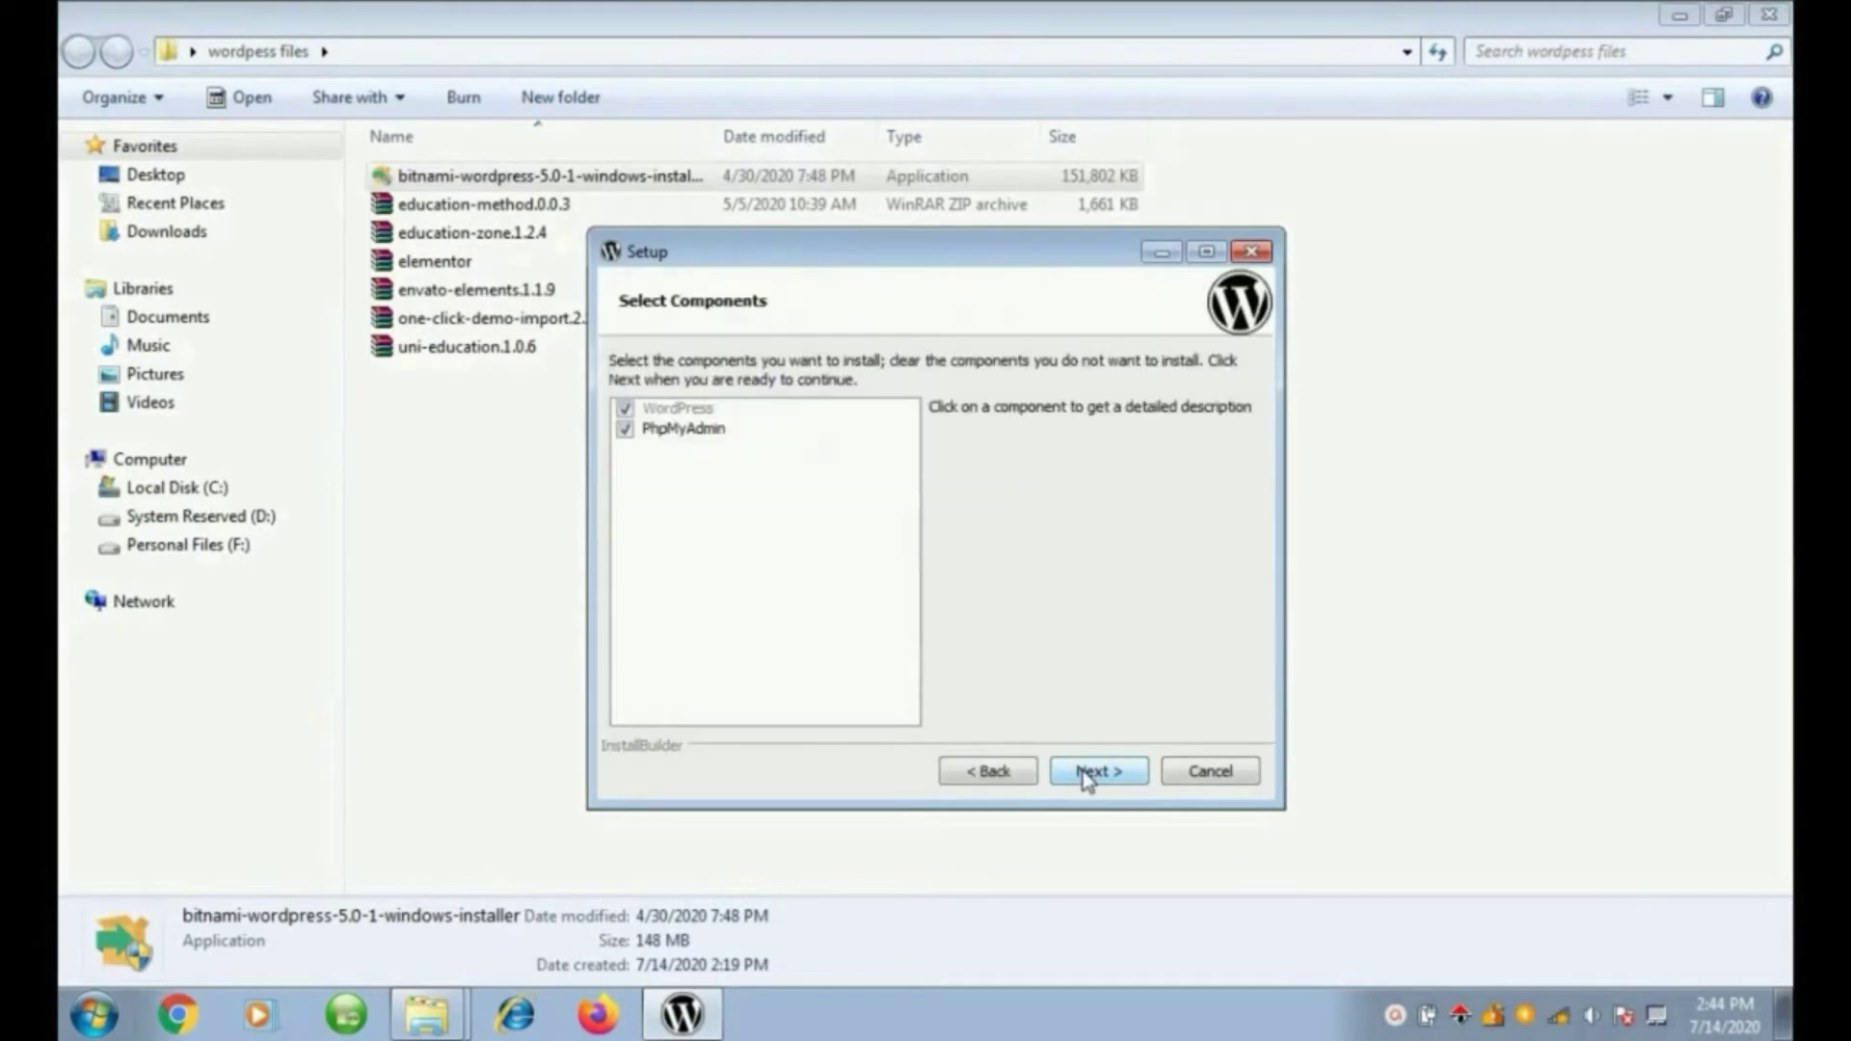
left_click(1095, 770)
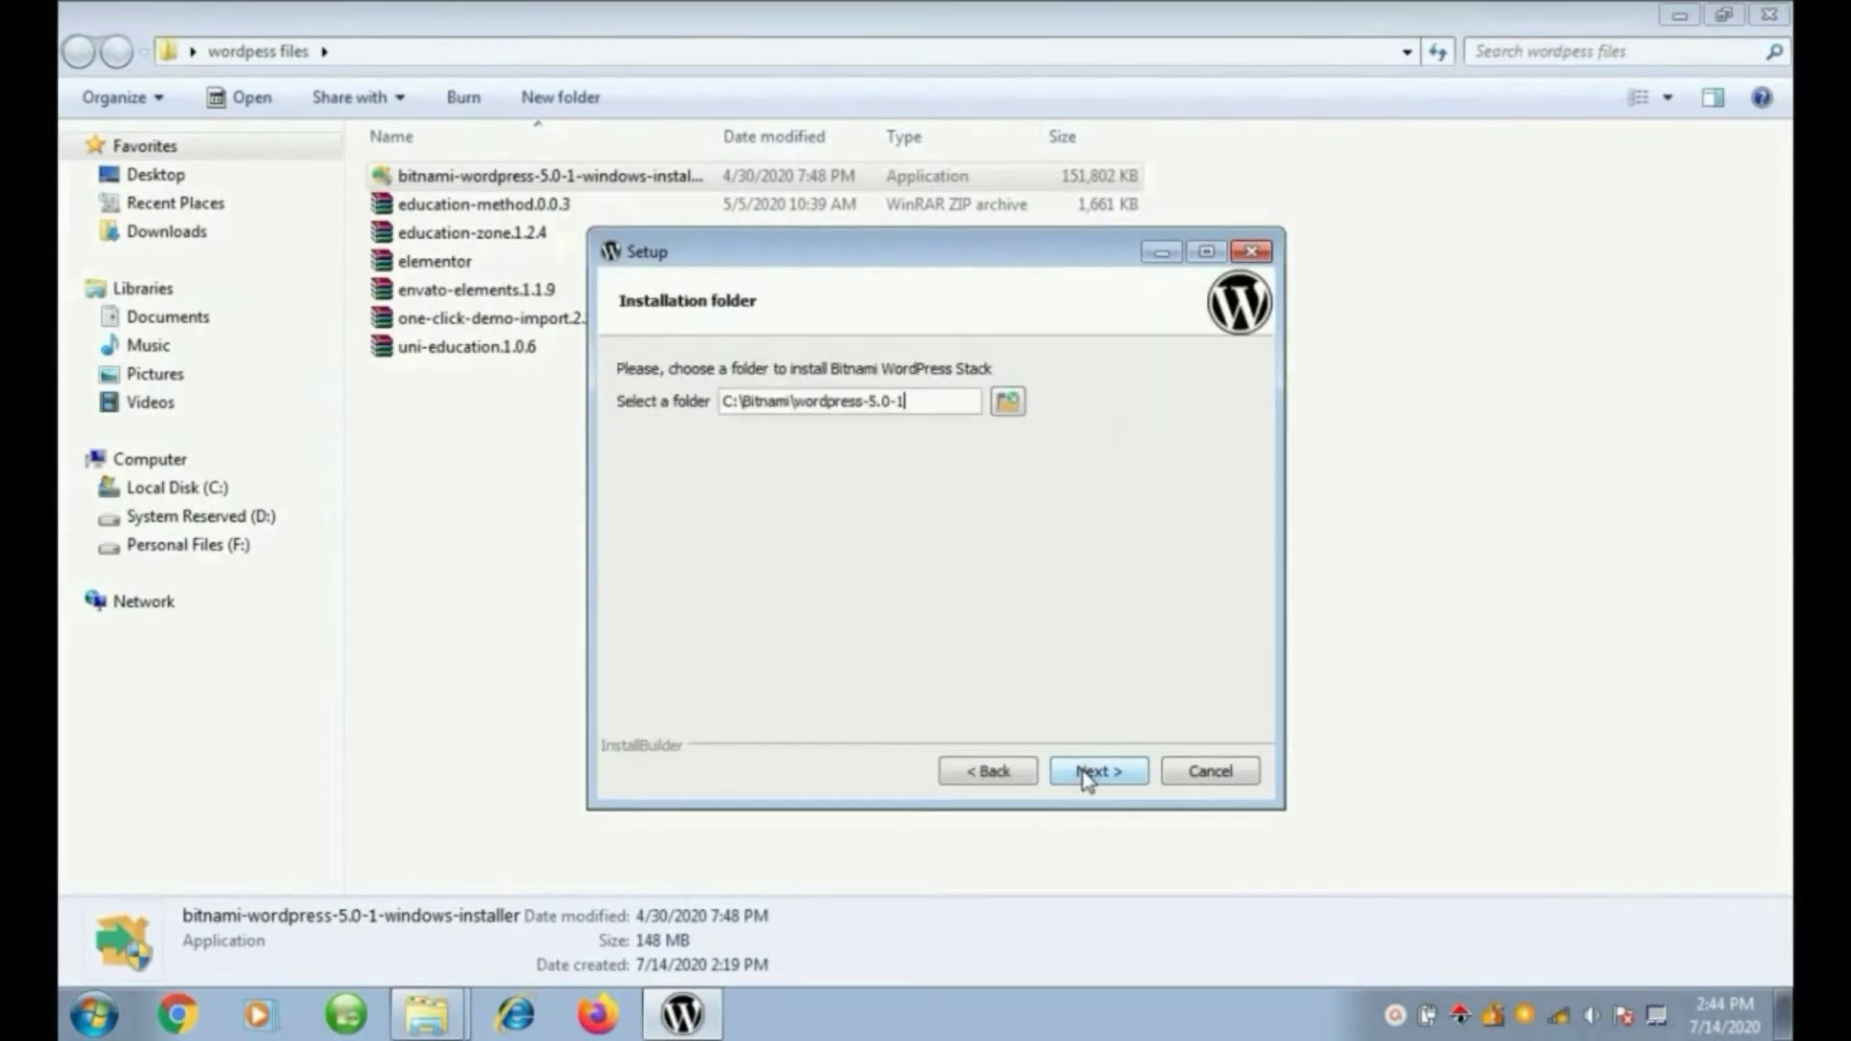
- Accept the default folder, dismiss the folder-not-empty warning and browse for another folder
left_click(1095, 770)
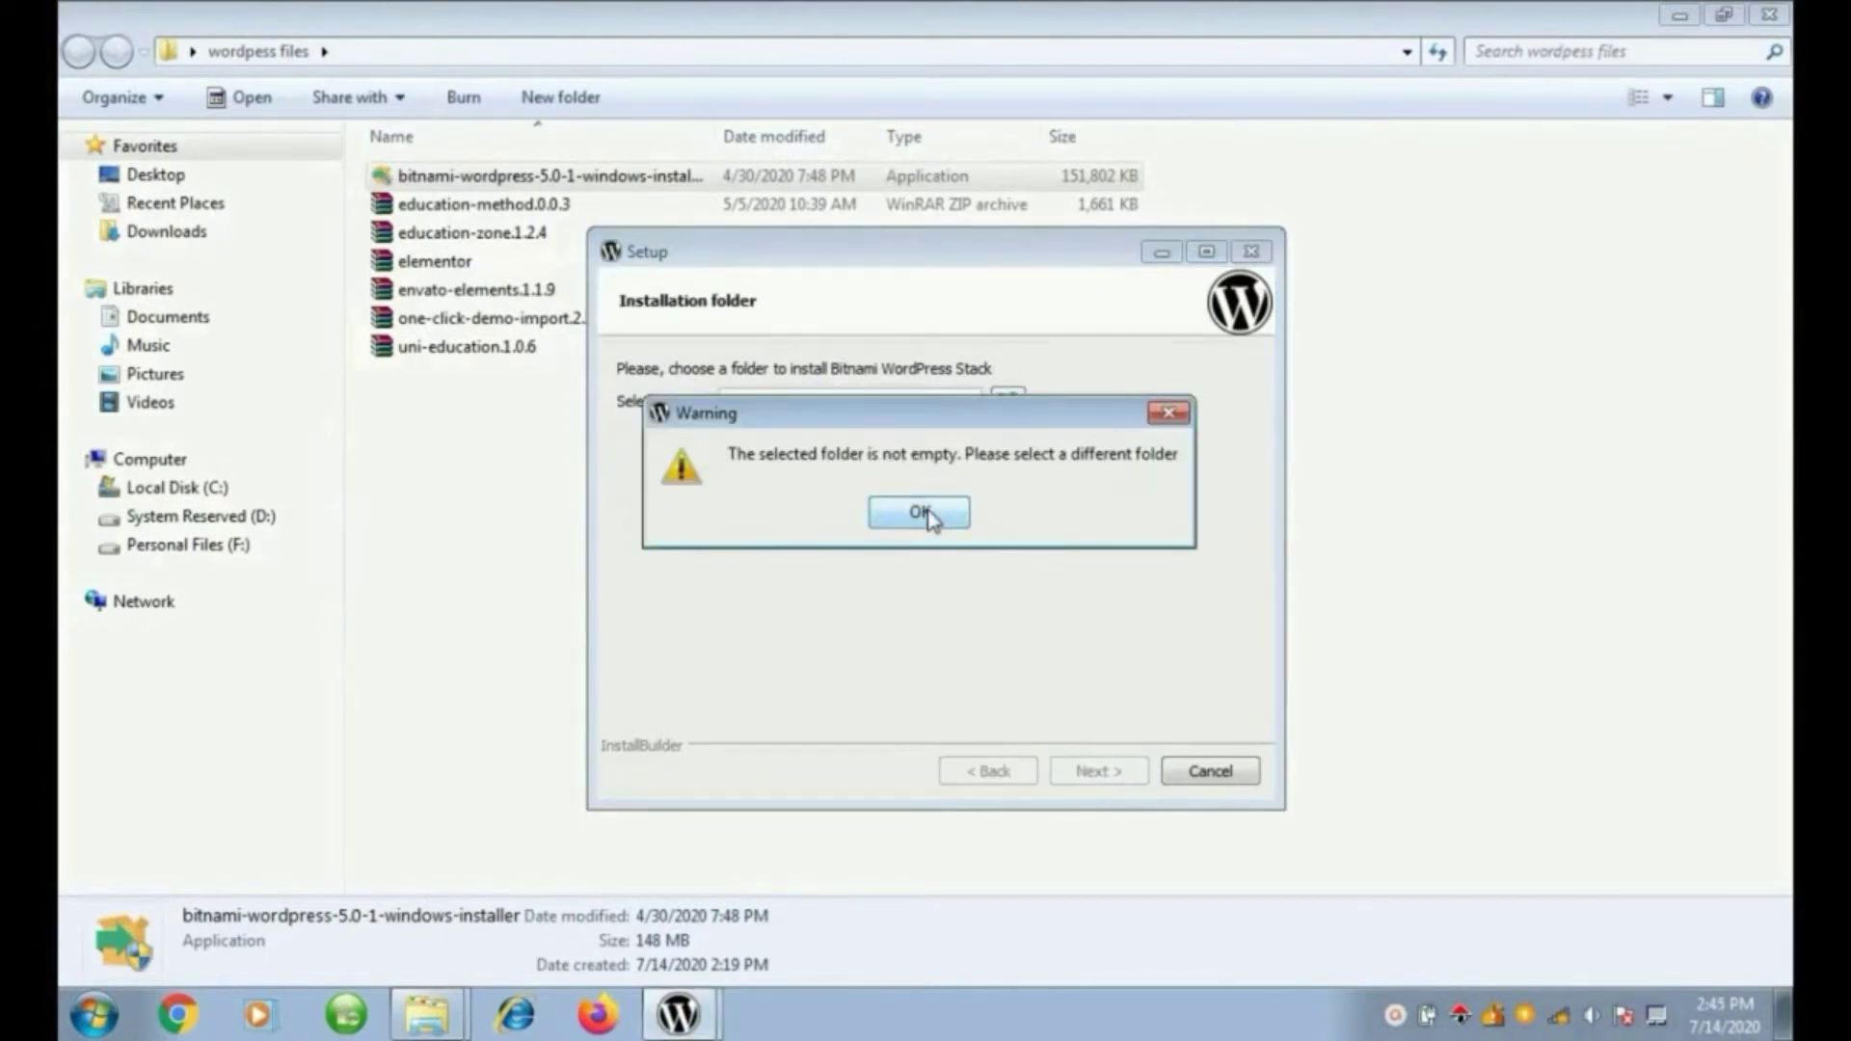
left_click(918, 511)
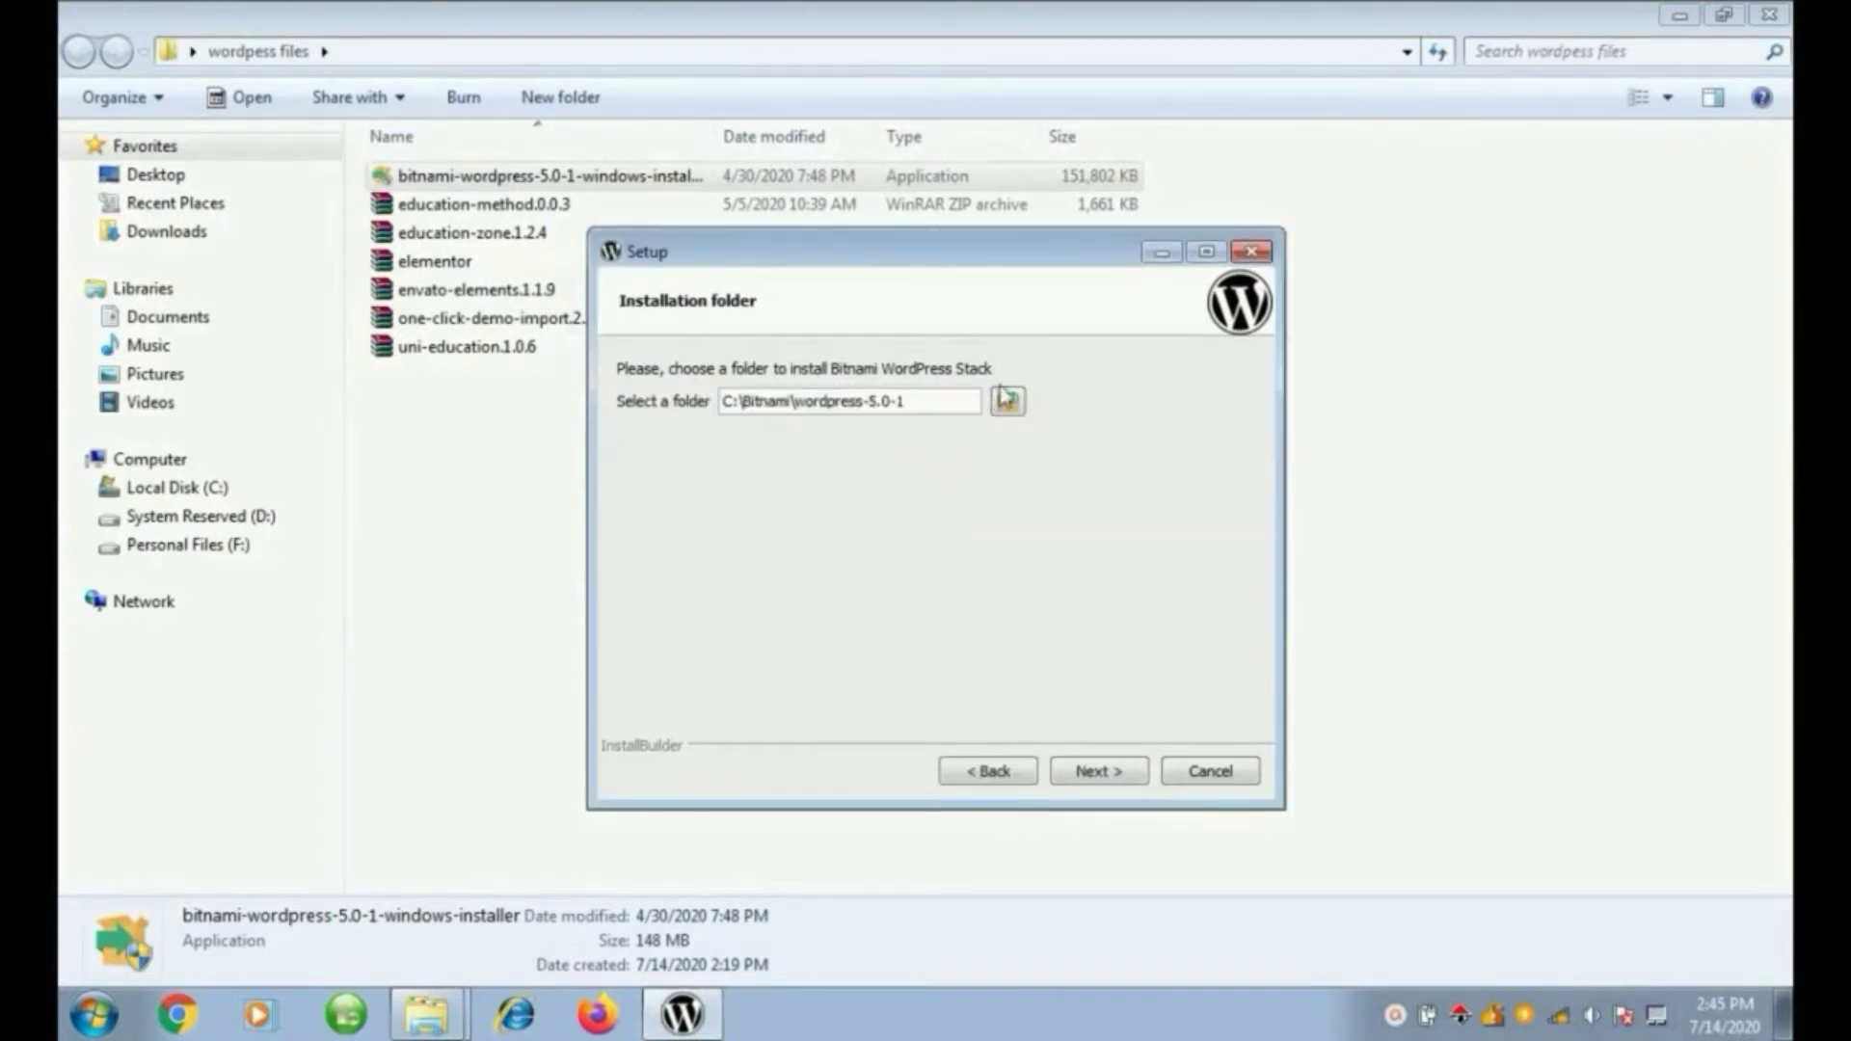
left_click(1006, 401)
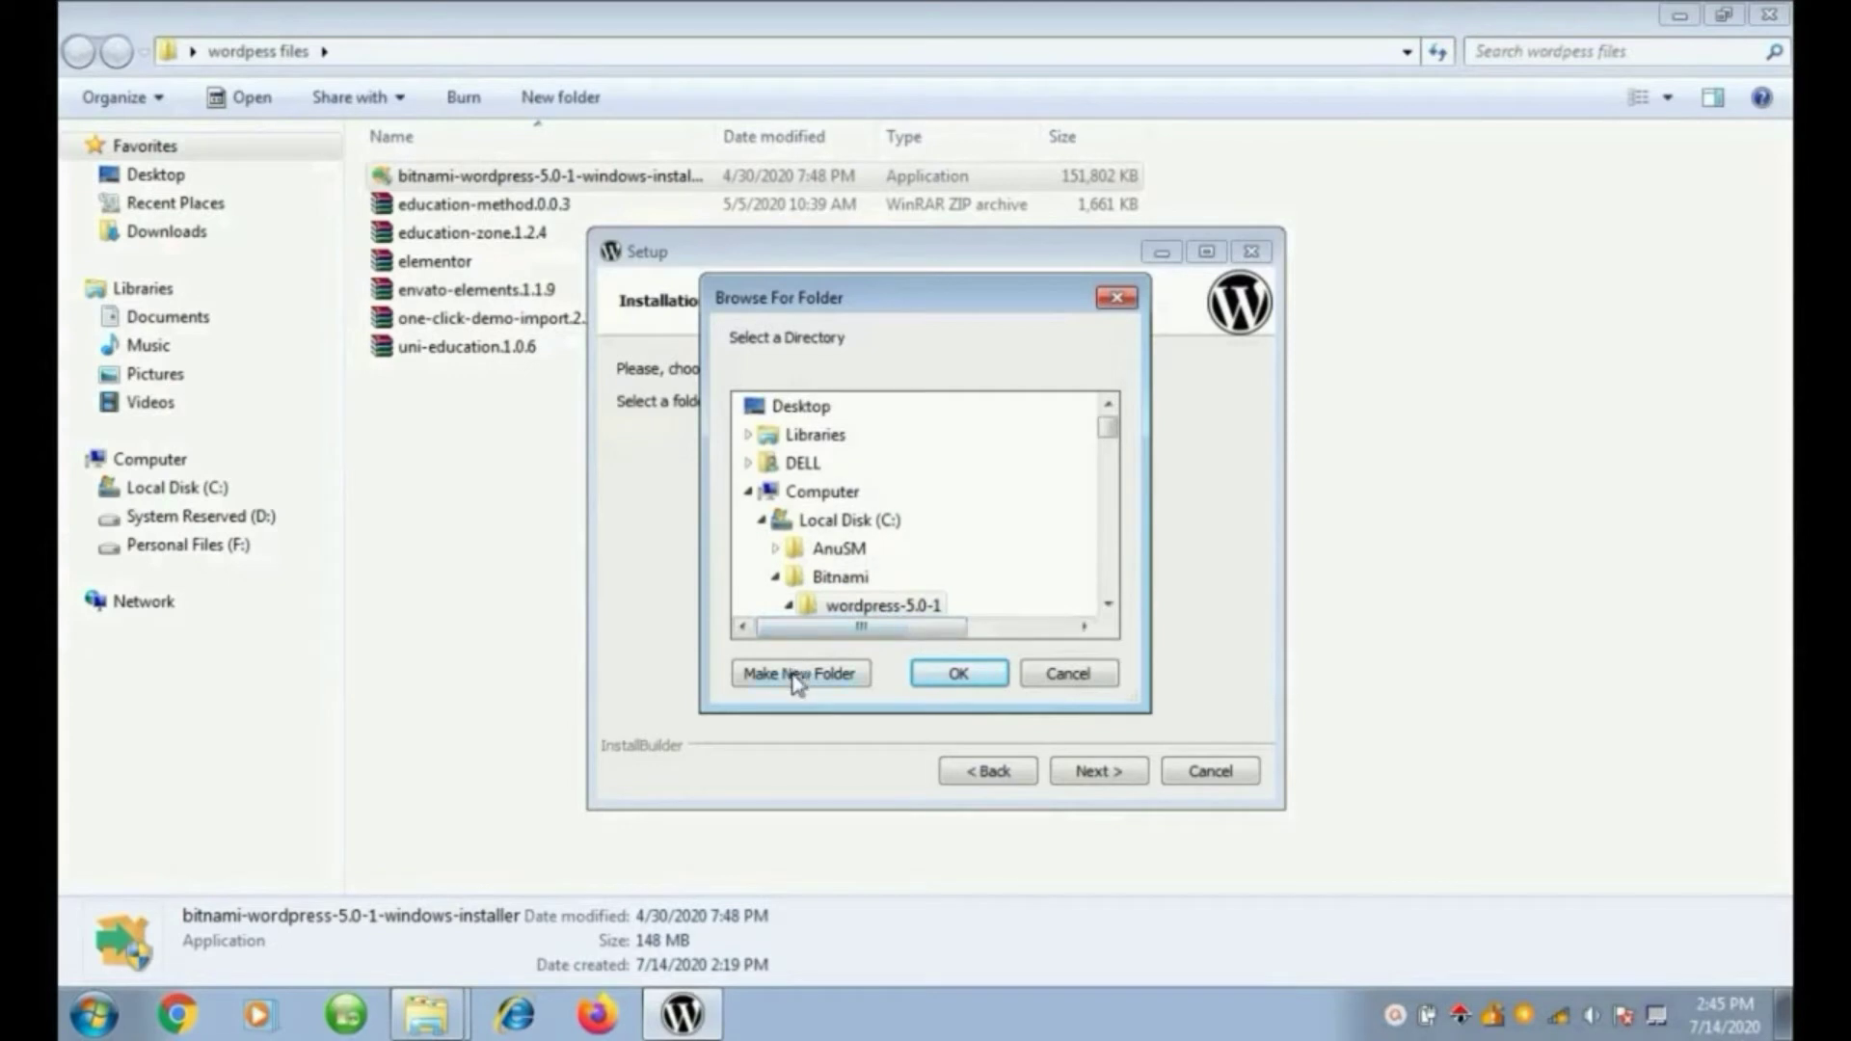
- Create a 'wordpress' folder inside wordpress-5.0-1 as the install location and continue
left_click(798, 673)
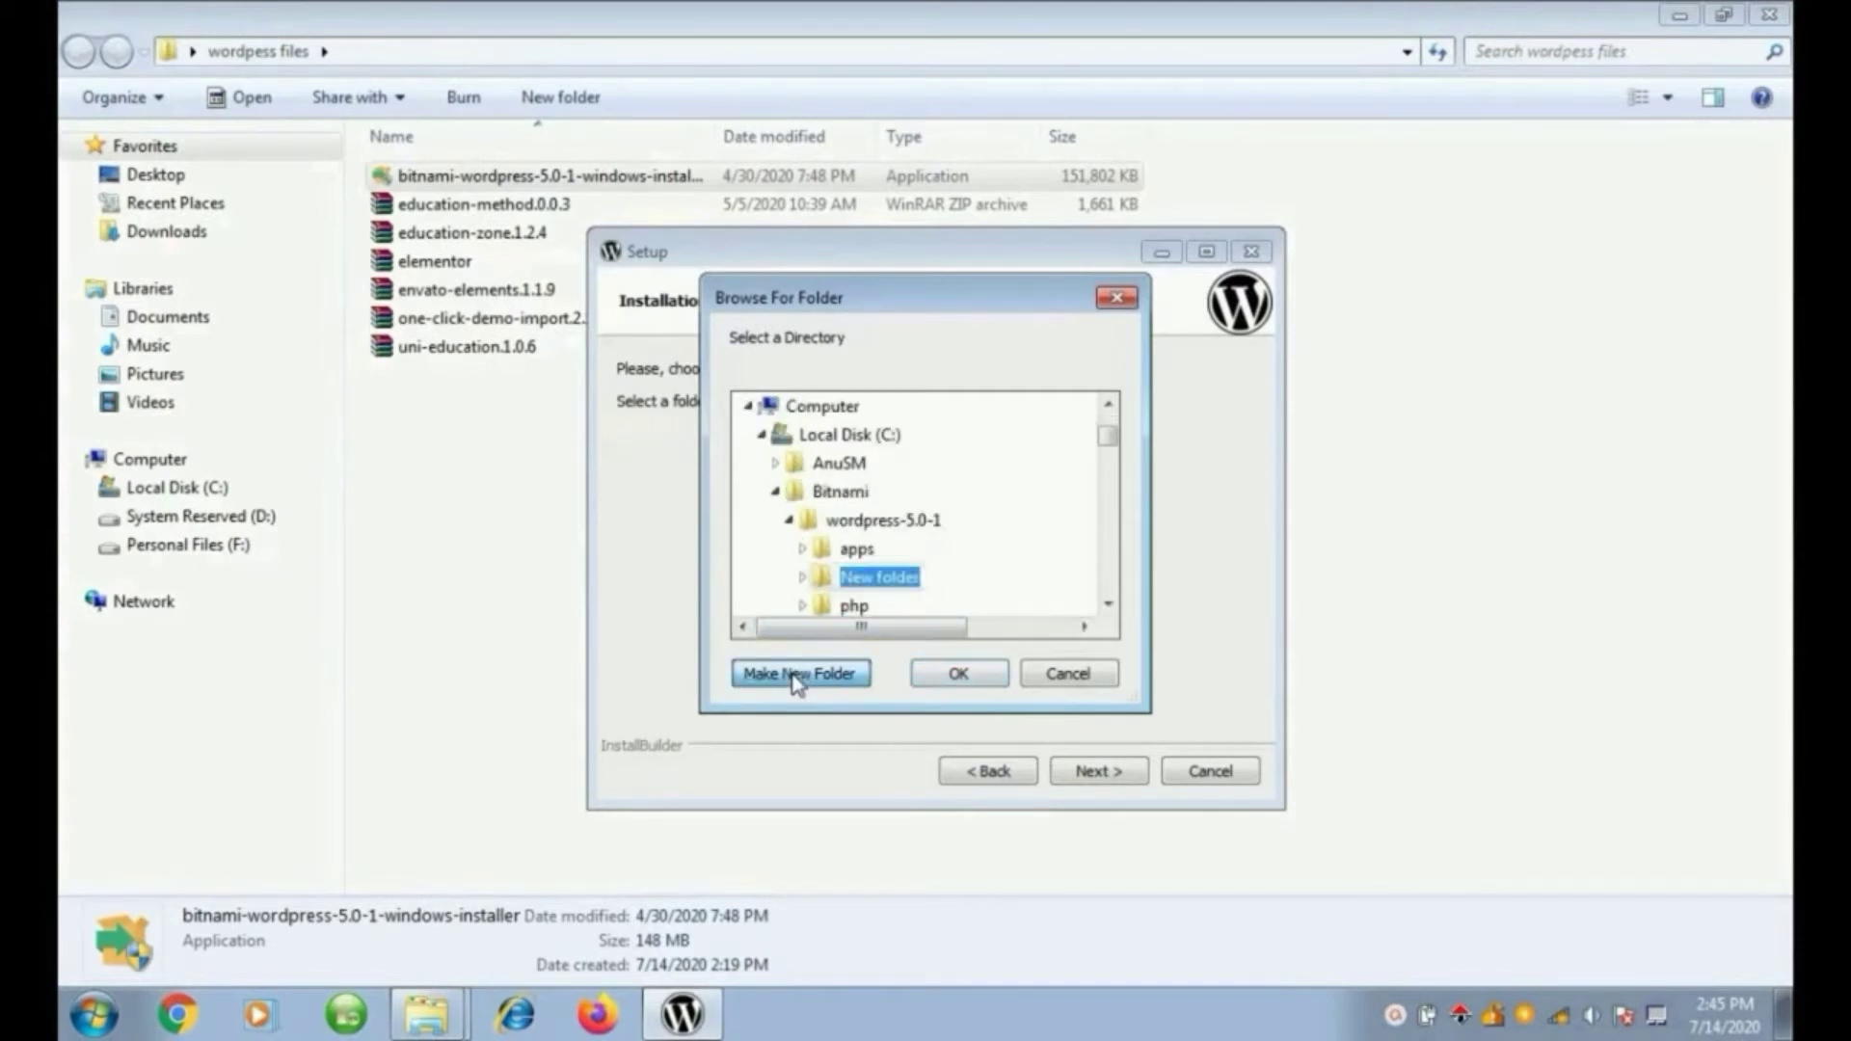
left_click(798, 673)
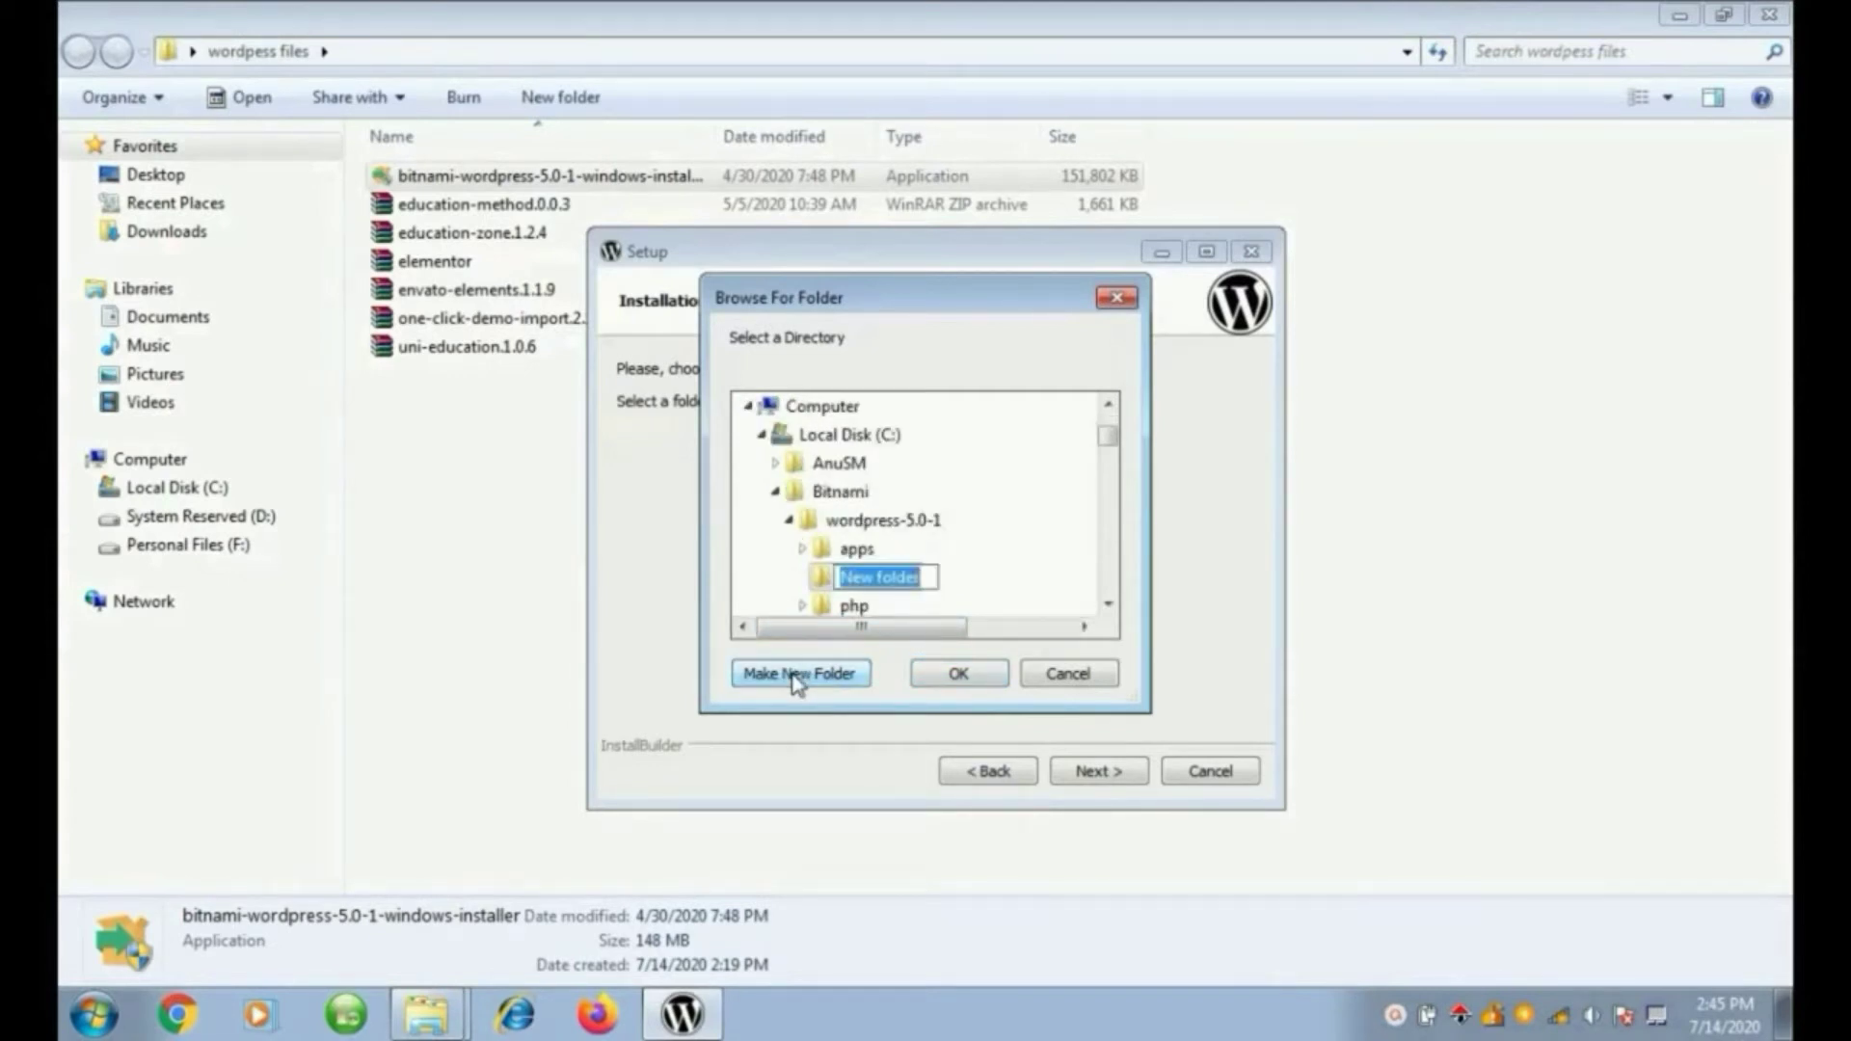
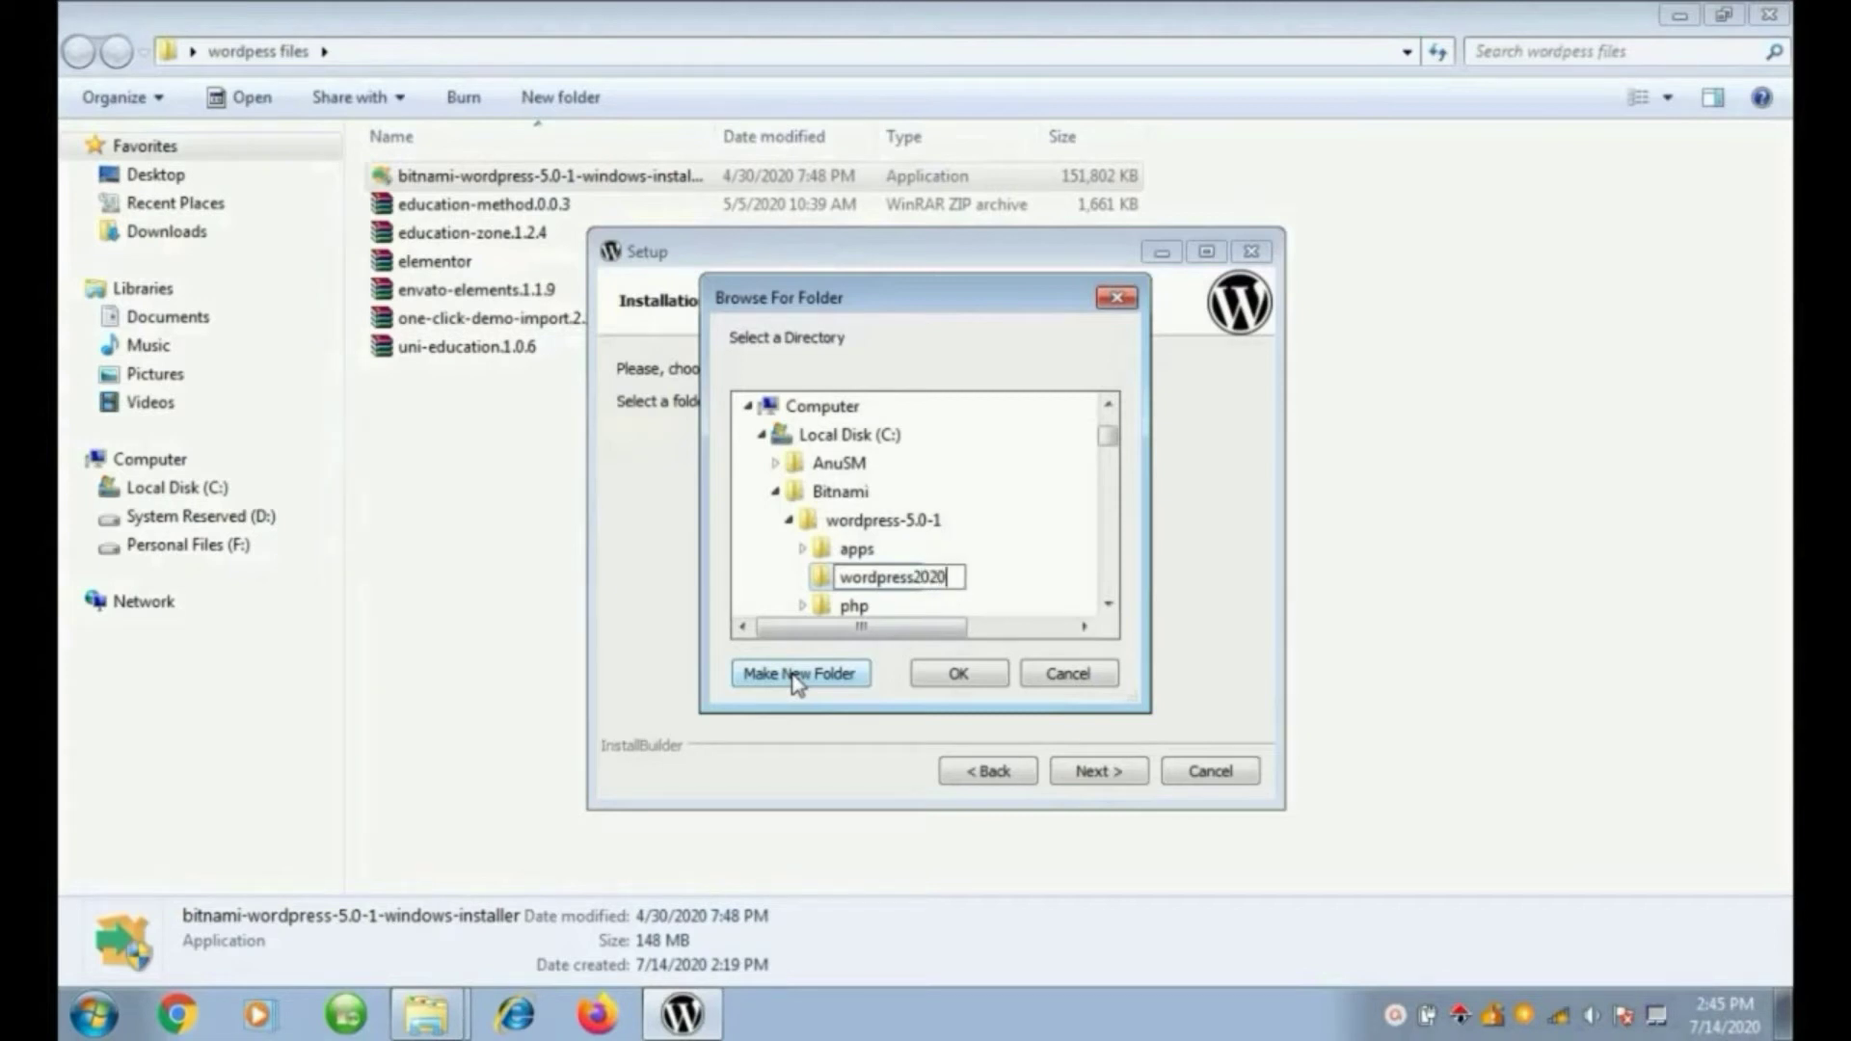
left_click(958, 673)
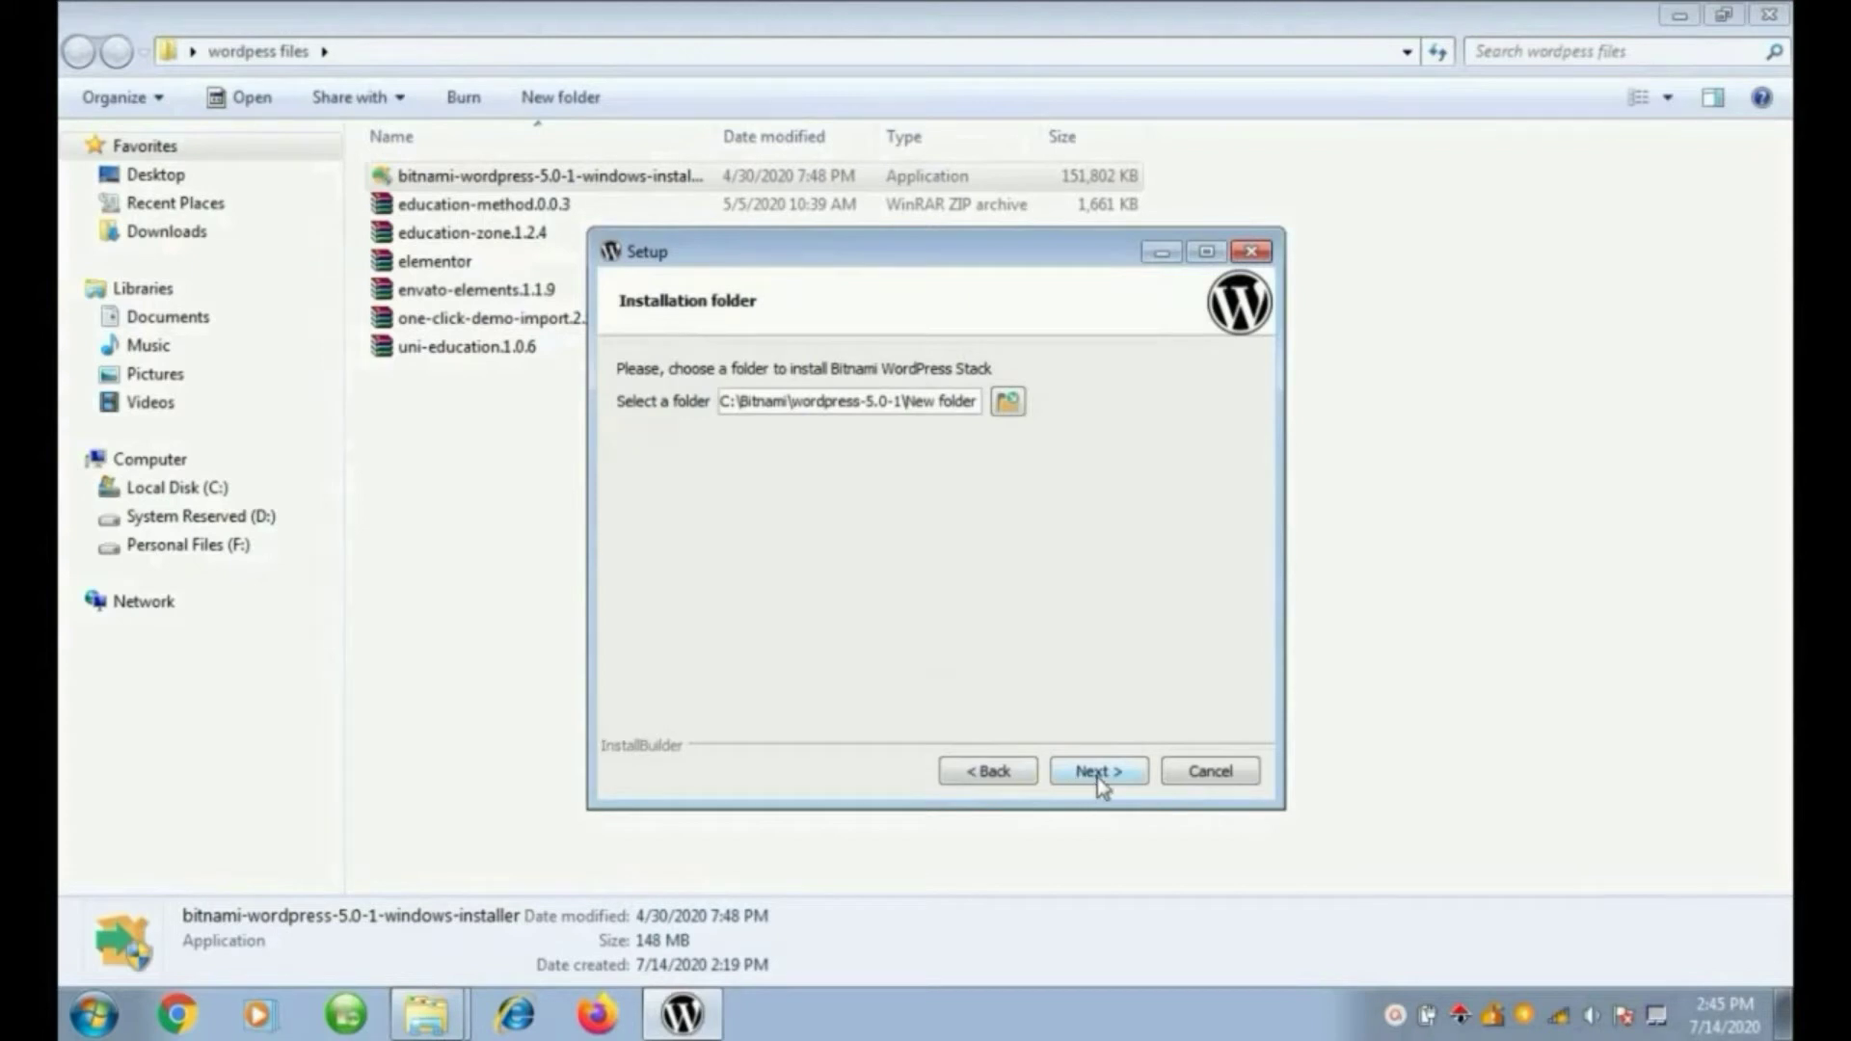
left_click(1095, 771)
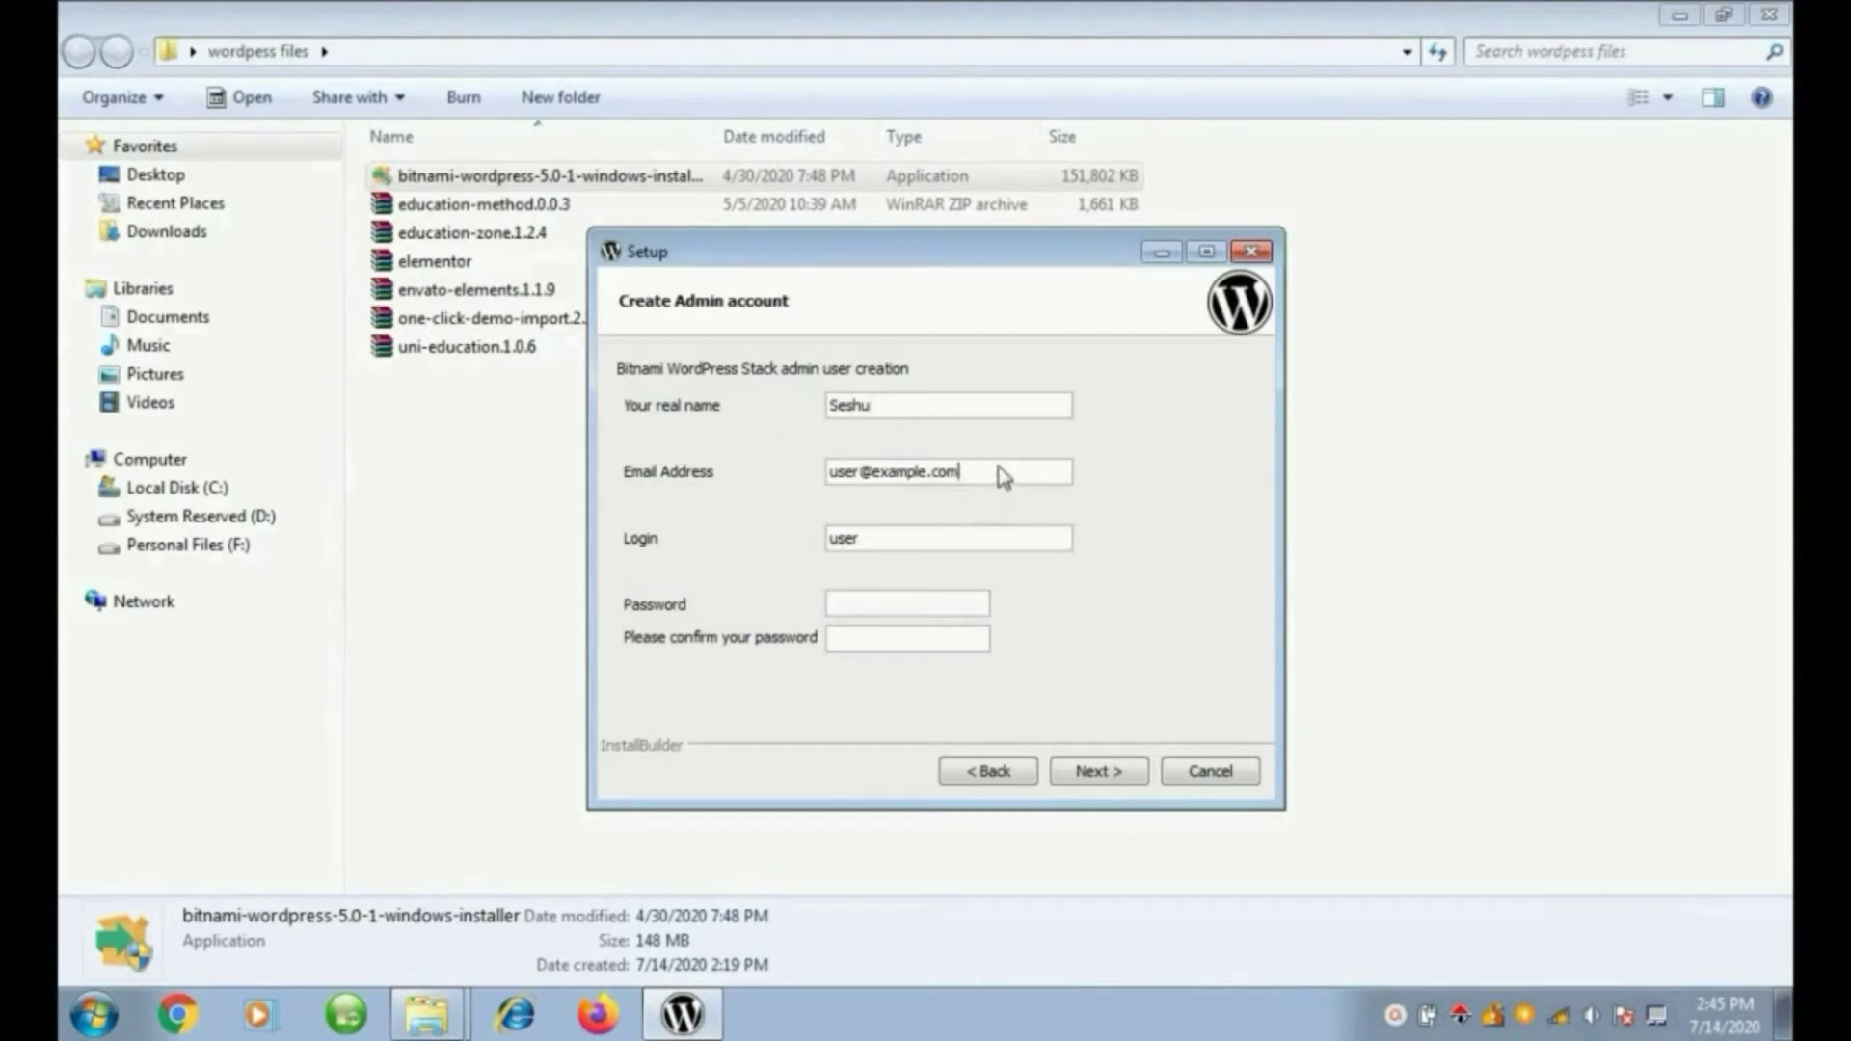
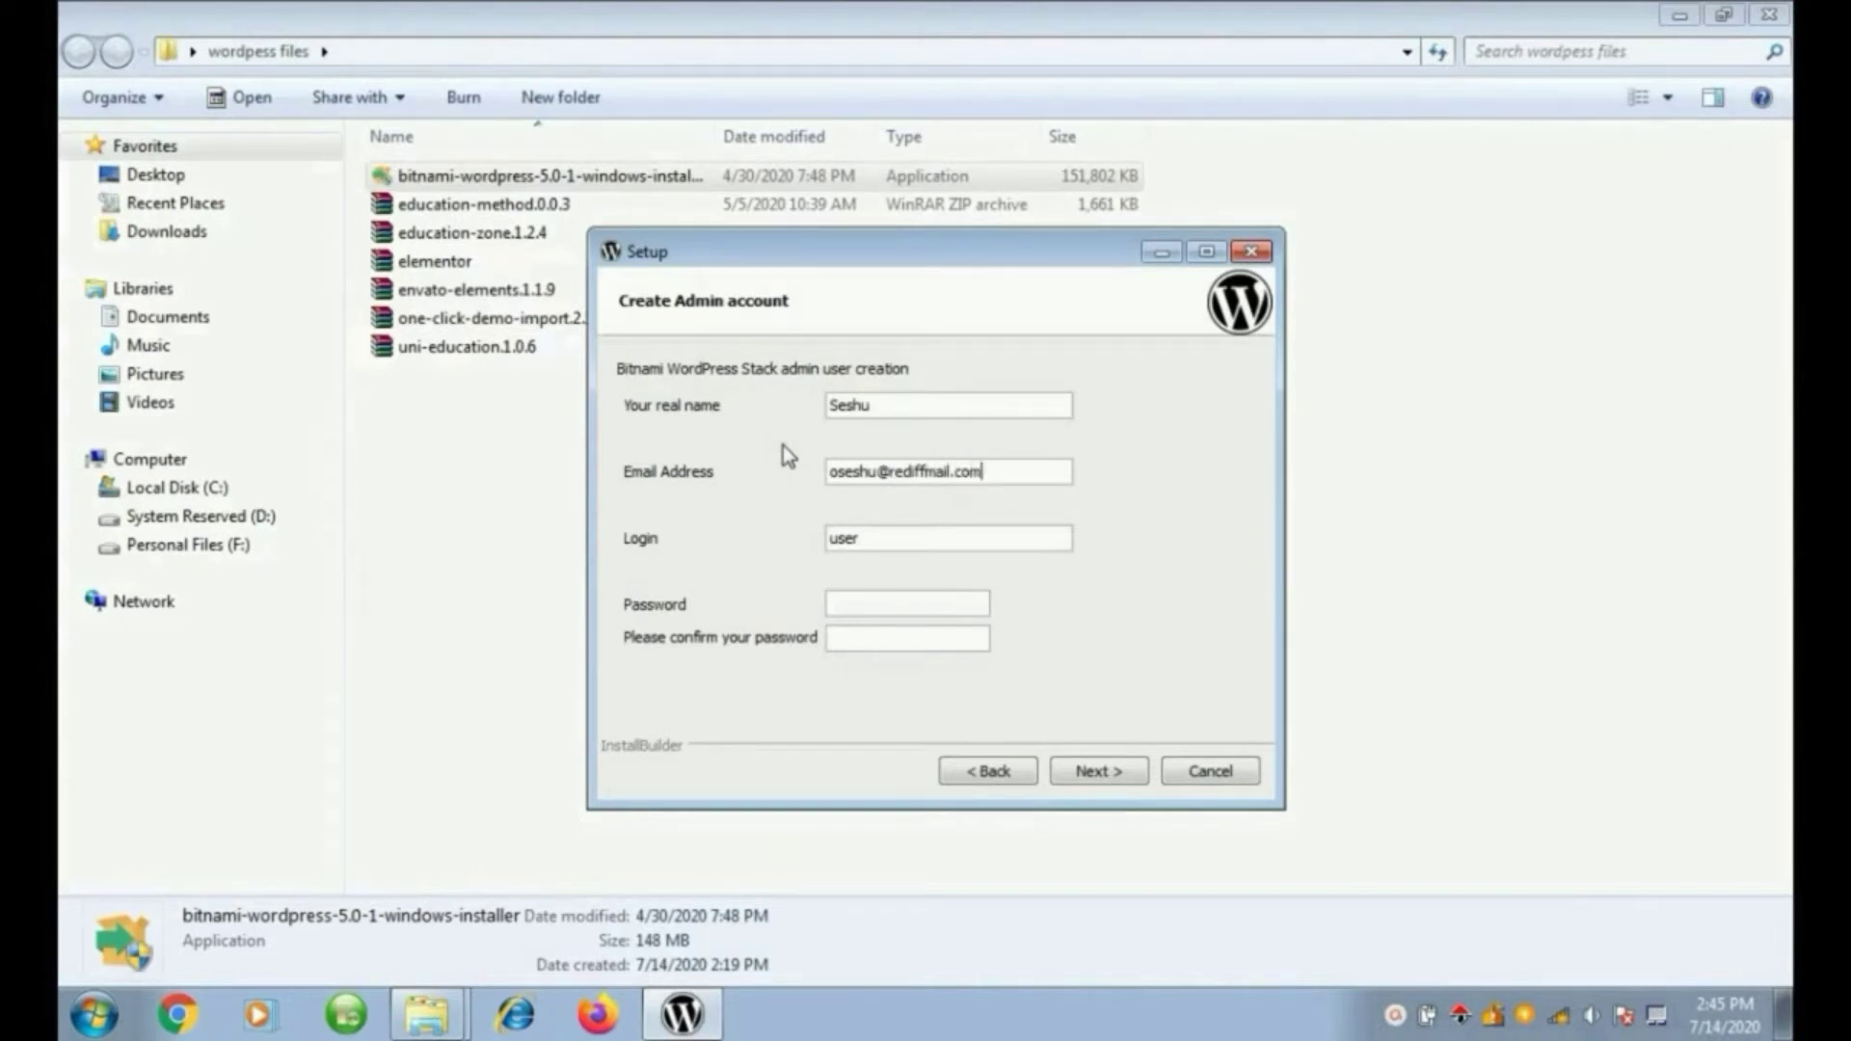
- Fill in the admin email address ending in .com and replace the login name
double_click(843, 538)
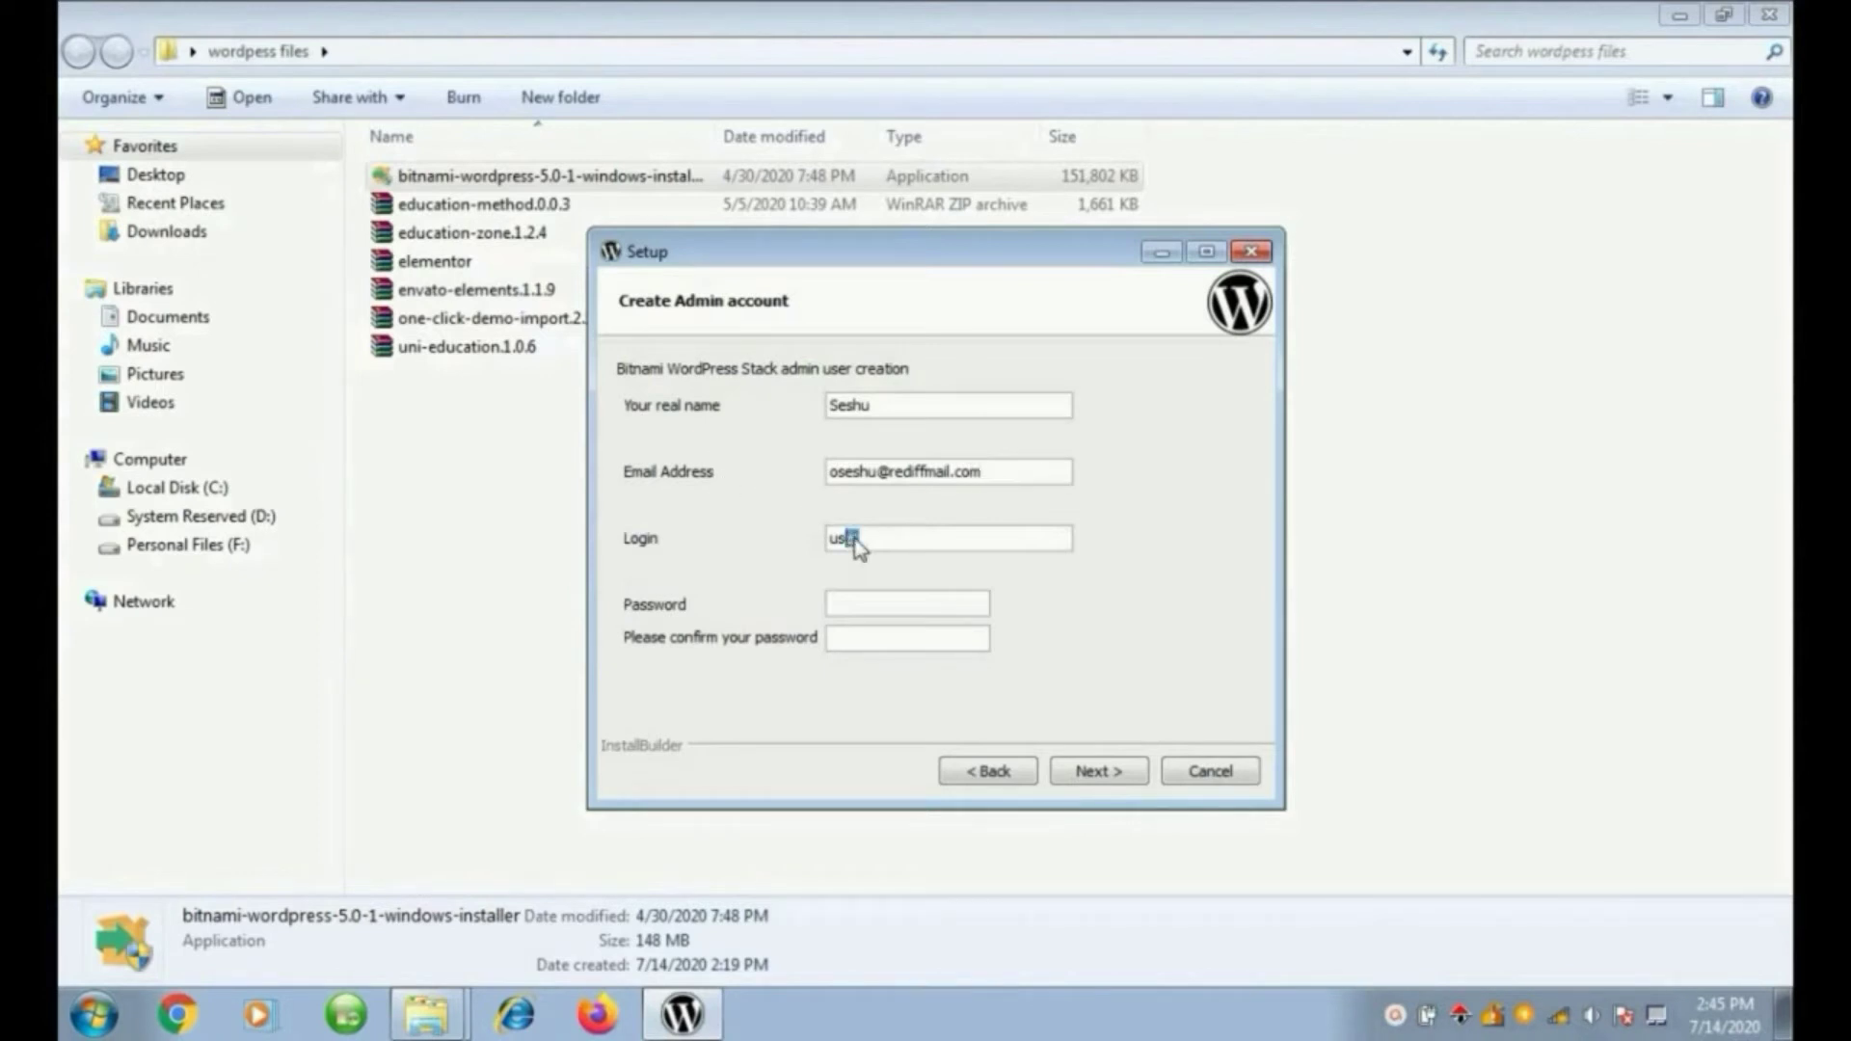
type("o")
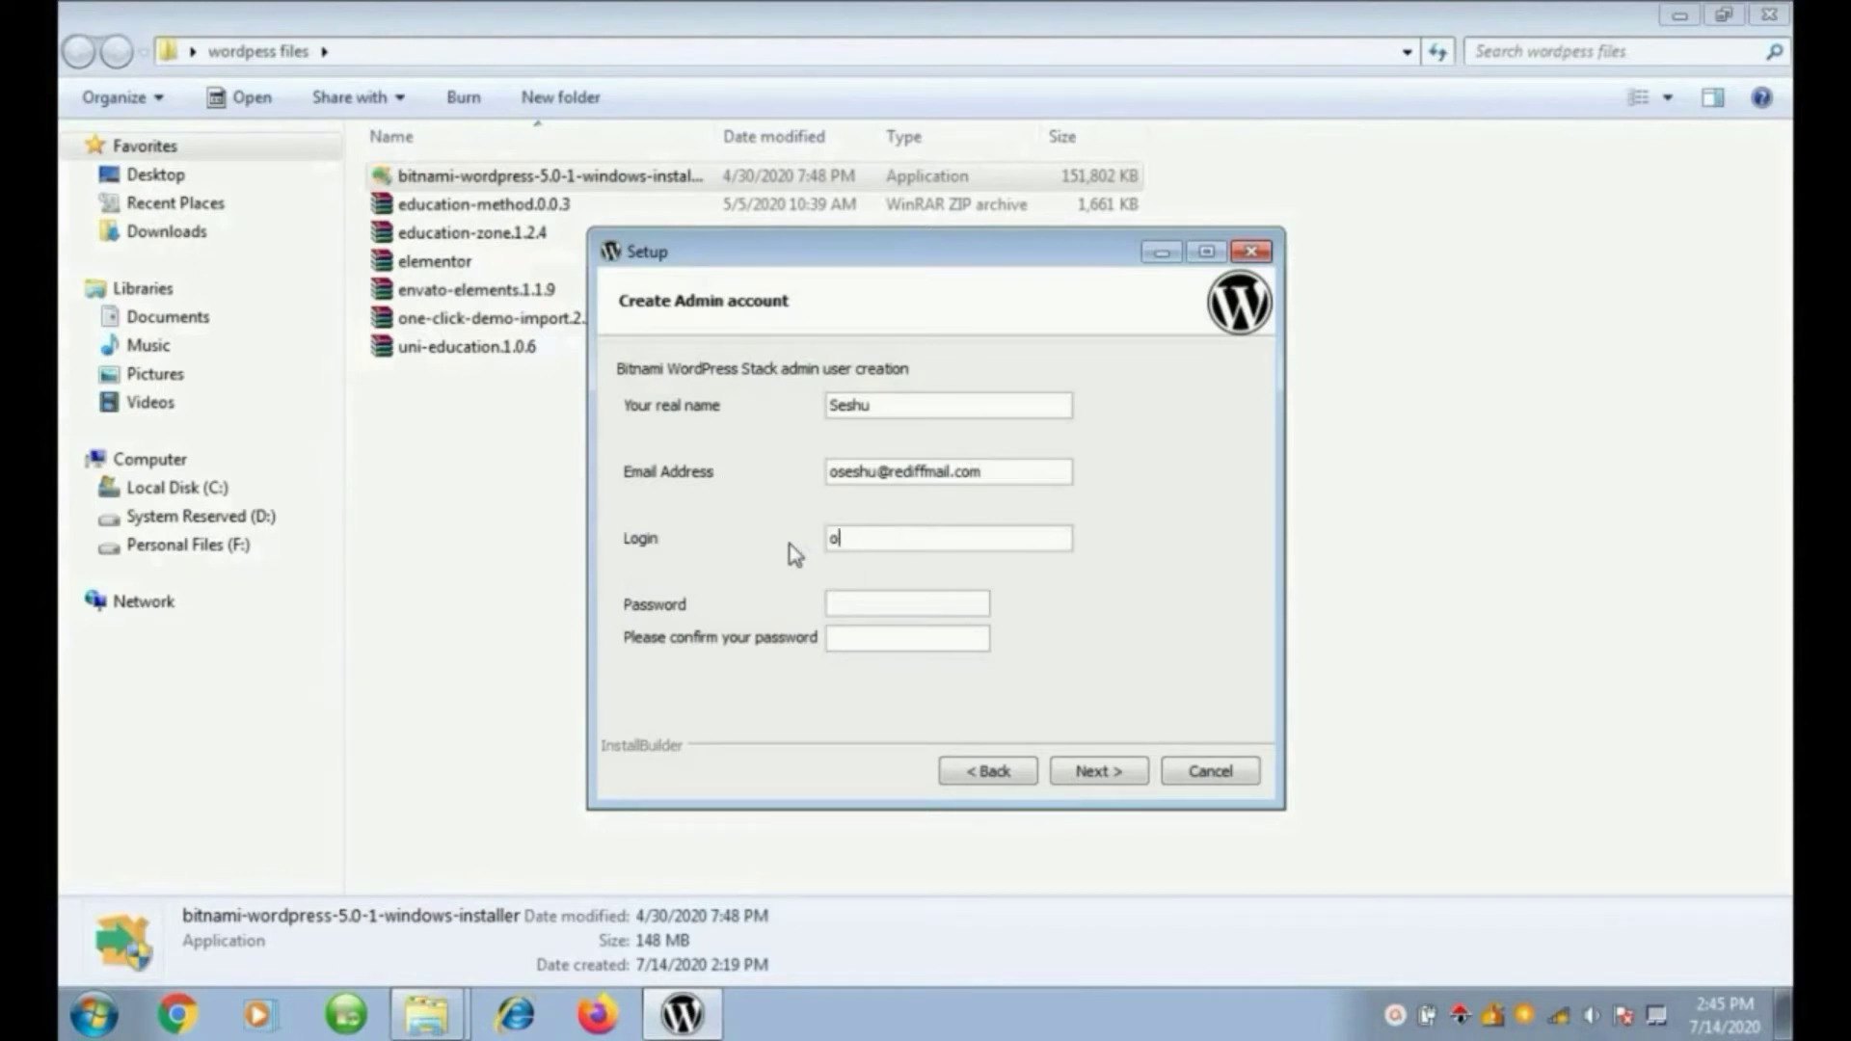
type("seshu")
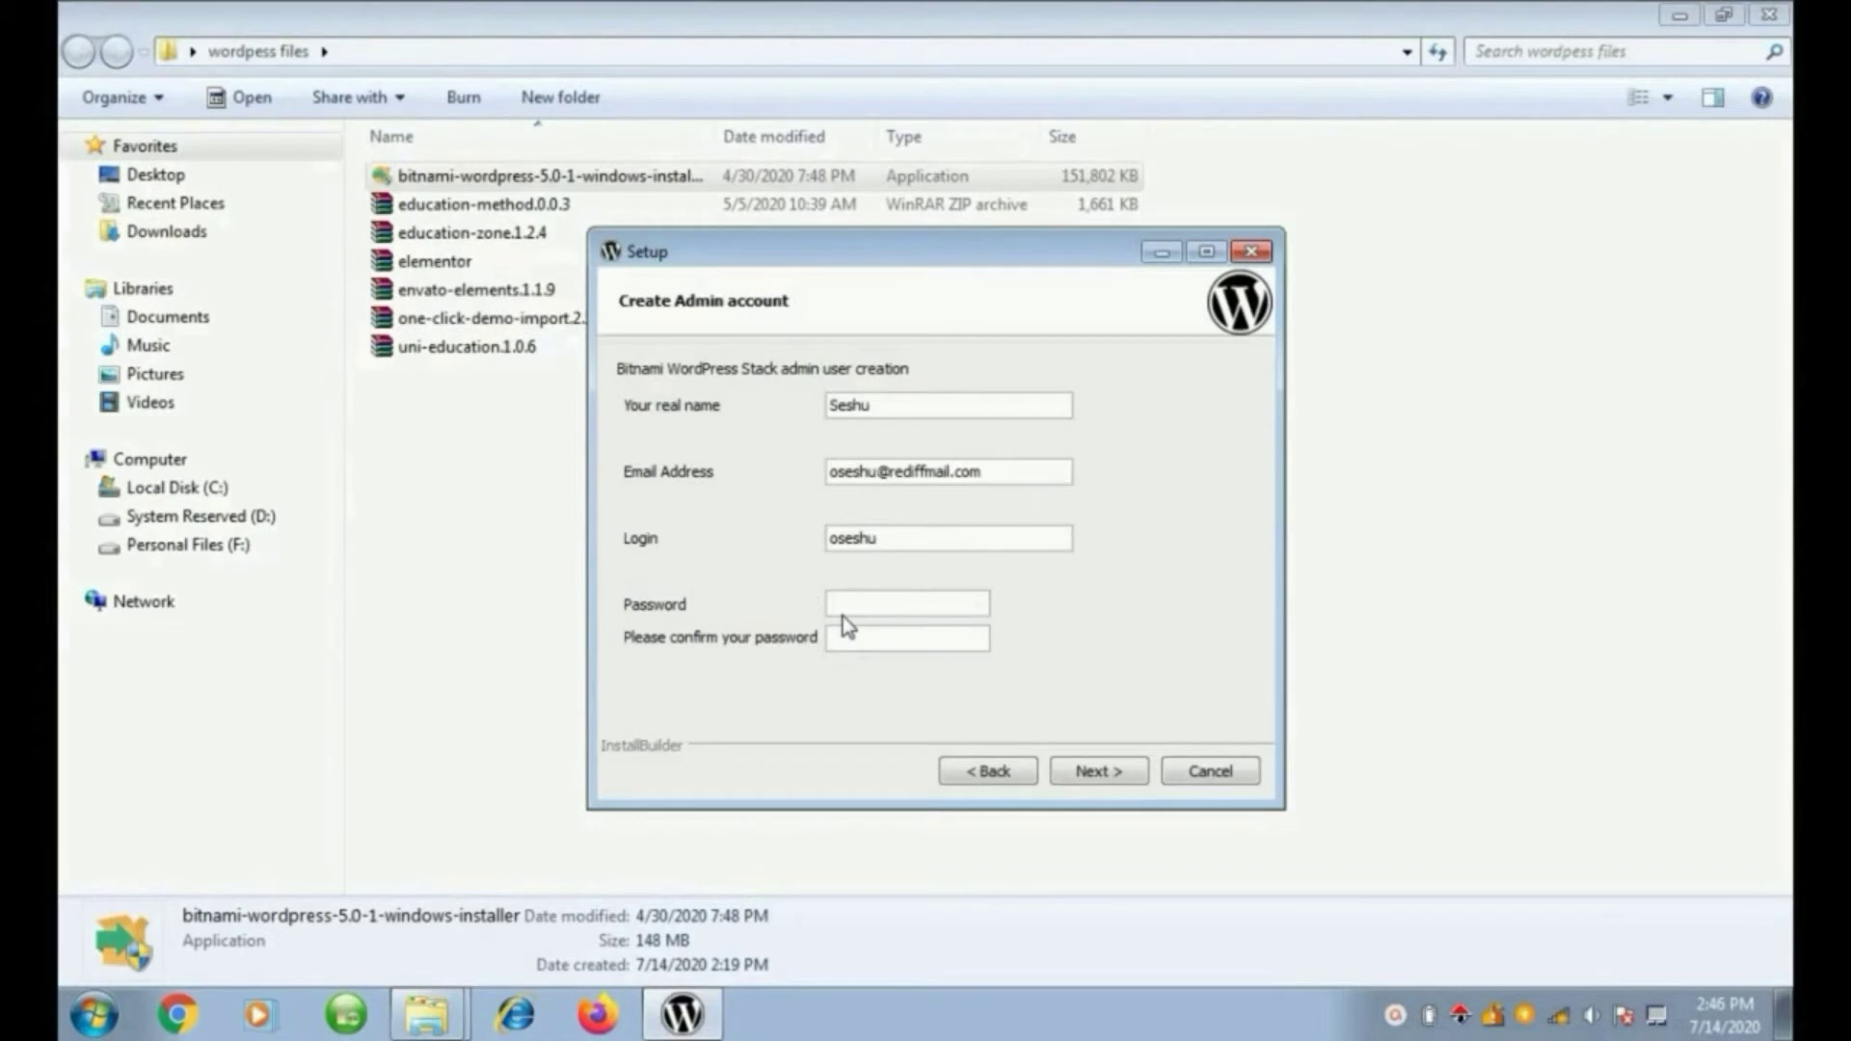
- Enter the admin password twice and submit the account details
left_click(906, 603)
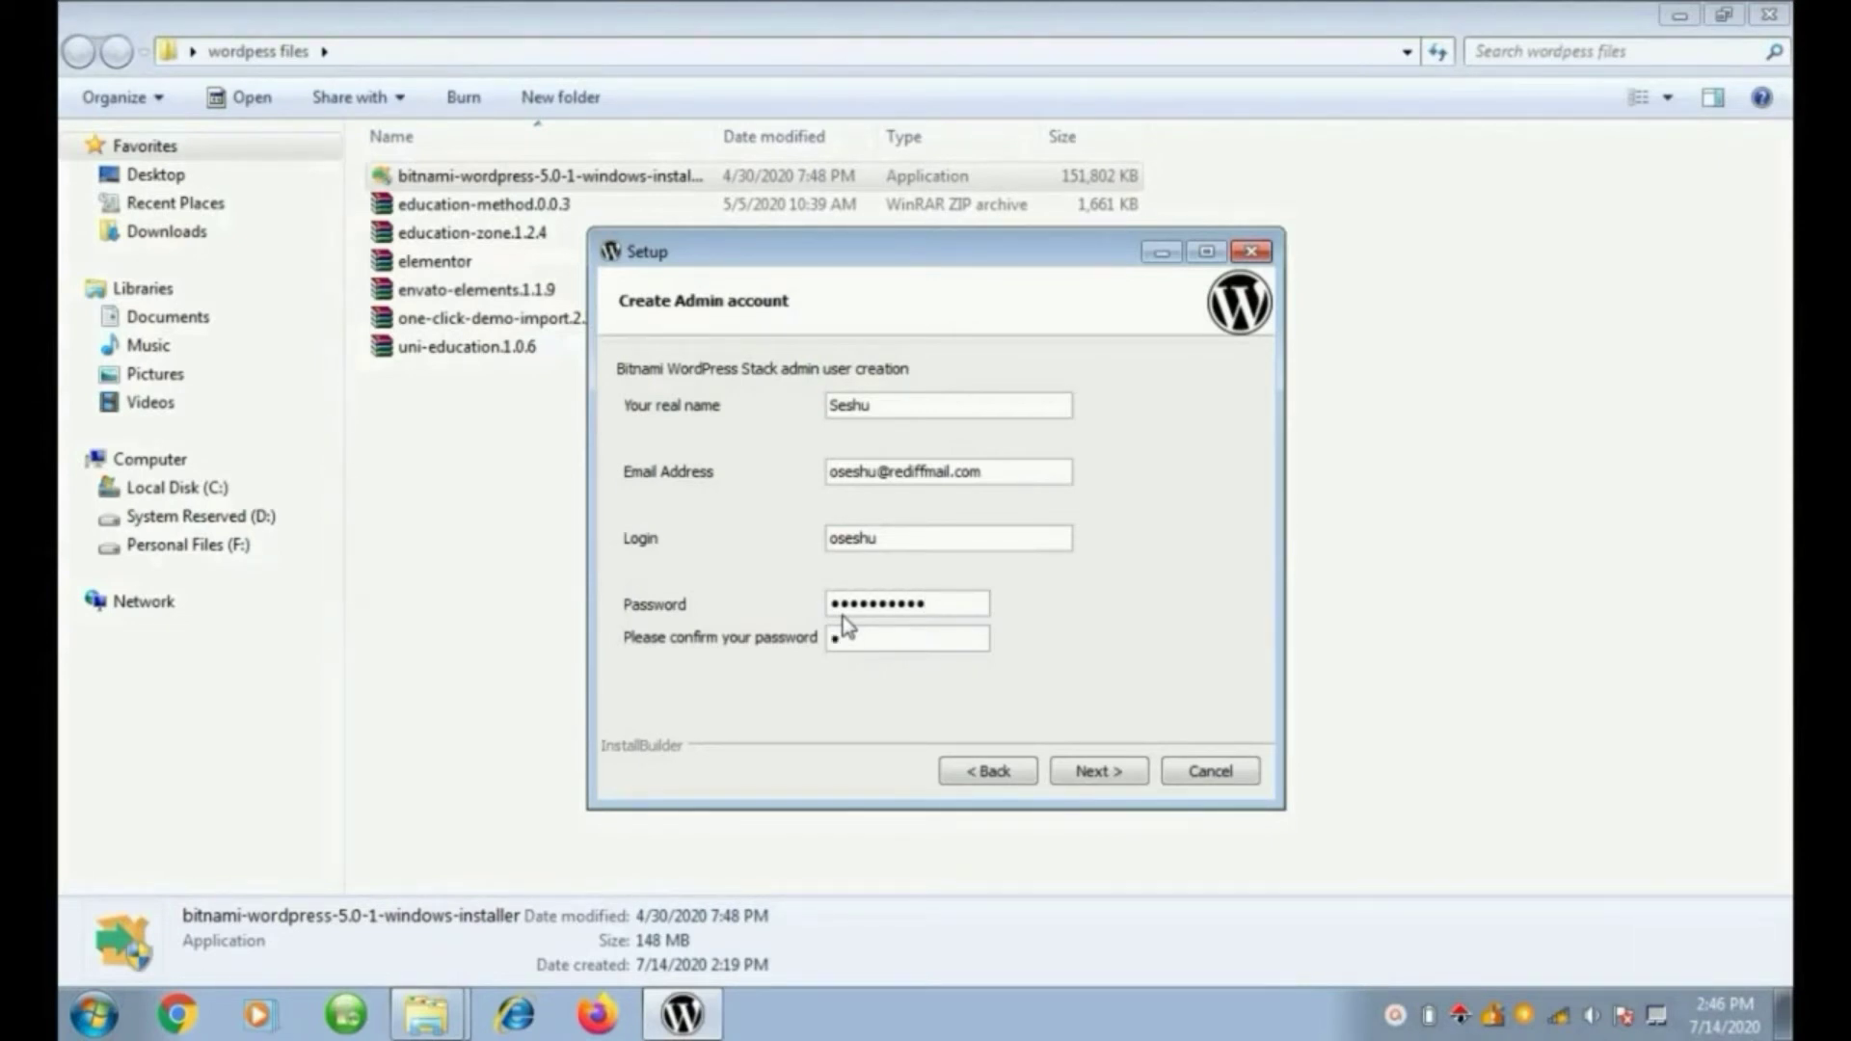
type("•••••")
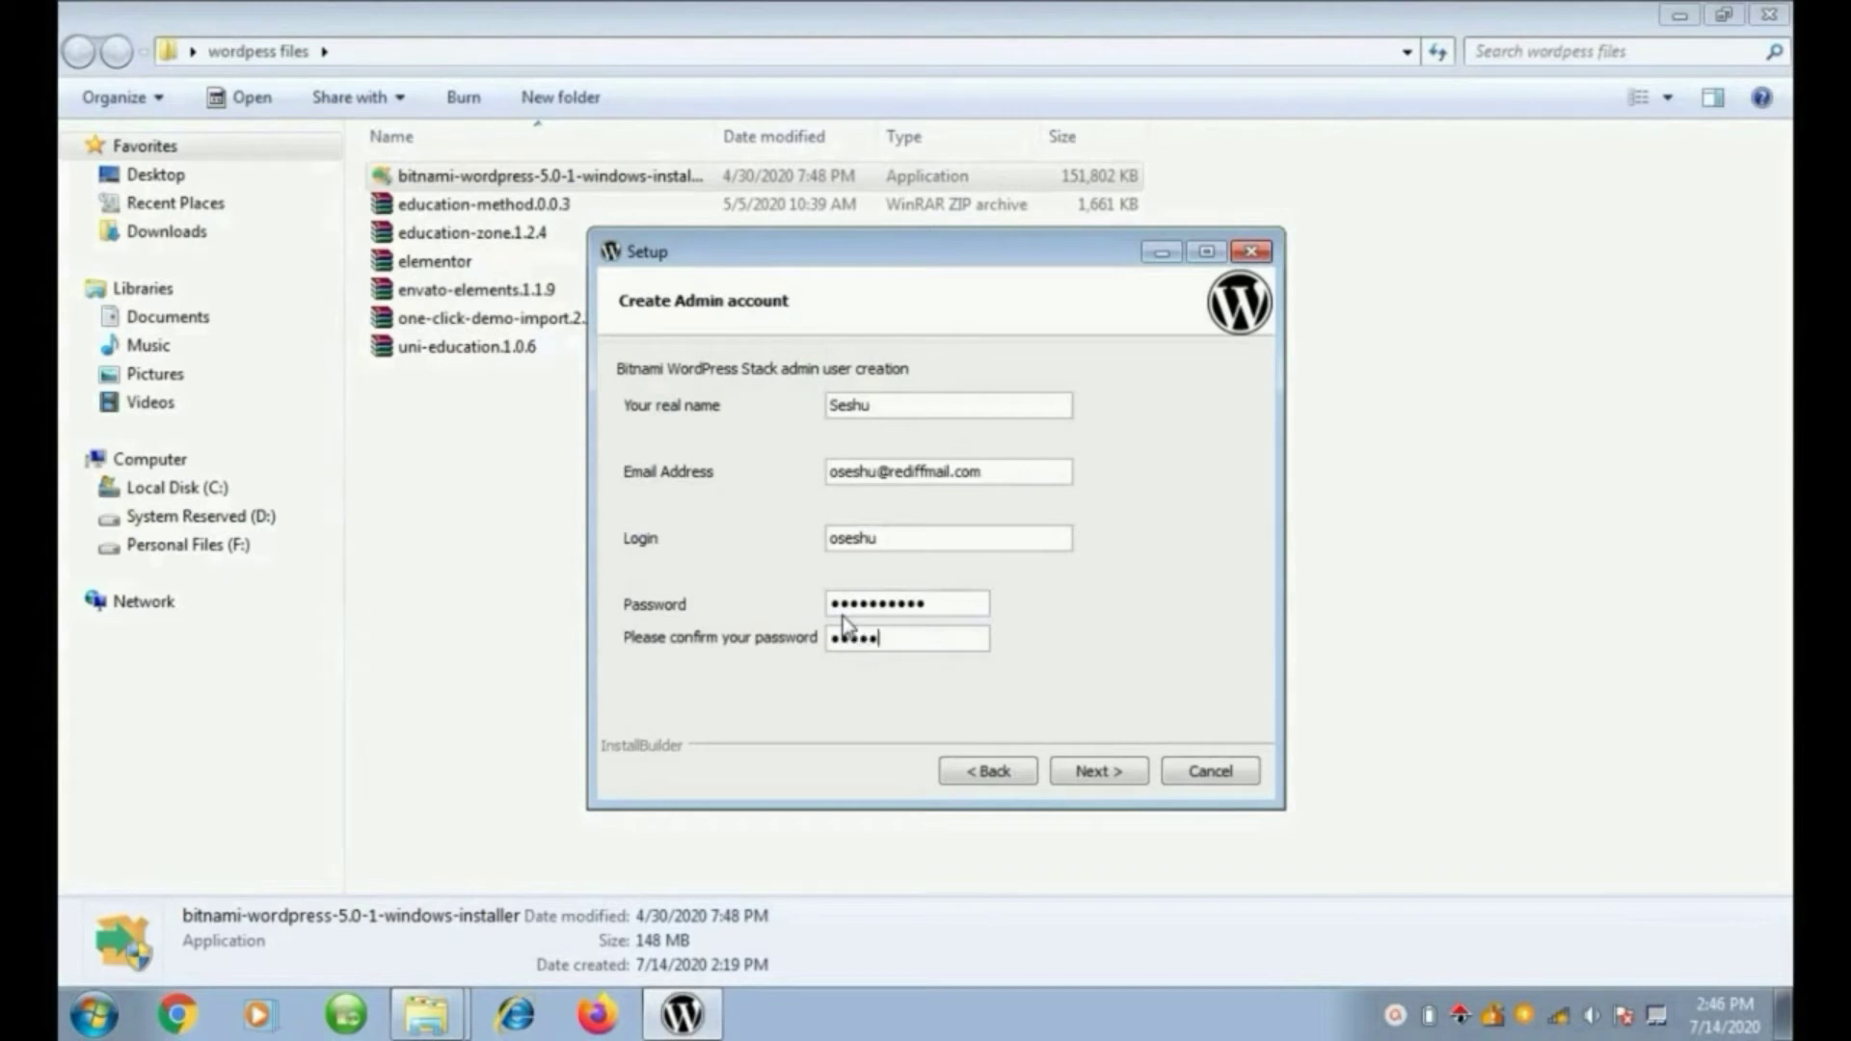
type("••••")
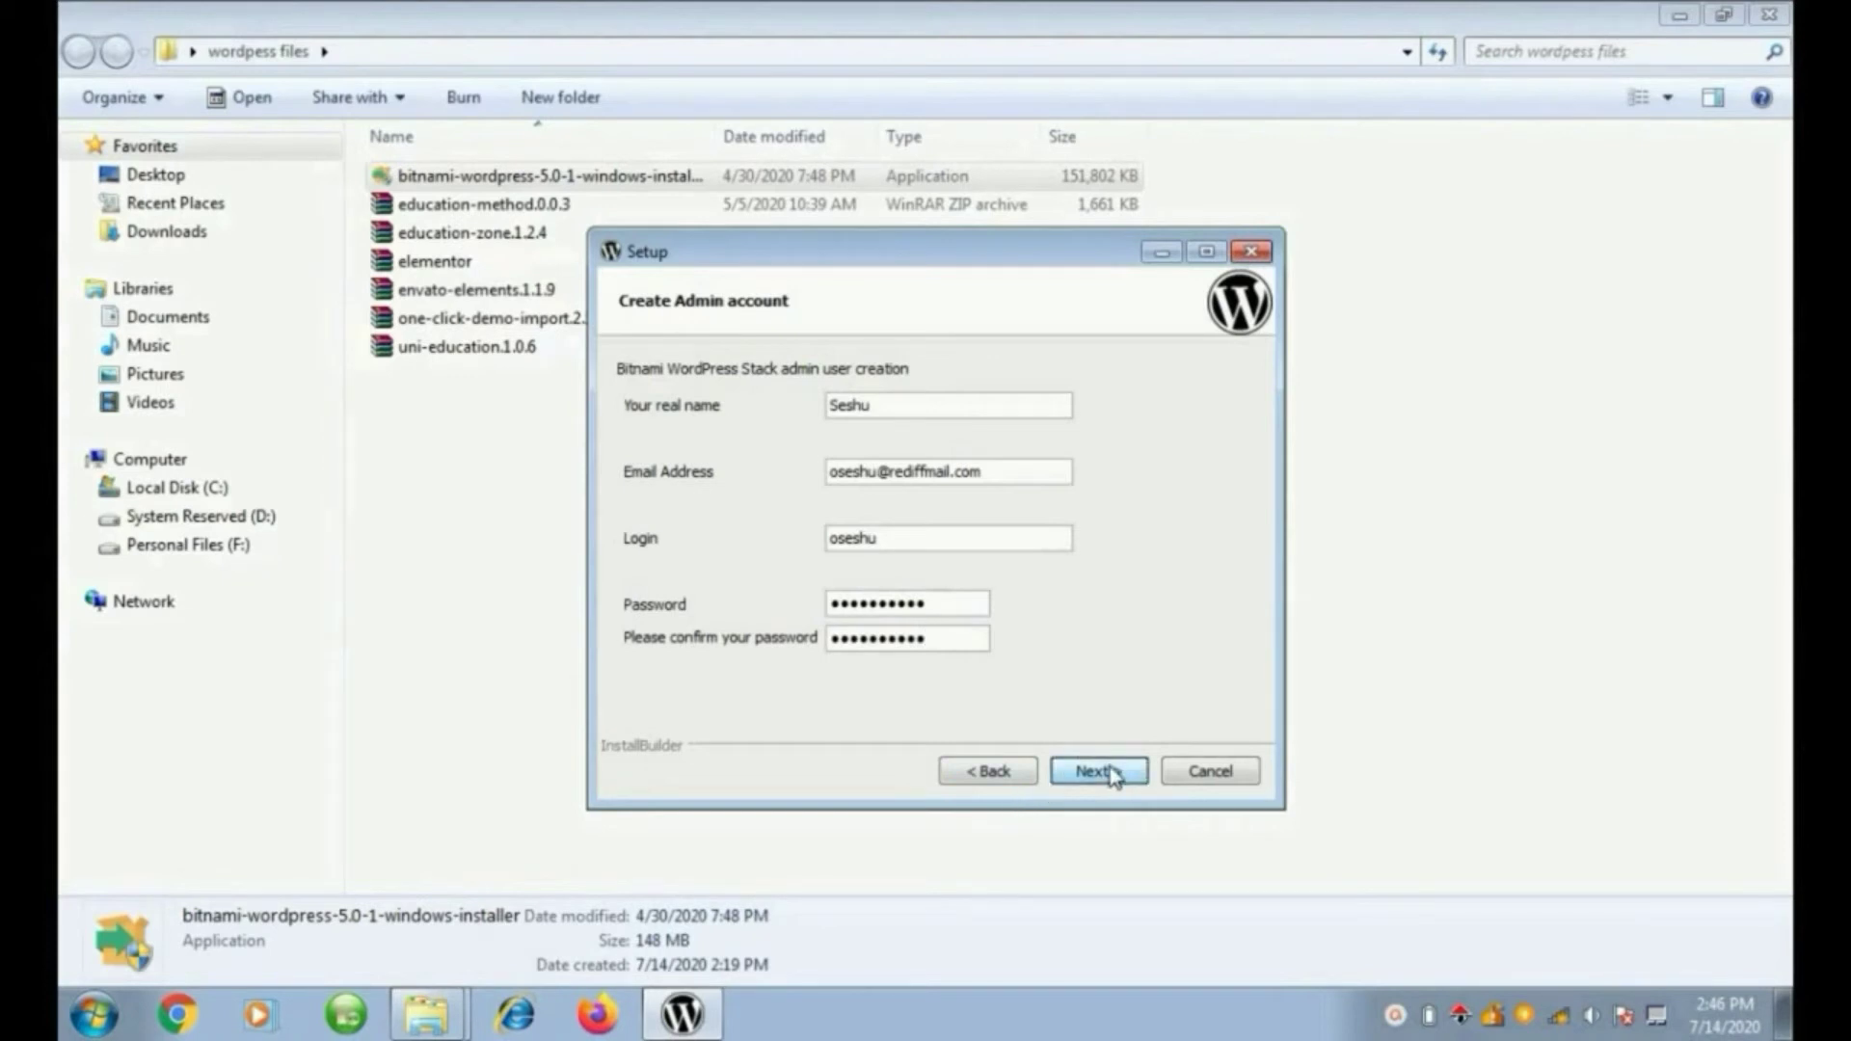
left_click(1095, 769)
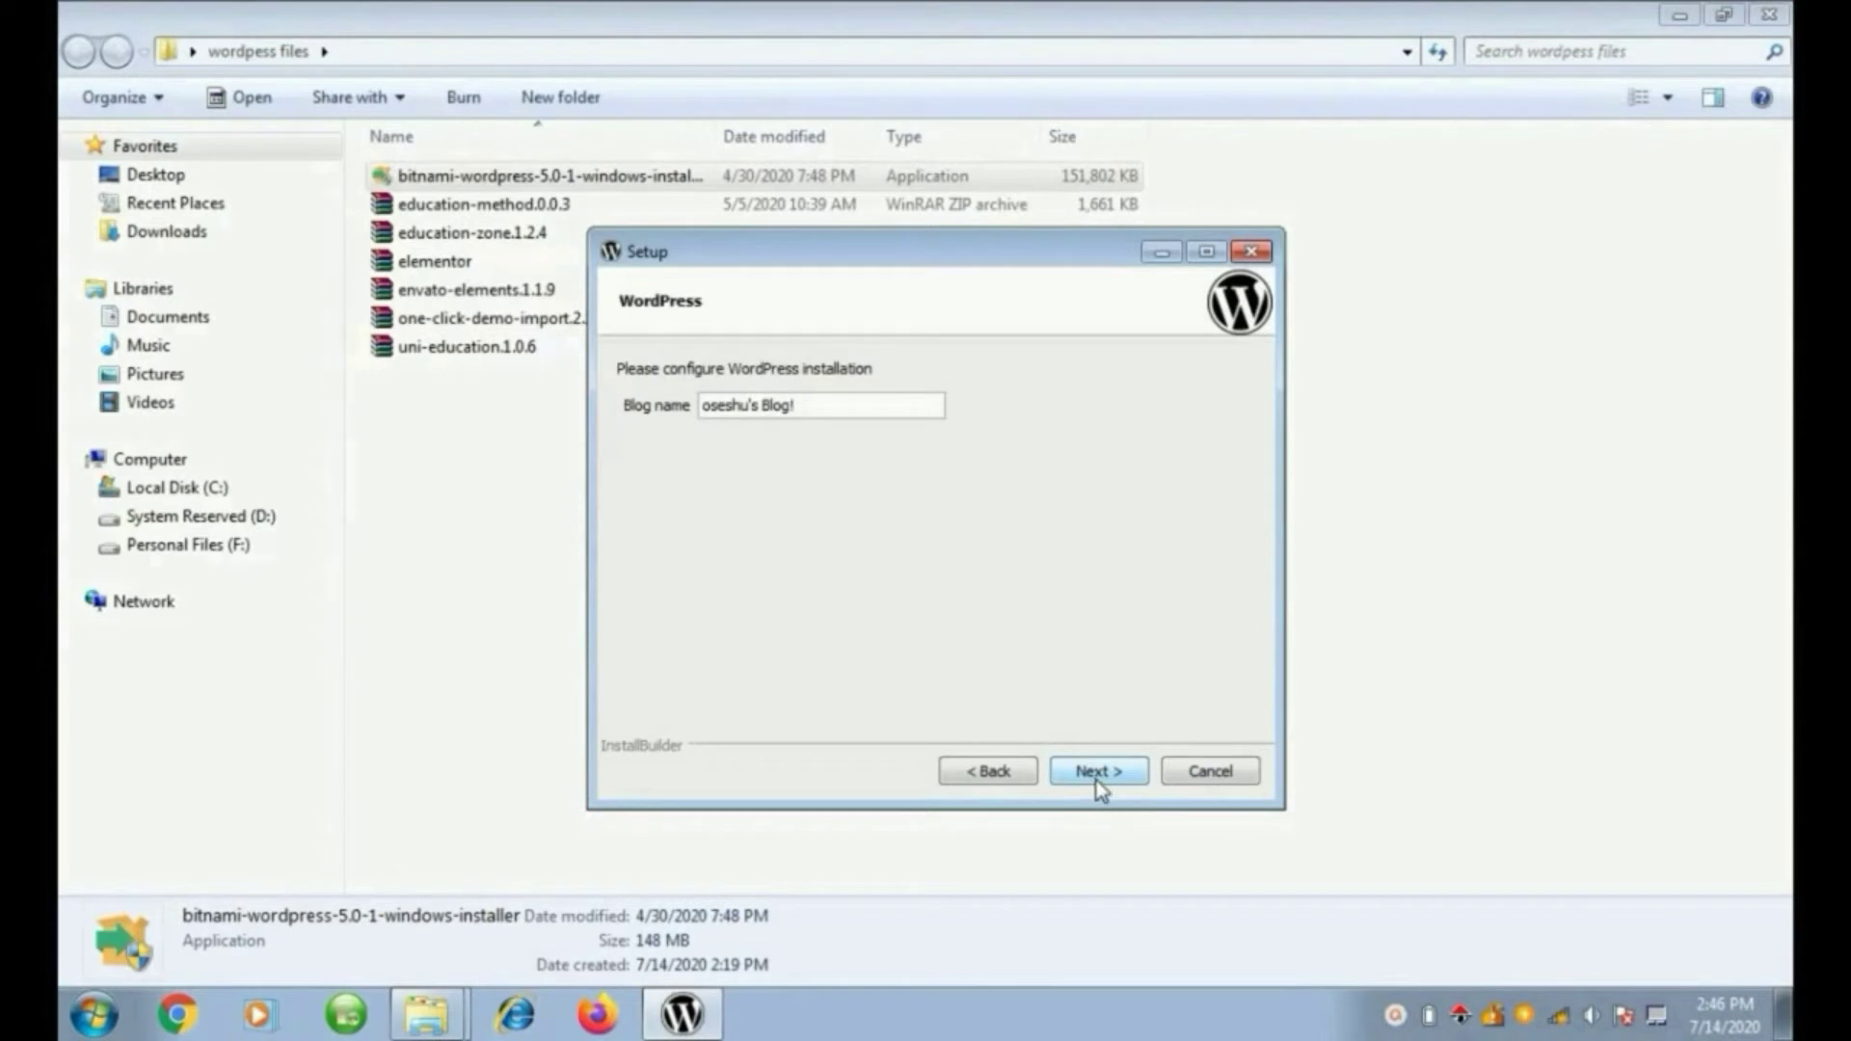
- Keep the blog name, skip SMTP, untick 'Launch wordpress in the cloud with Bitnami' and begin installing
left_click(1095, 769)
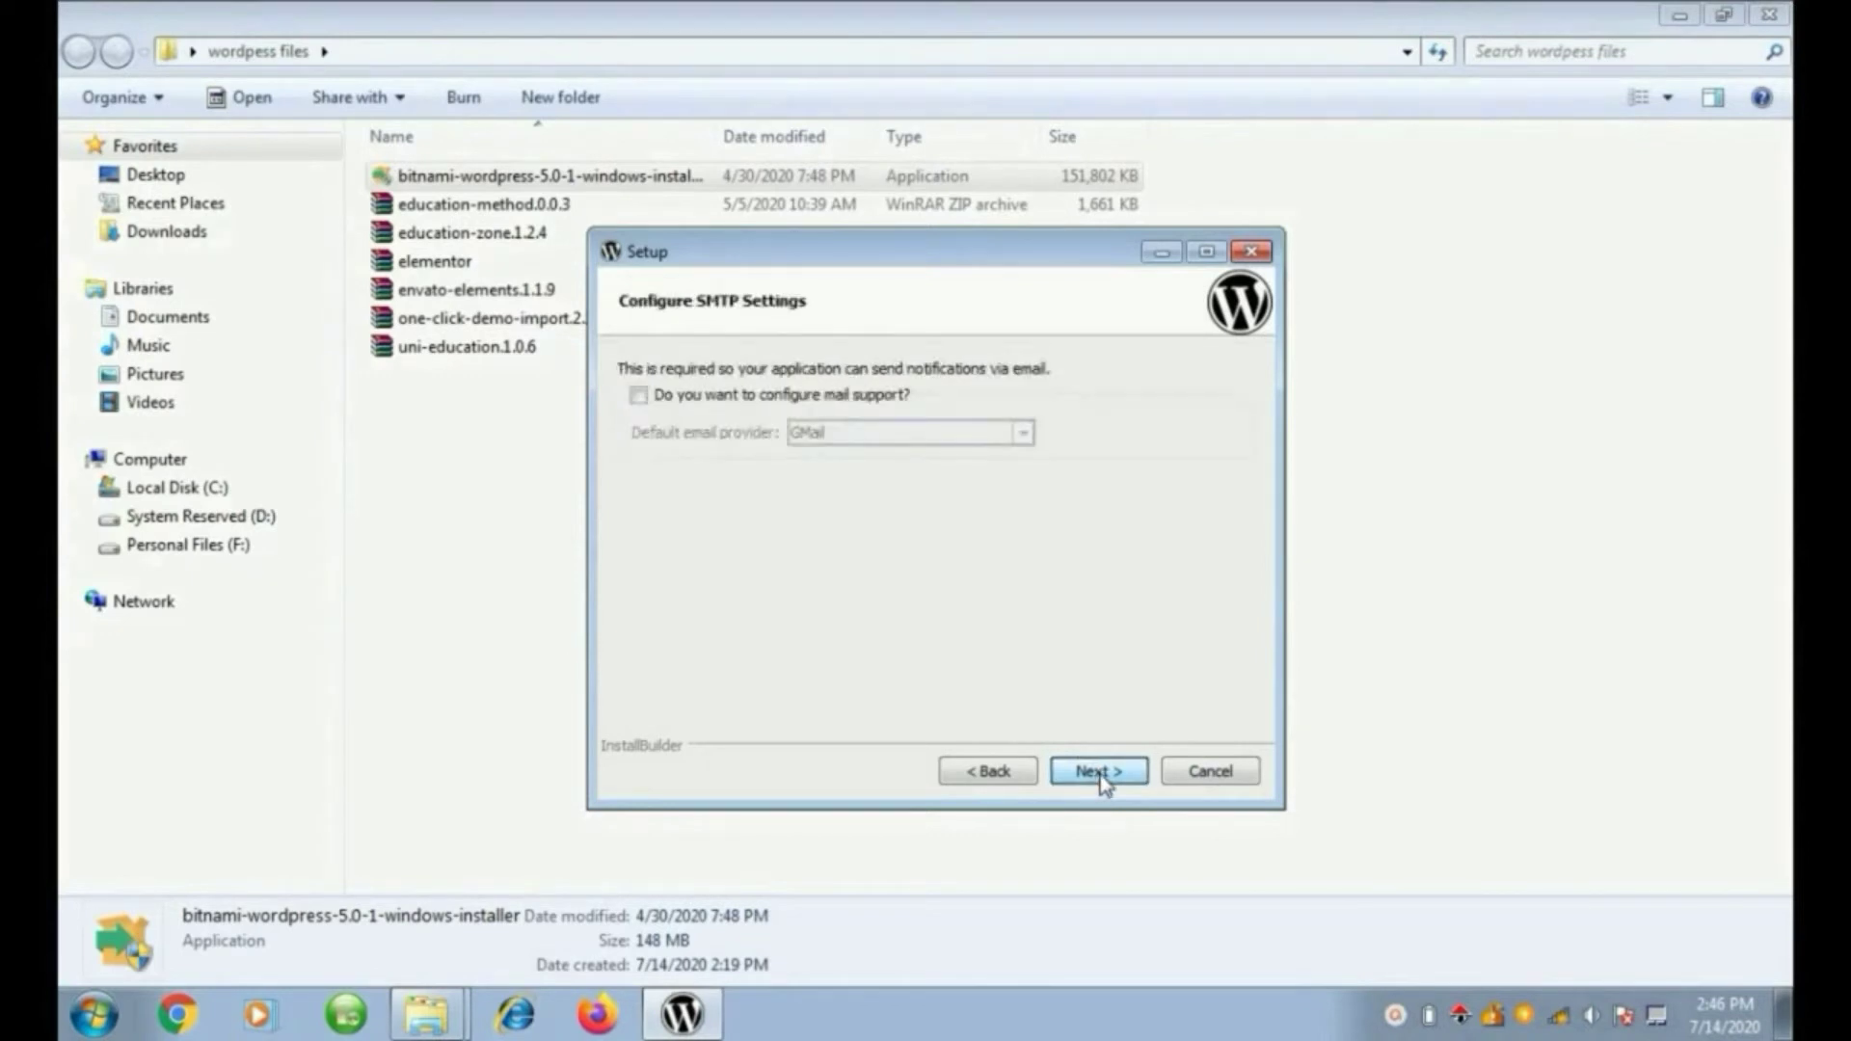
left_click(1095, 769)
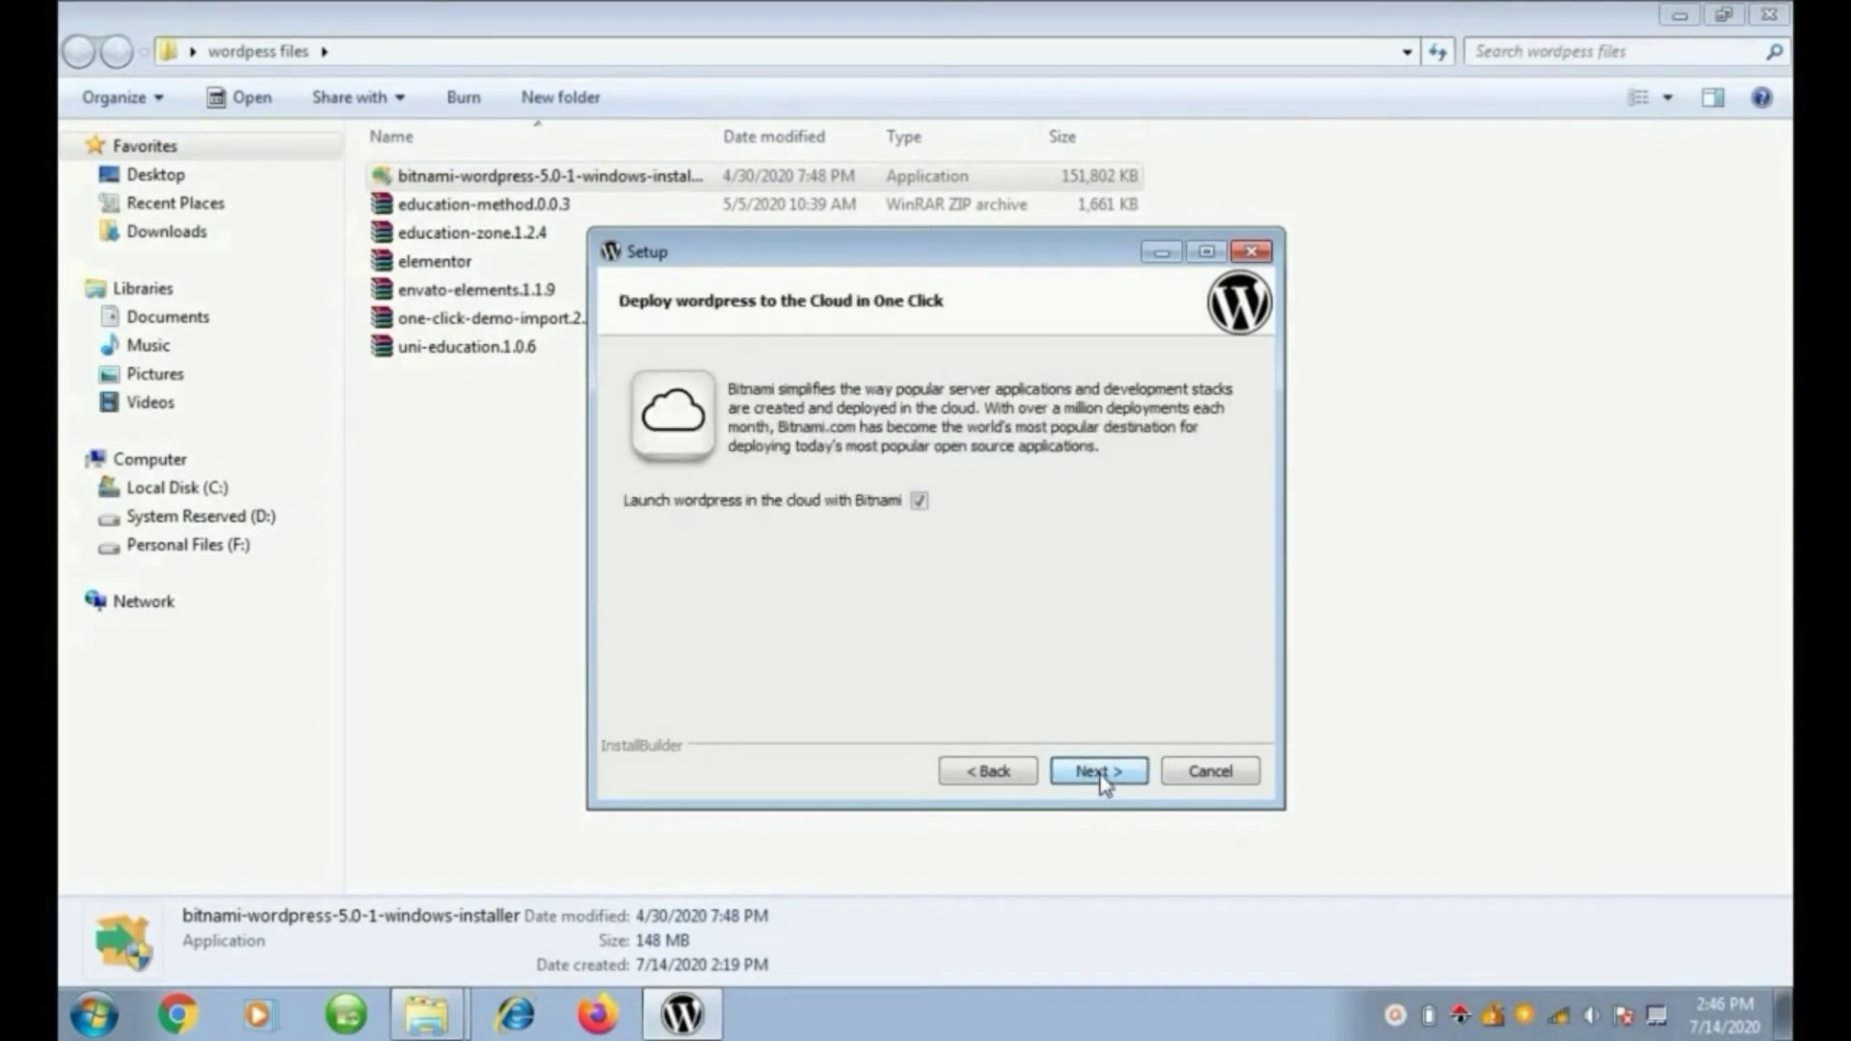
left_click(918, 500)
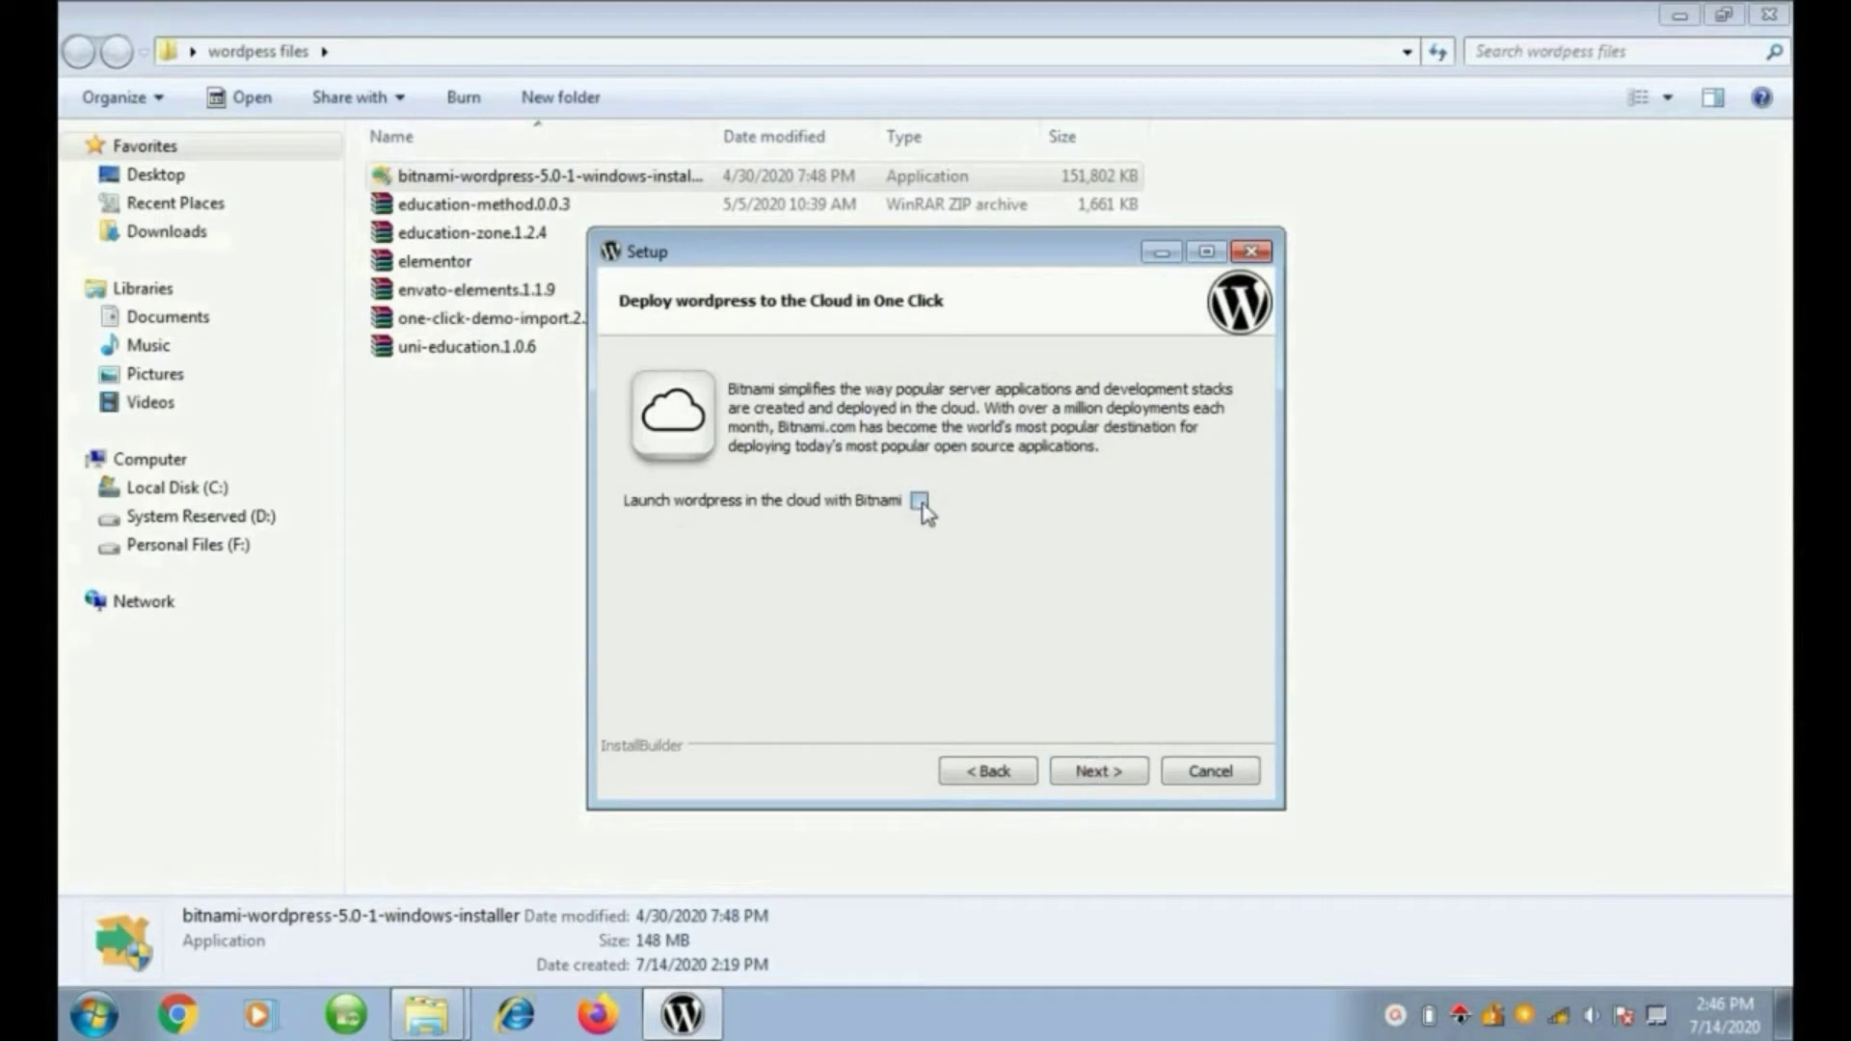
left_click(1095, 771)
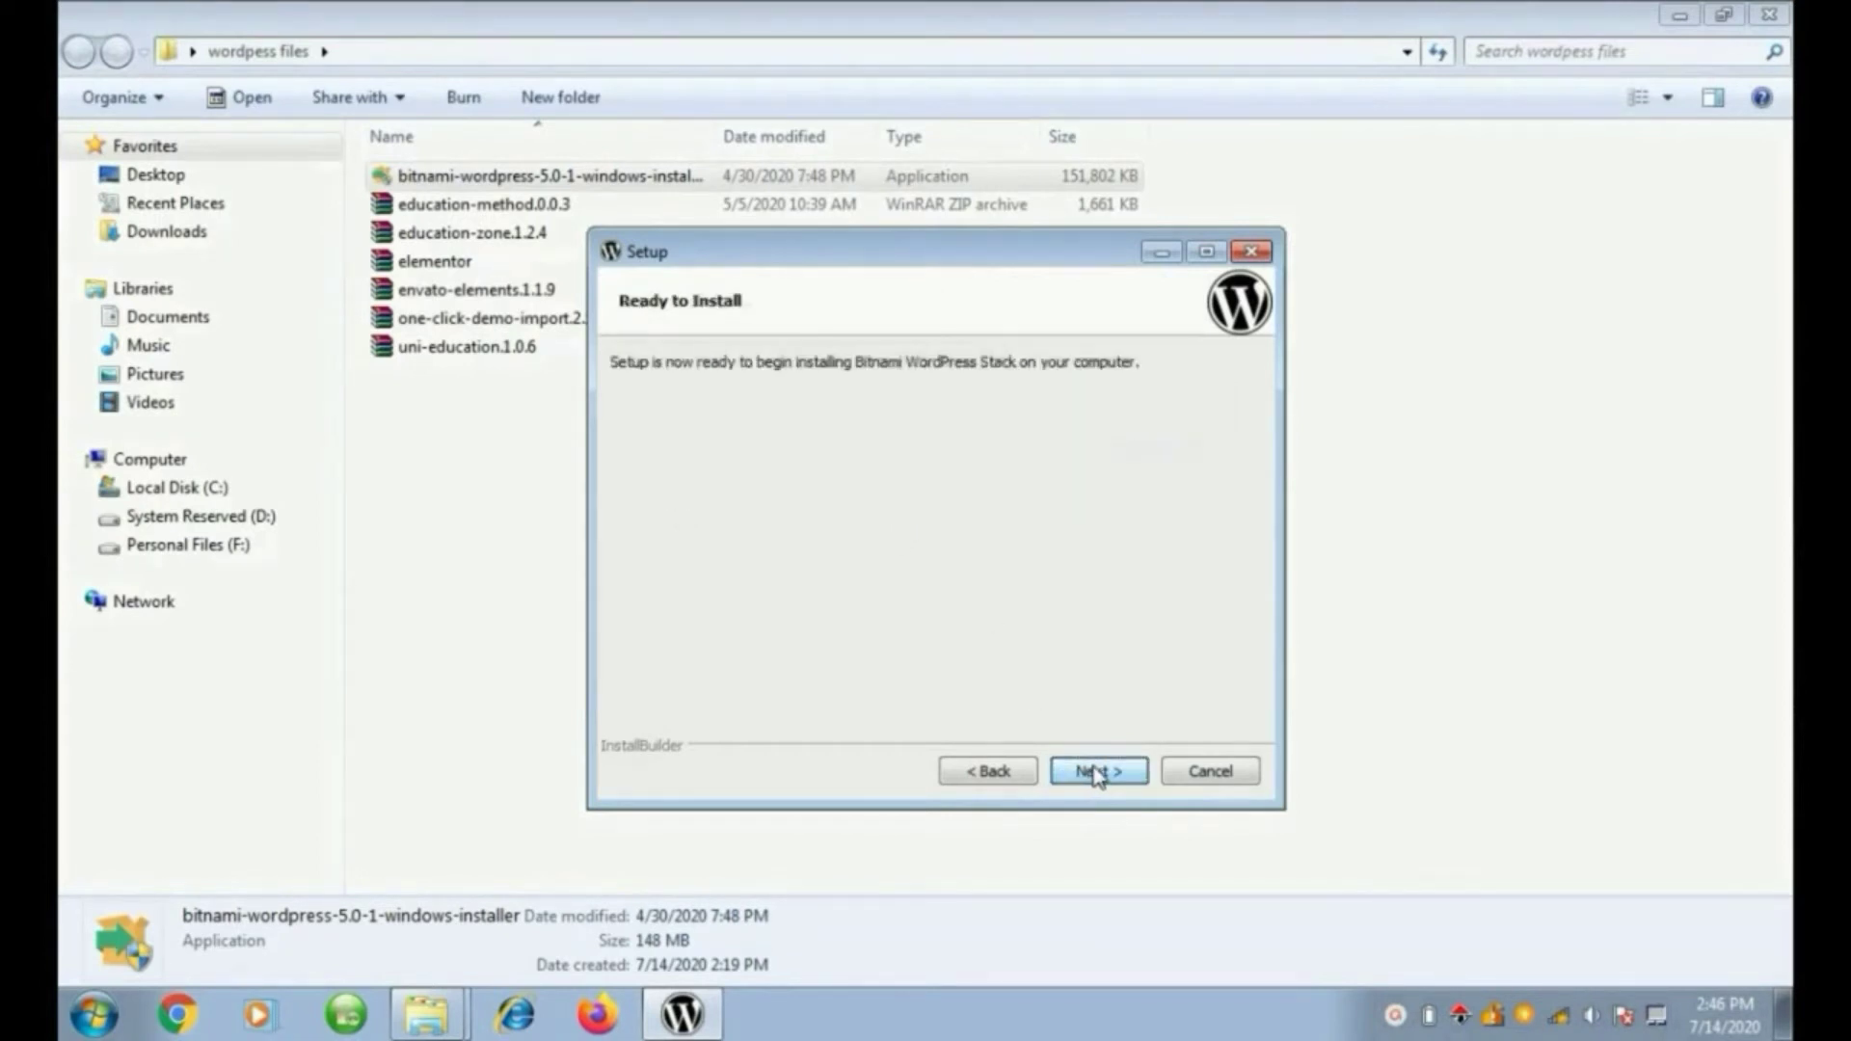
left_click(1095, 770)
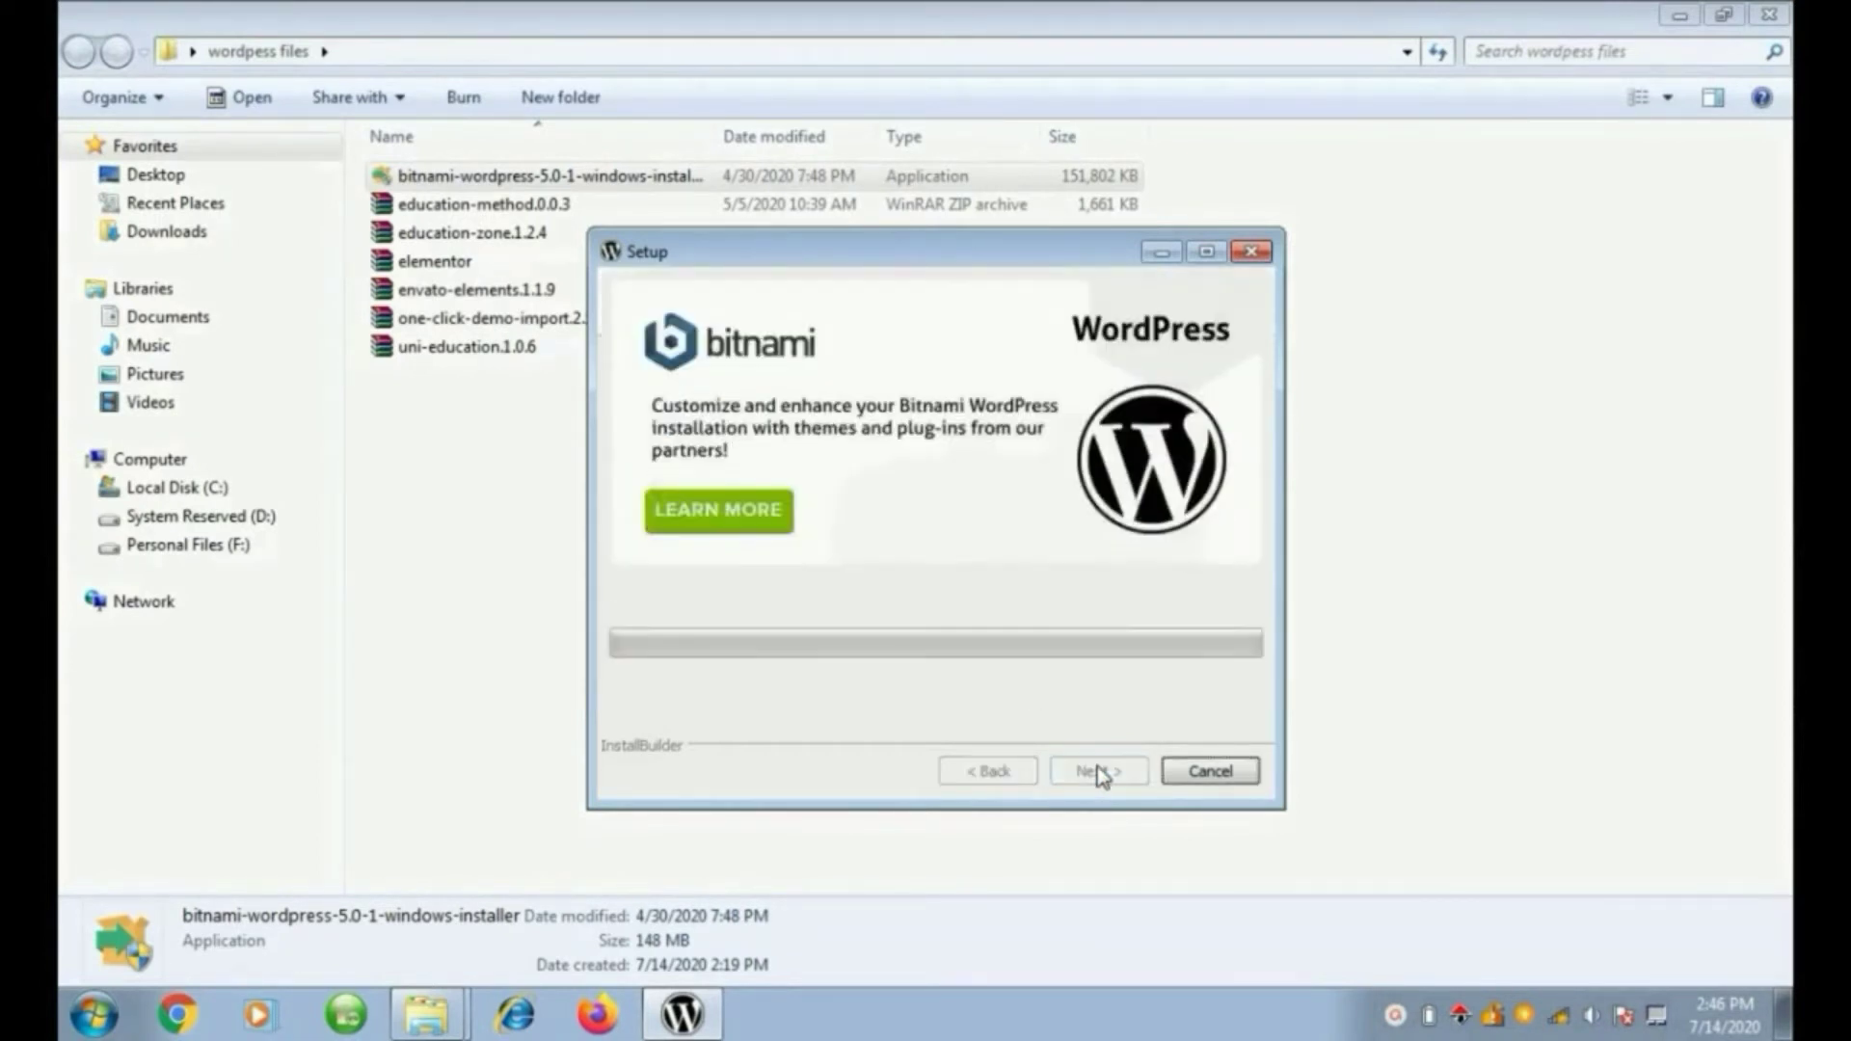
- Let the installation progress bar run through to the final stage
left_click(1097, 771)
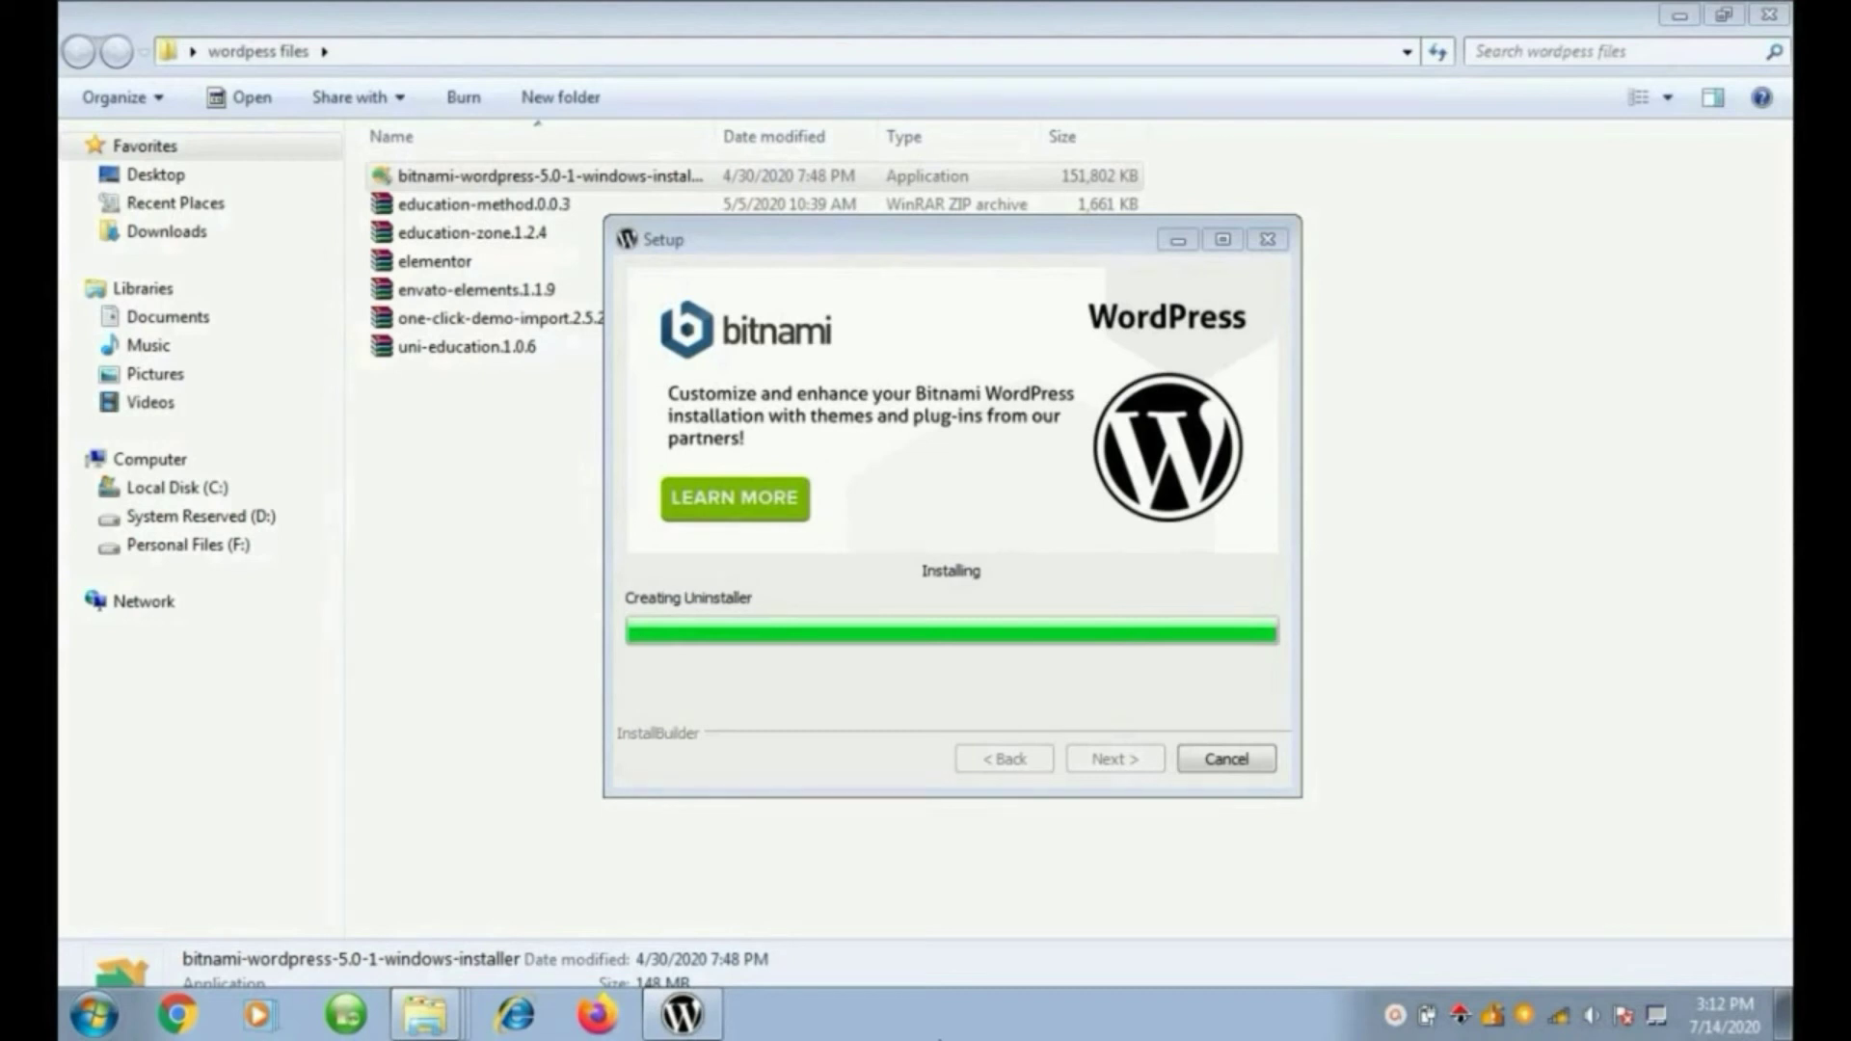
mouse_move(849, 970)
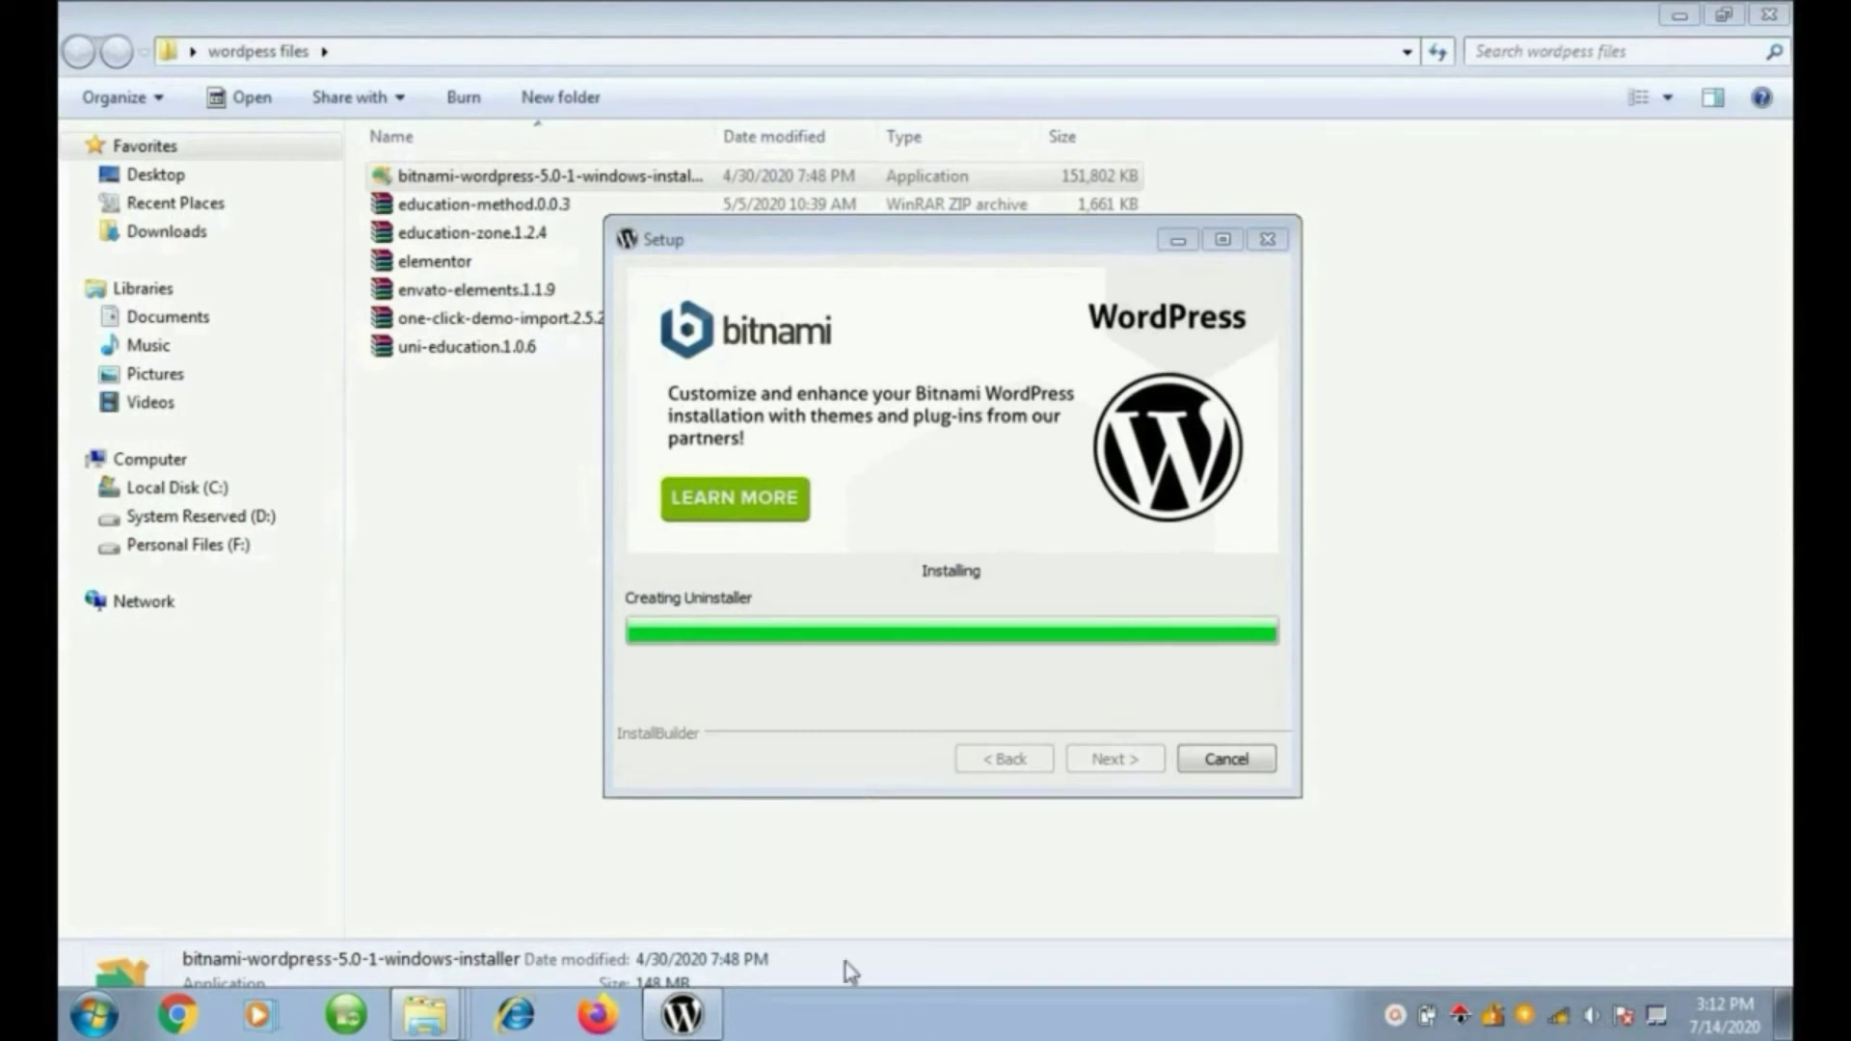
mouse_move(738, 1022)
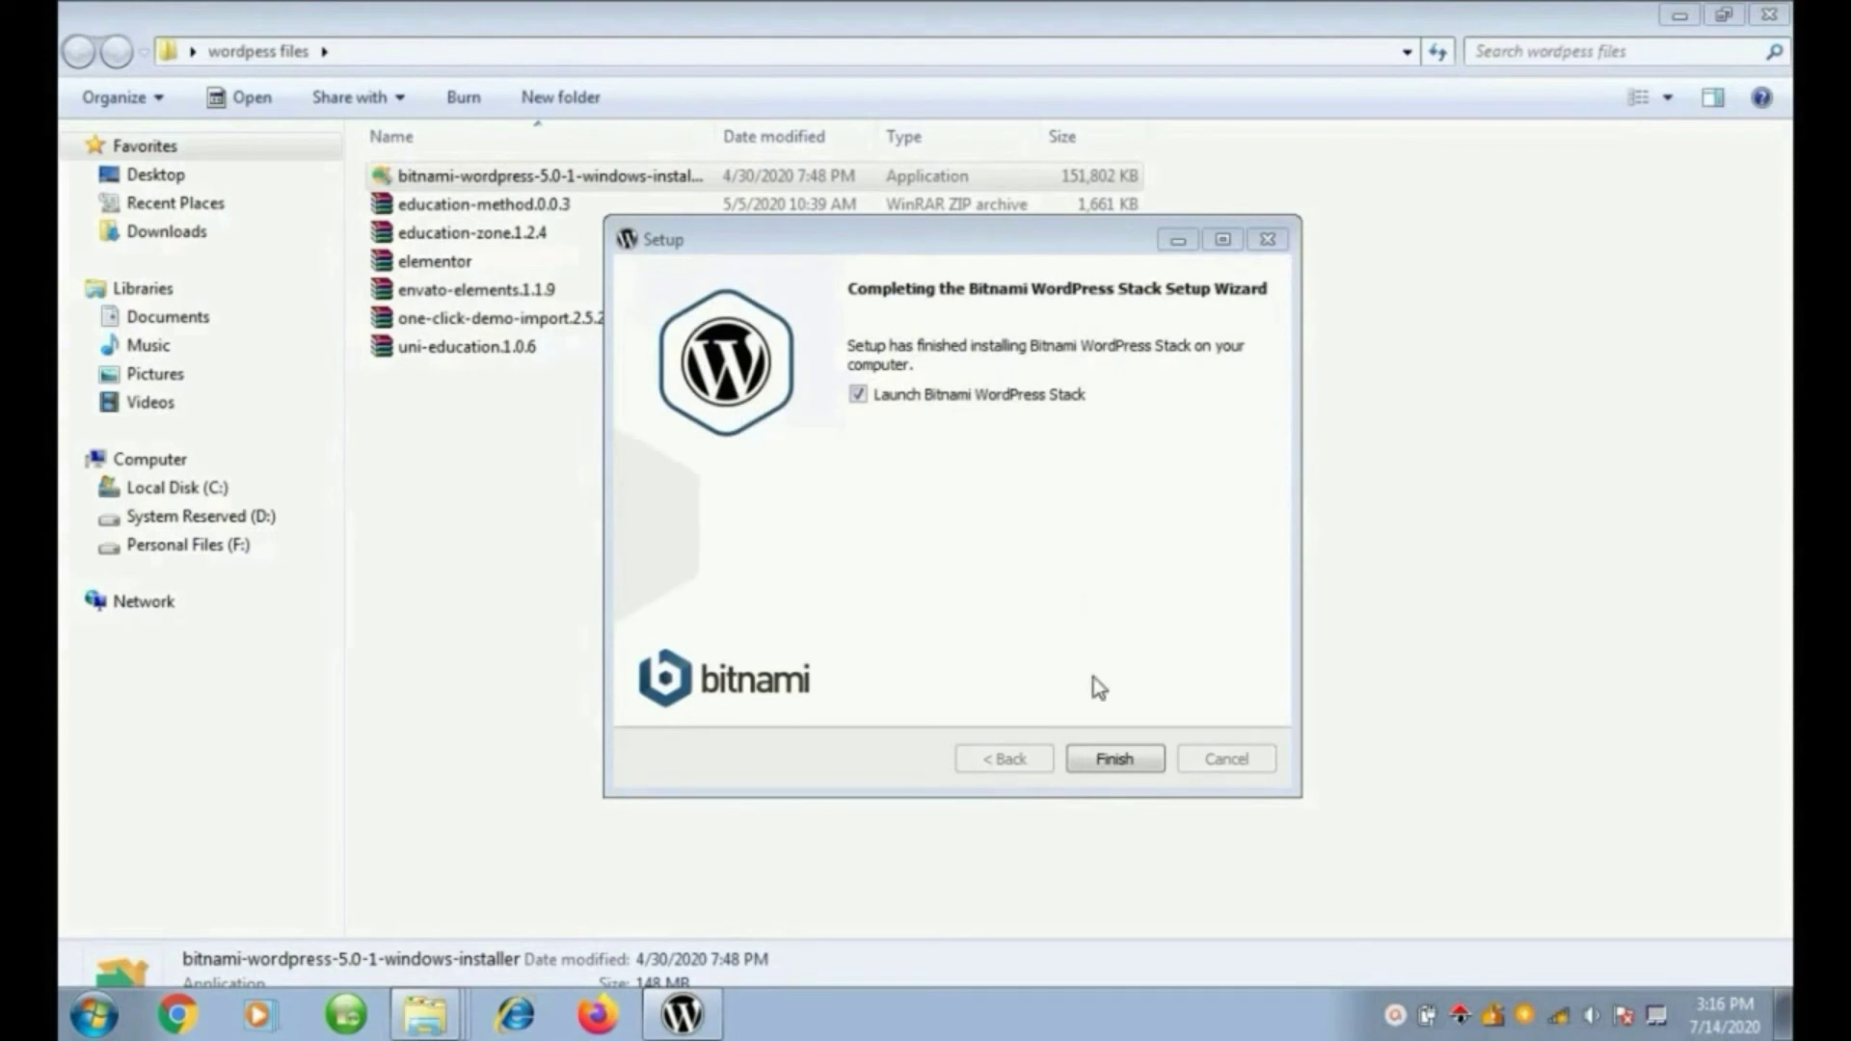
- Finish setup, launch the stack and view Manage Servers showing MySQL and Apache running
left_click(1111, 758)
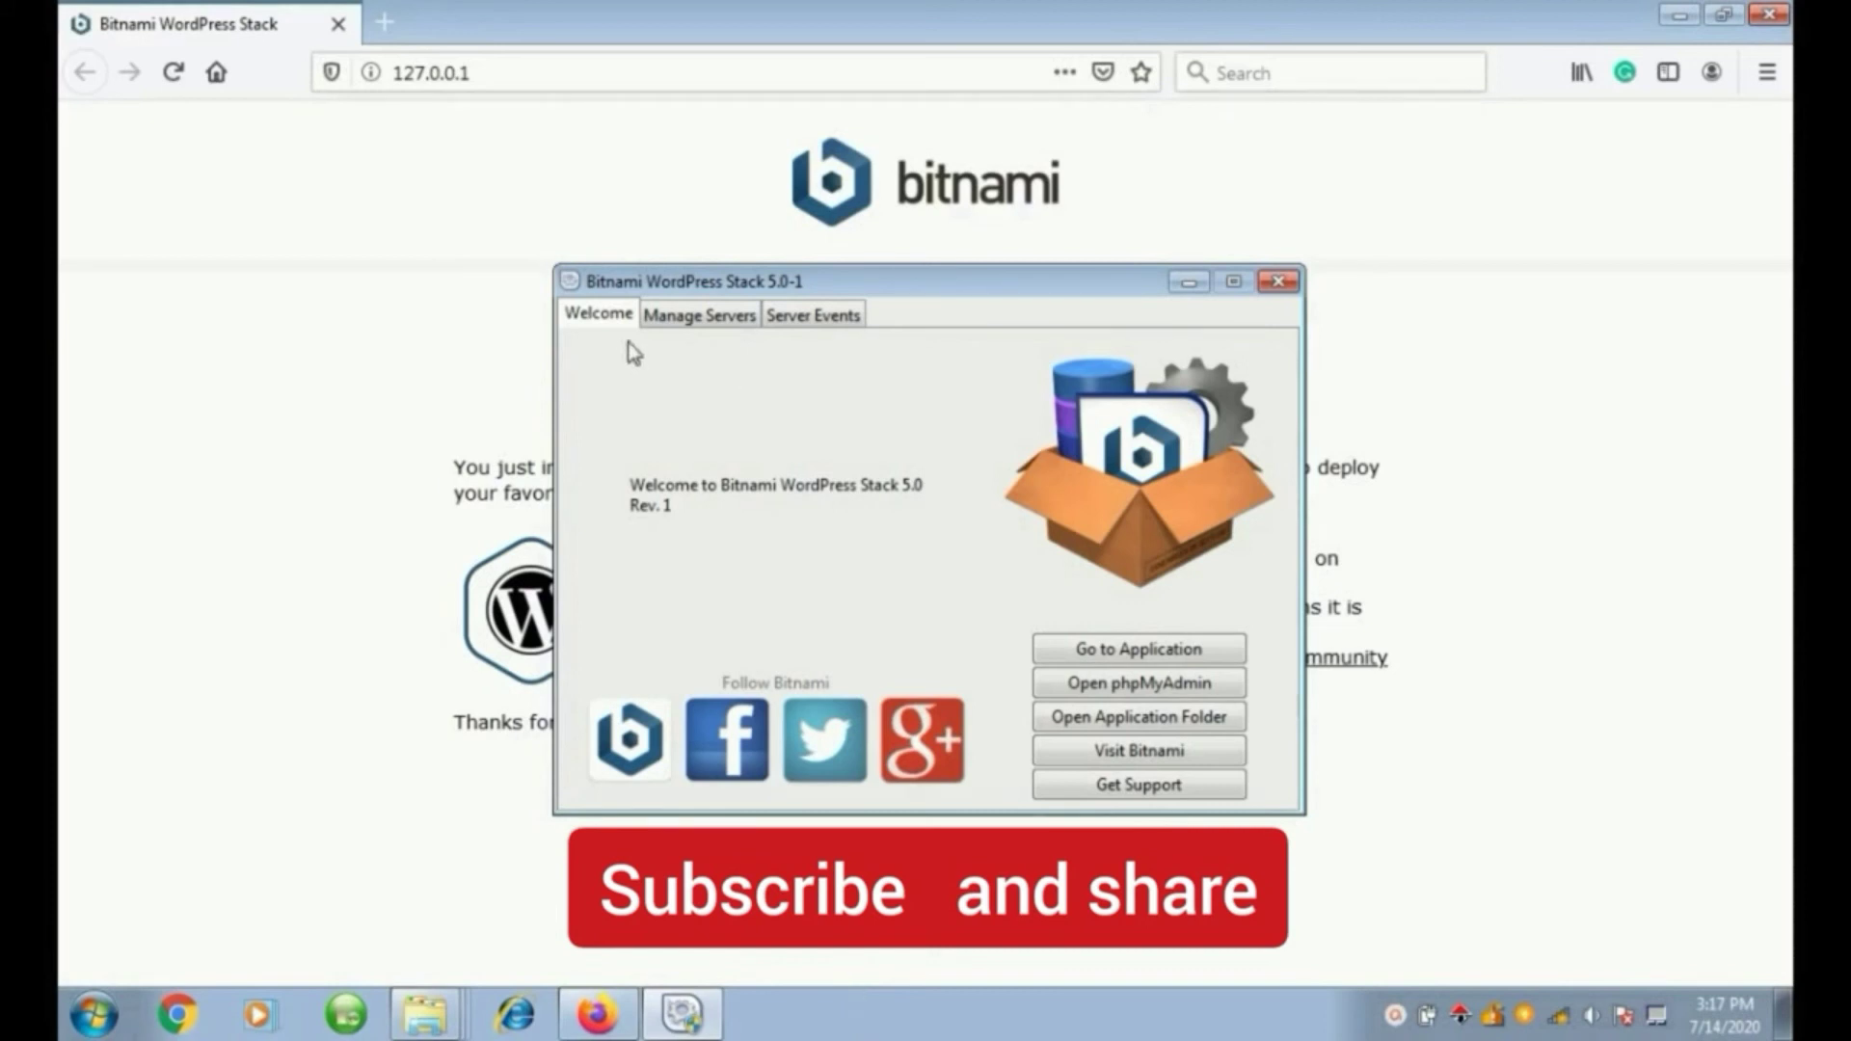
left_click(698, 314)
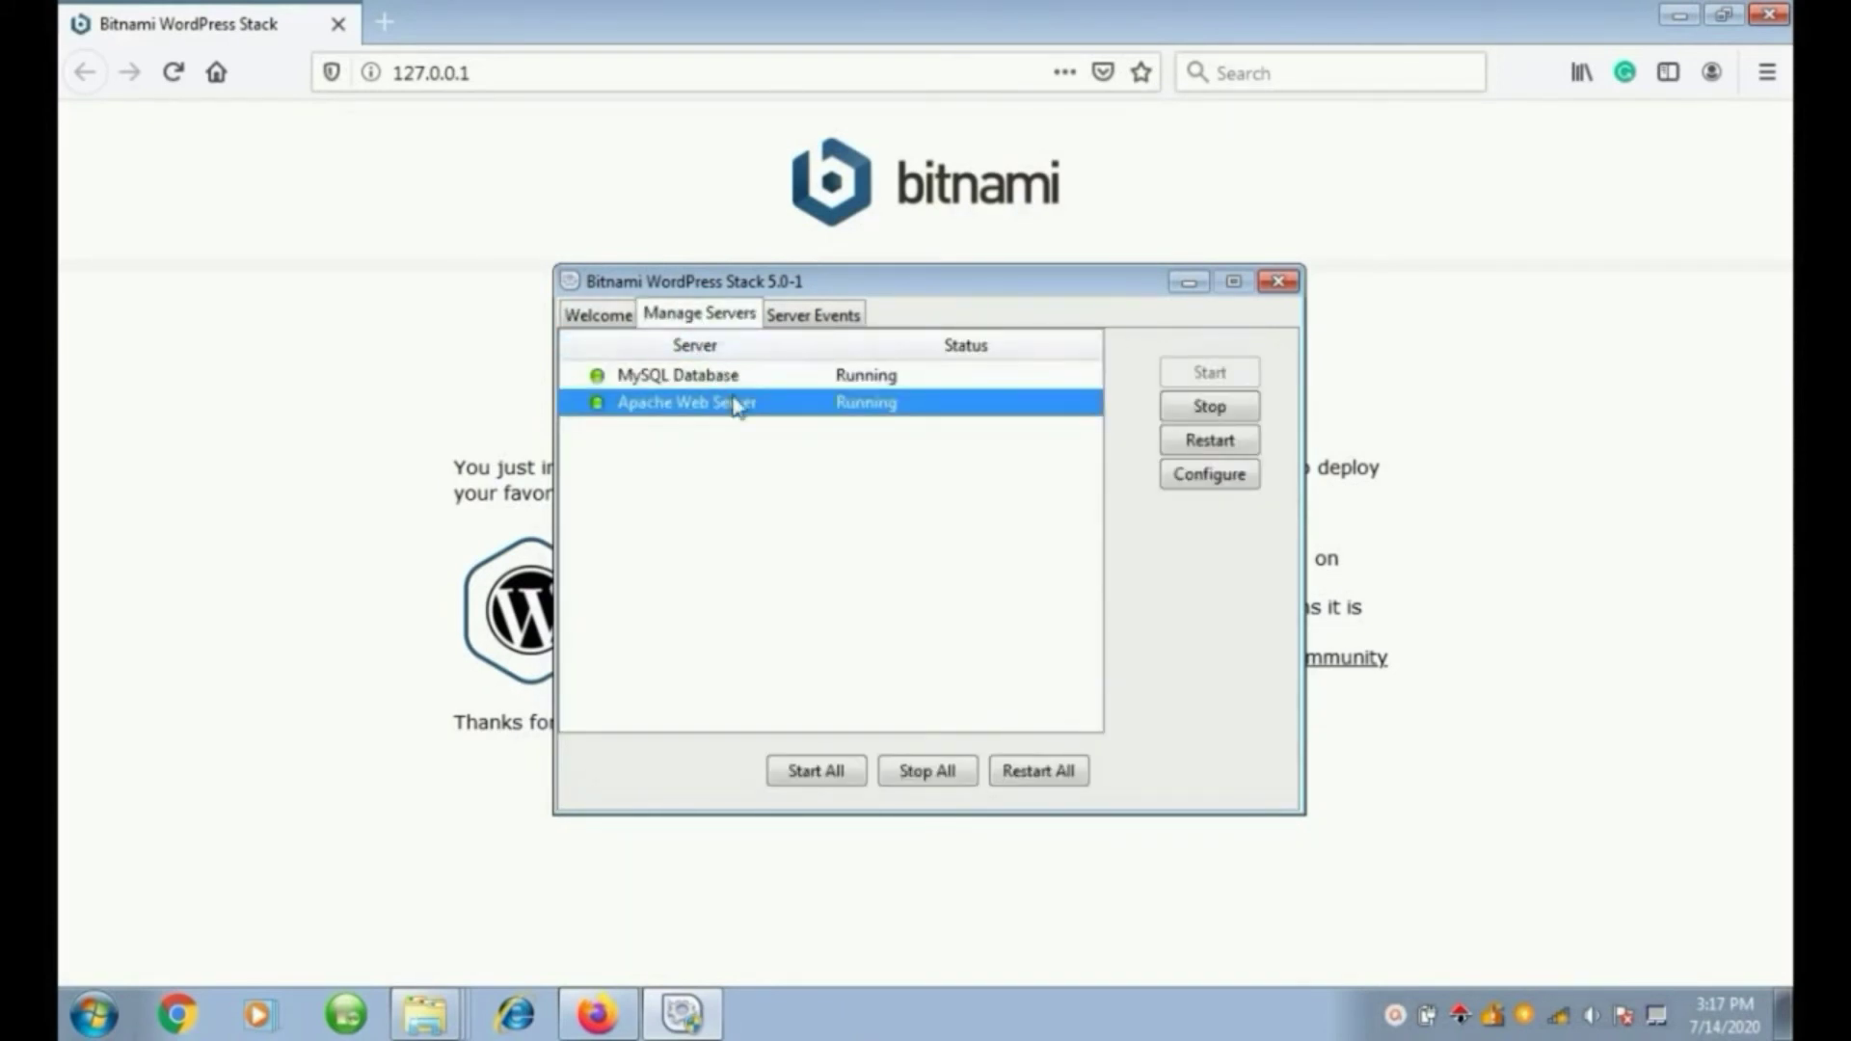
mouse_move(871, 723)
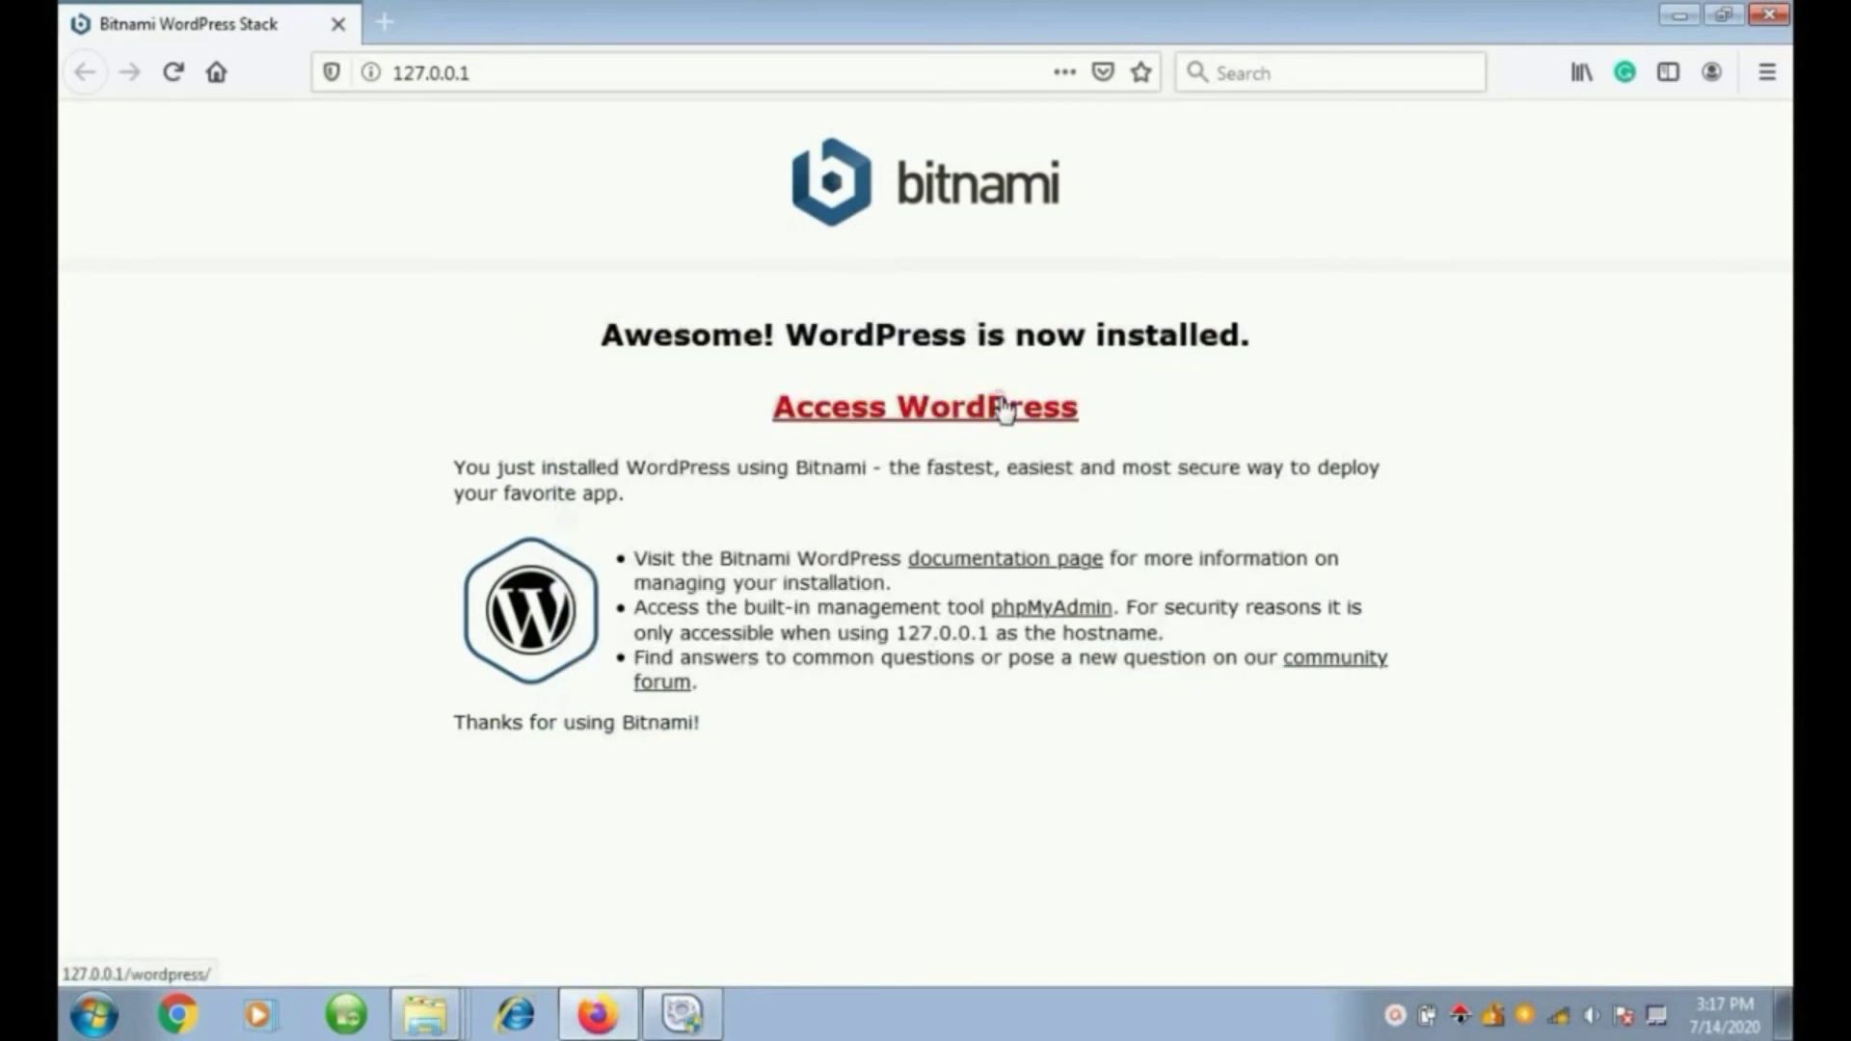
- Launch the local WordPress site at 127.0.0.1/wordpress via Access WordPress
left_click(923, 407)
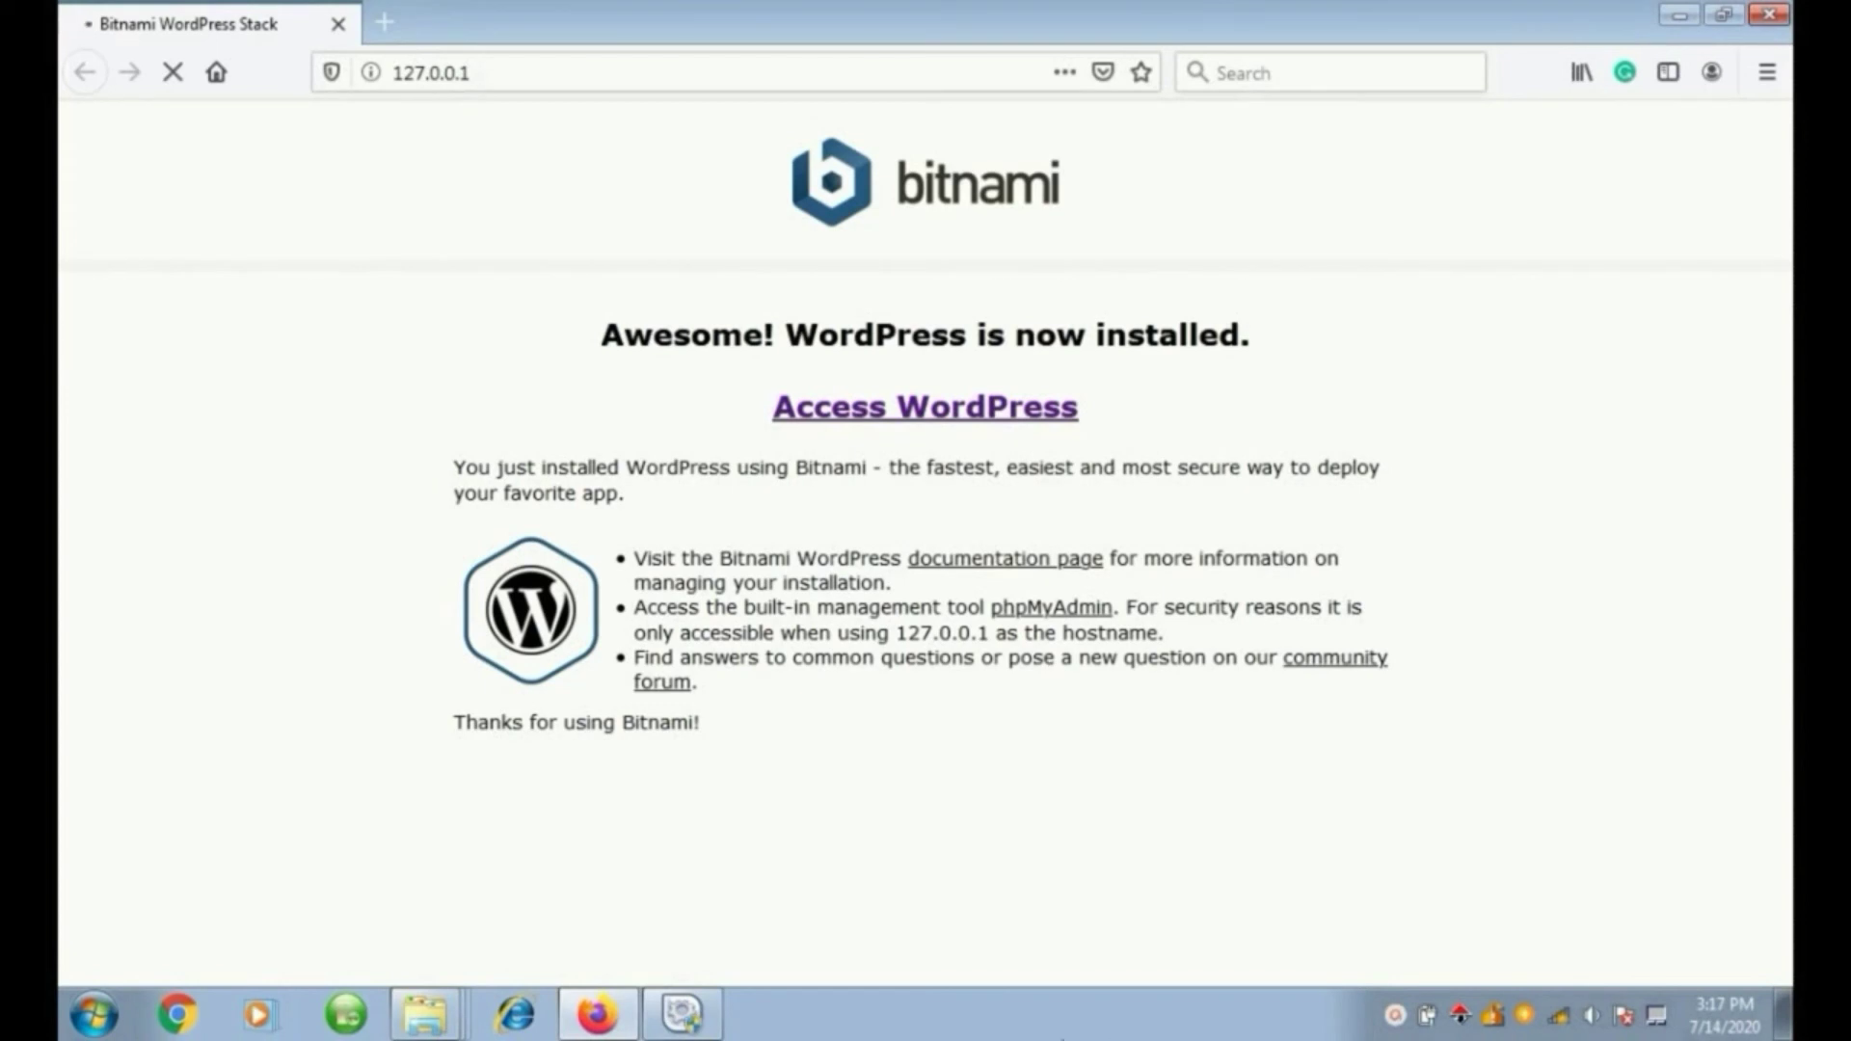
left_click(924, 407)
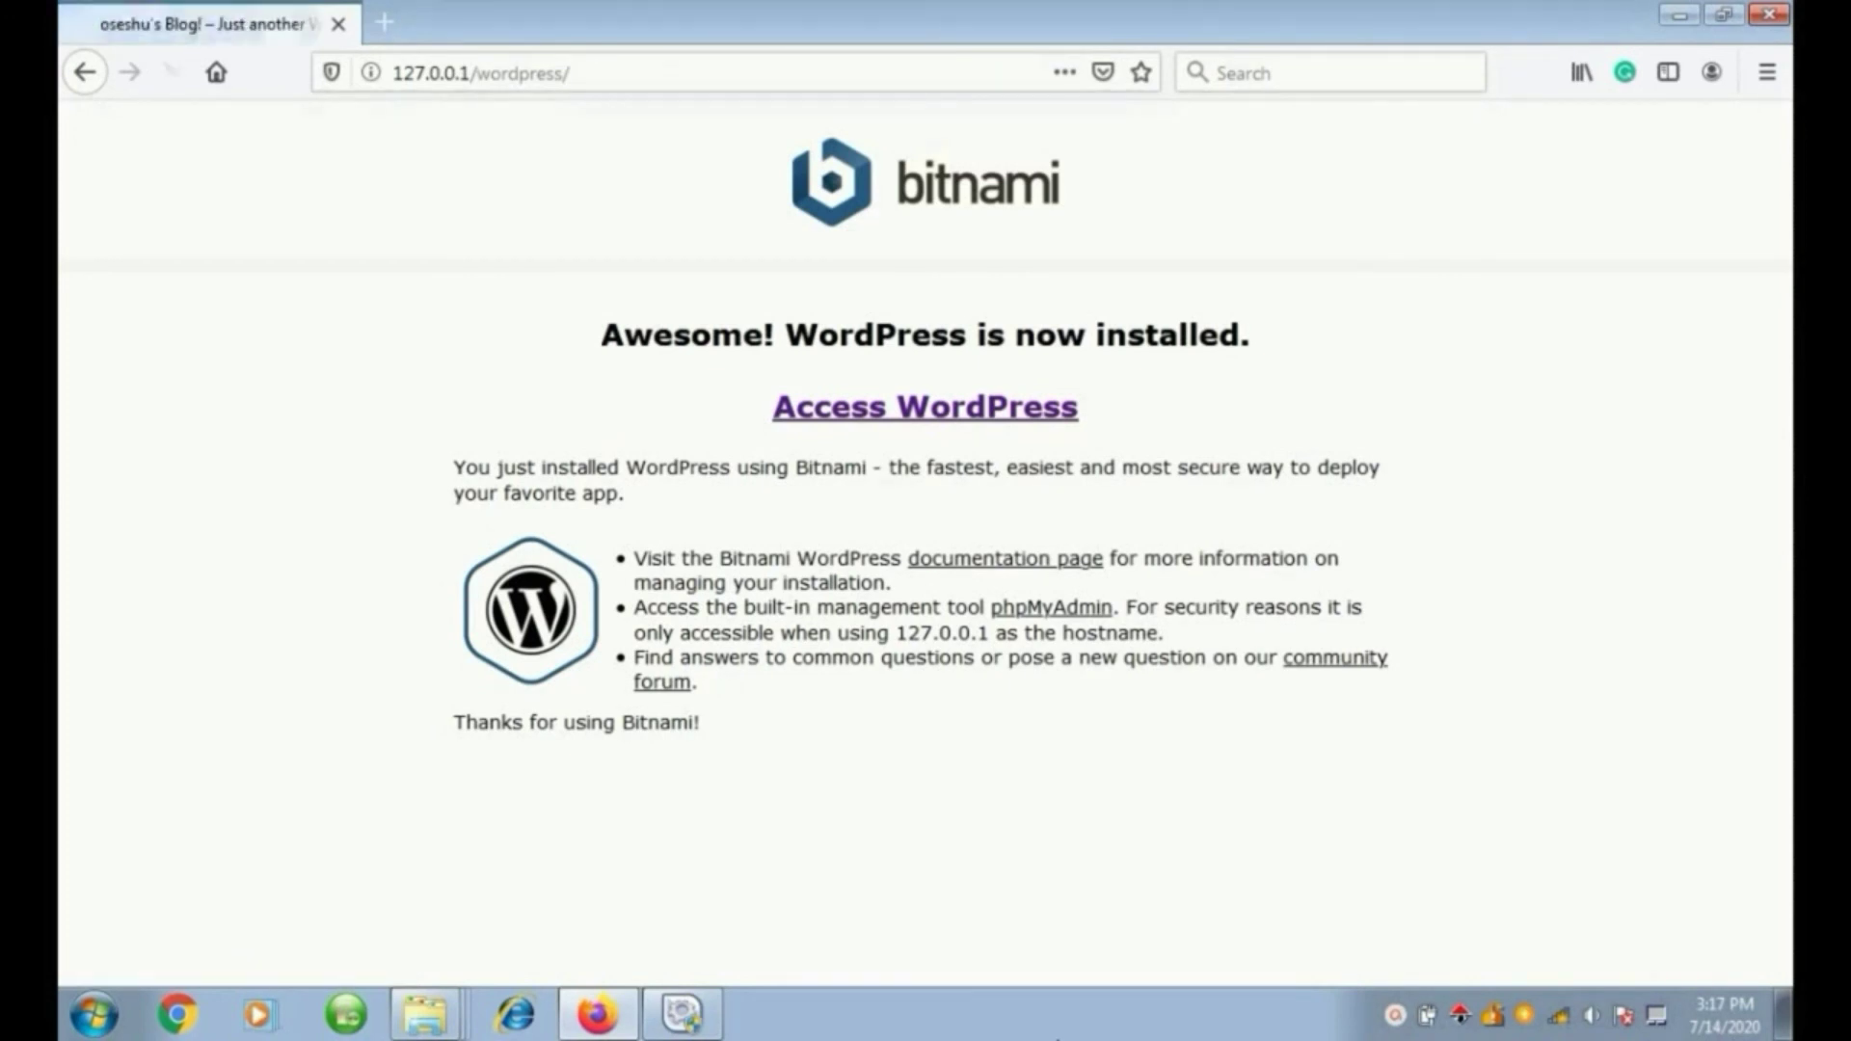
left_click(923, 407)
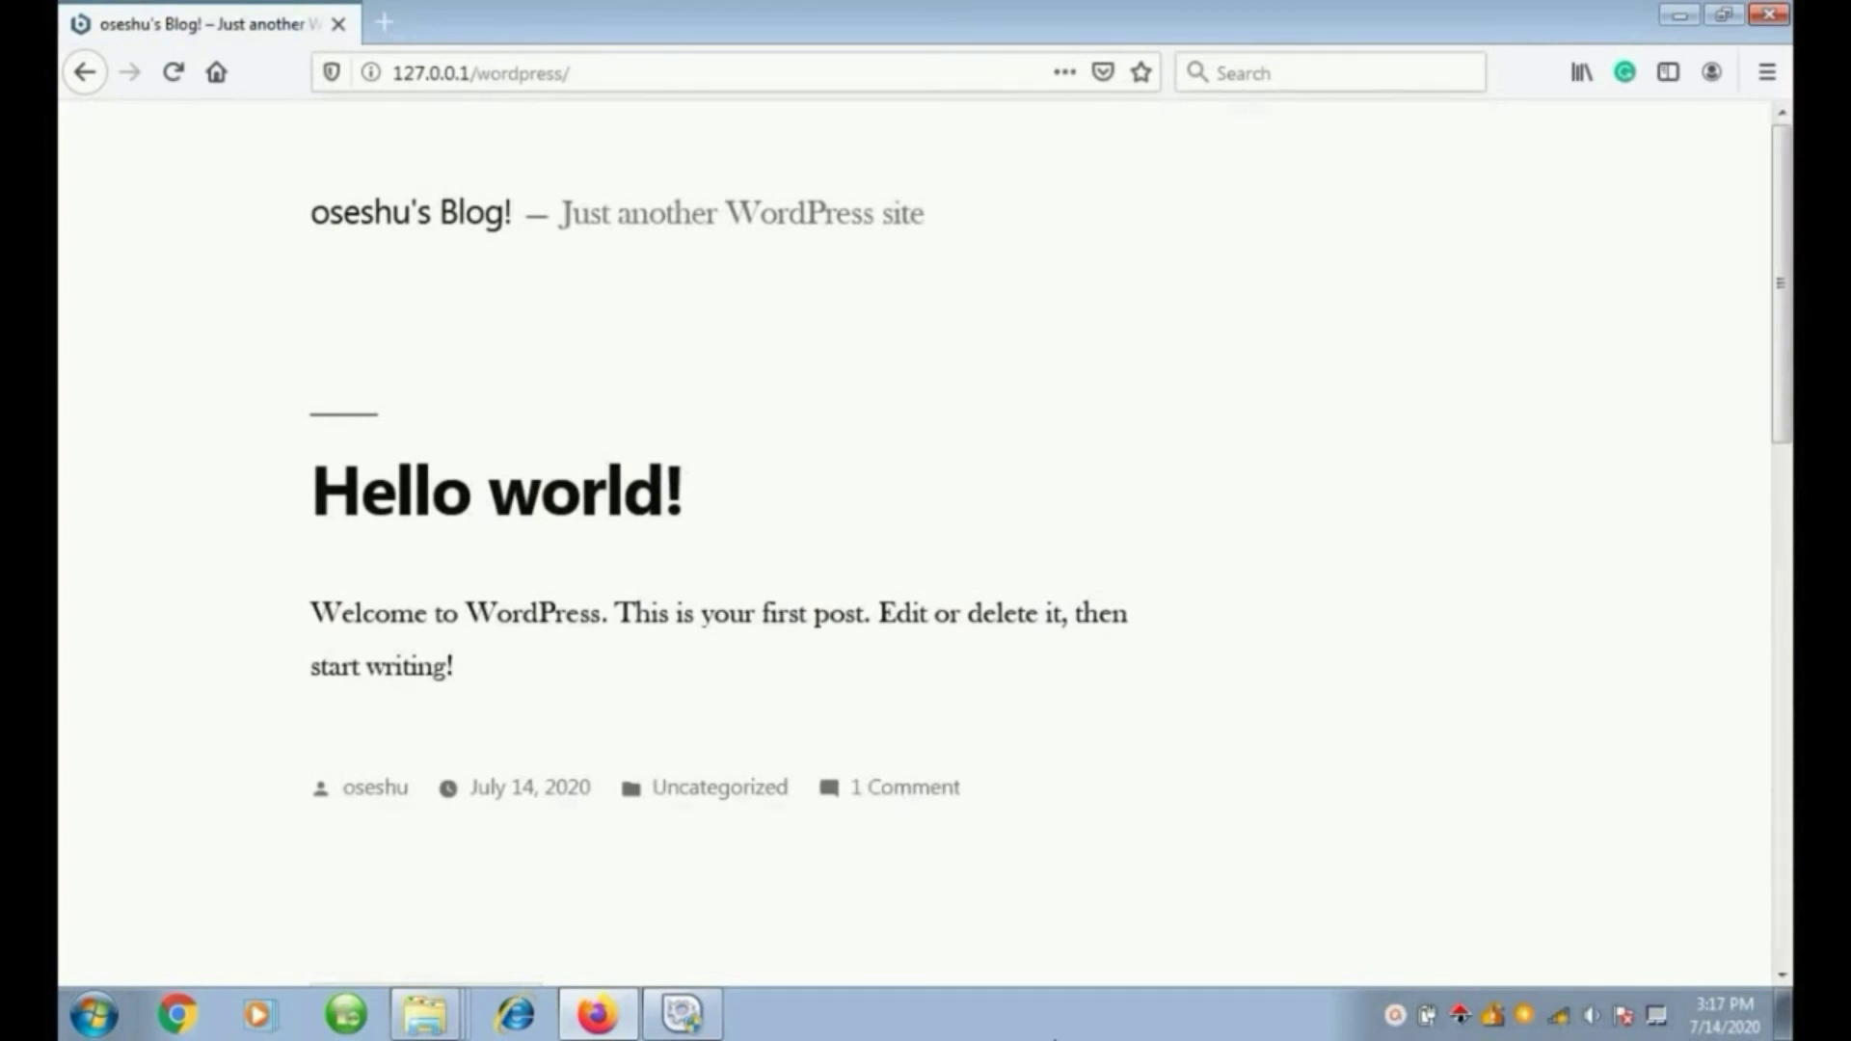
mouse_move(457, 812)
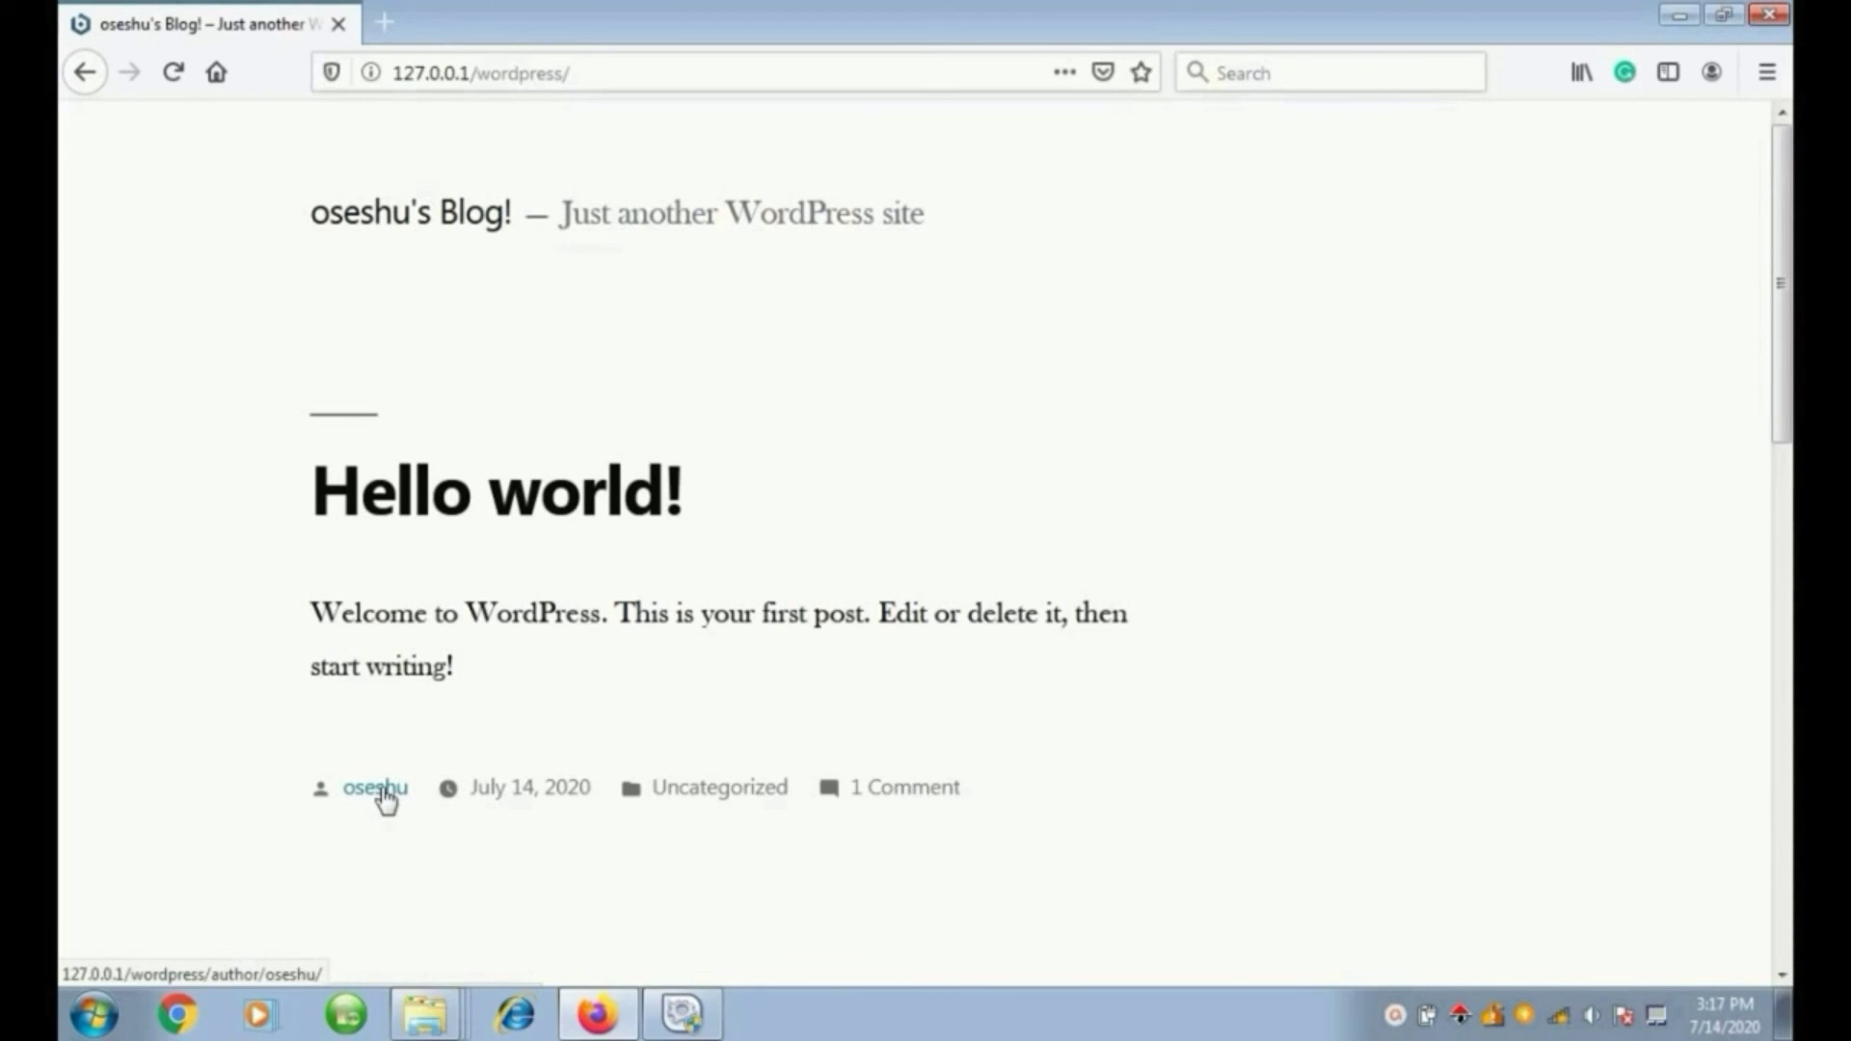
- Browse the author's post archive from the Hello world! post and scroll through it
left_click(374, 786)
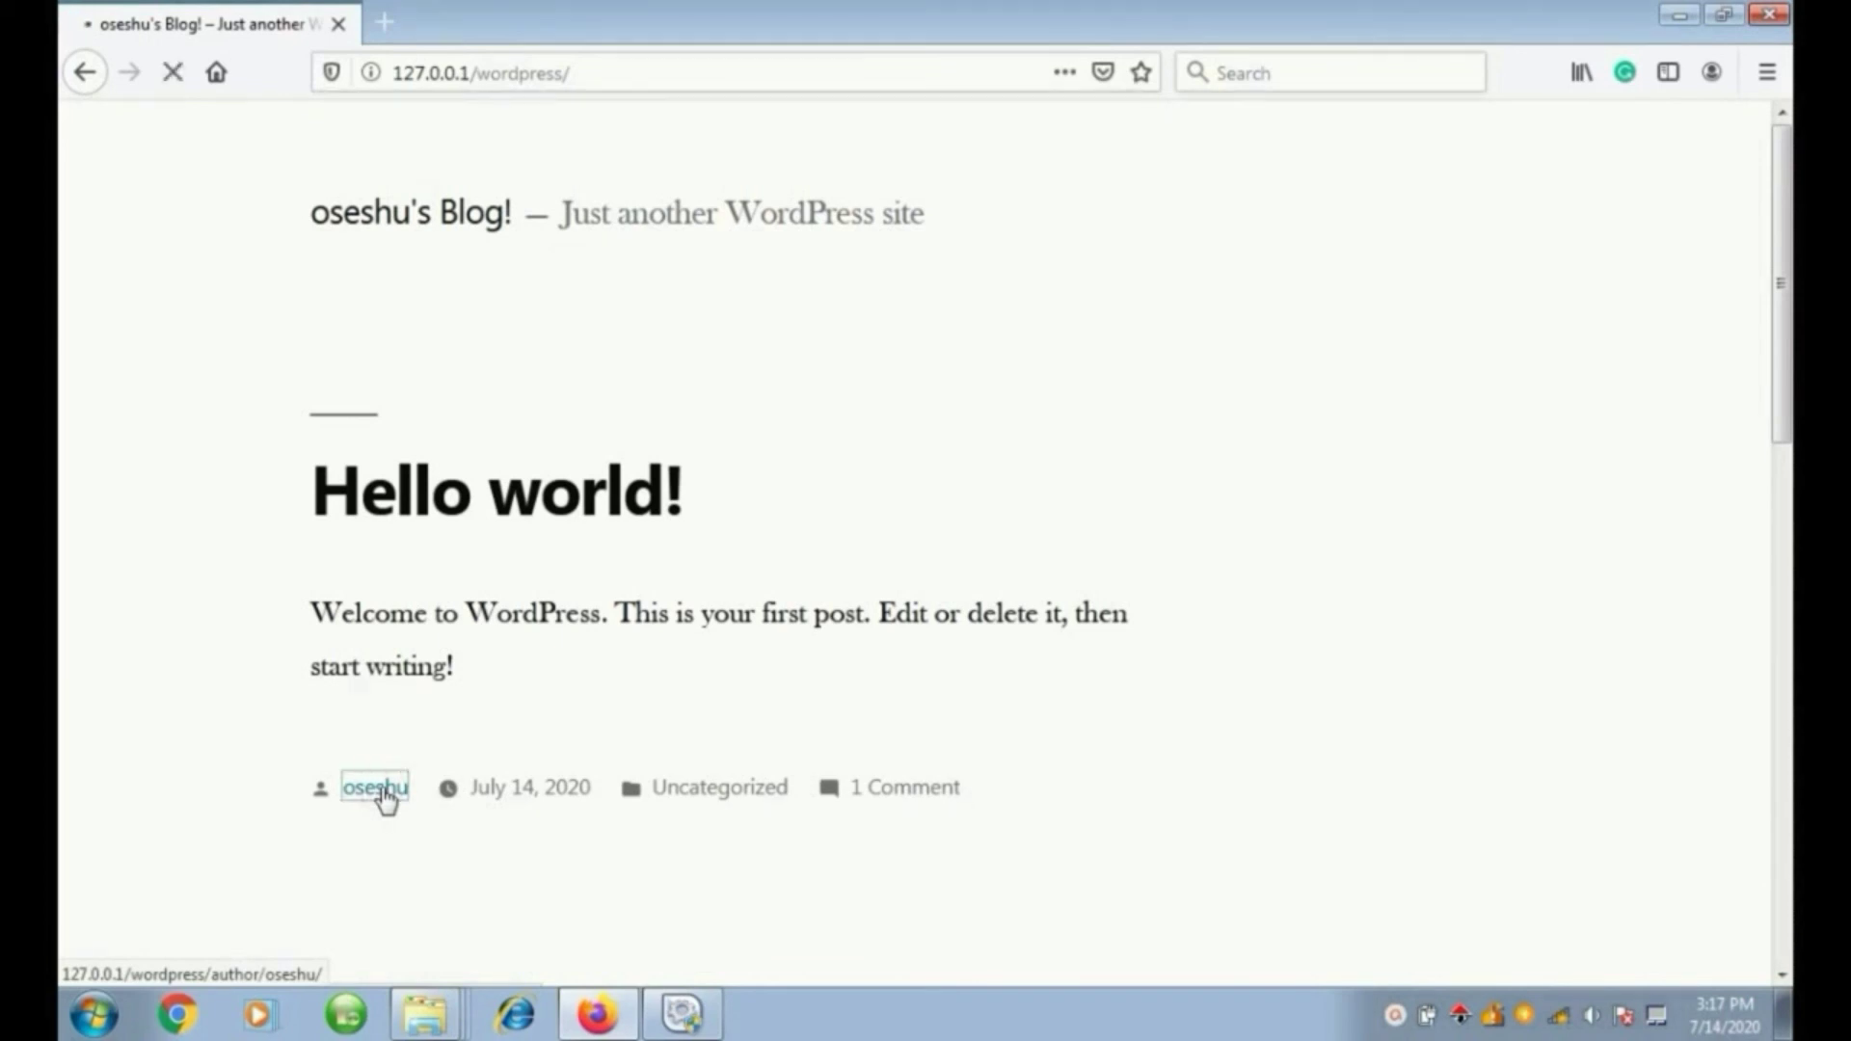
left_click(374, 787)
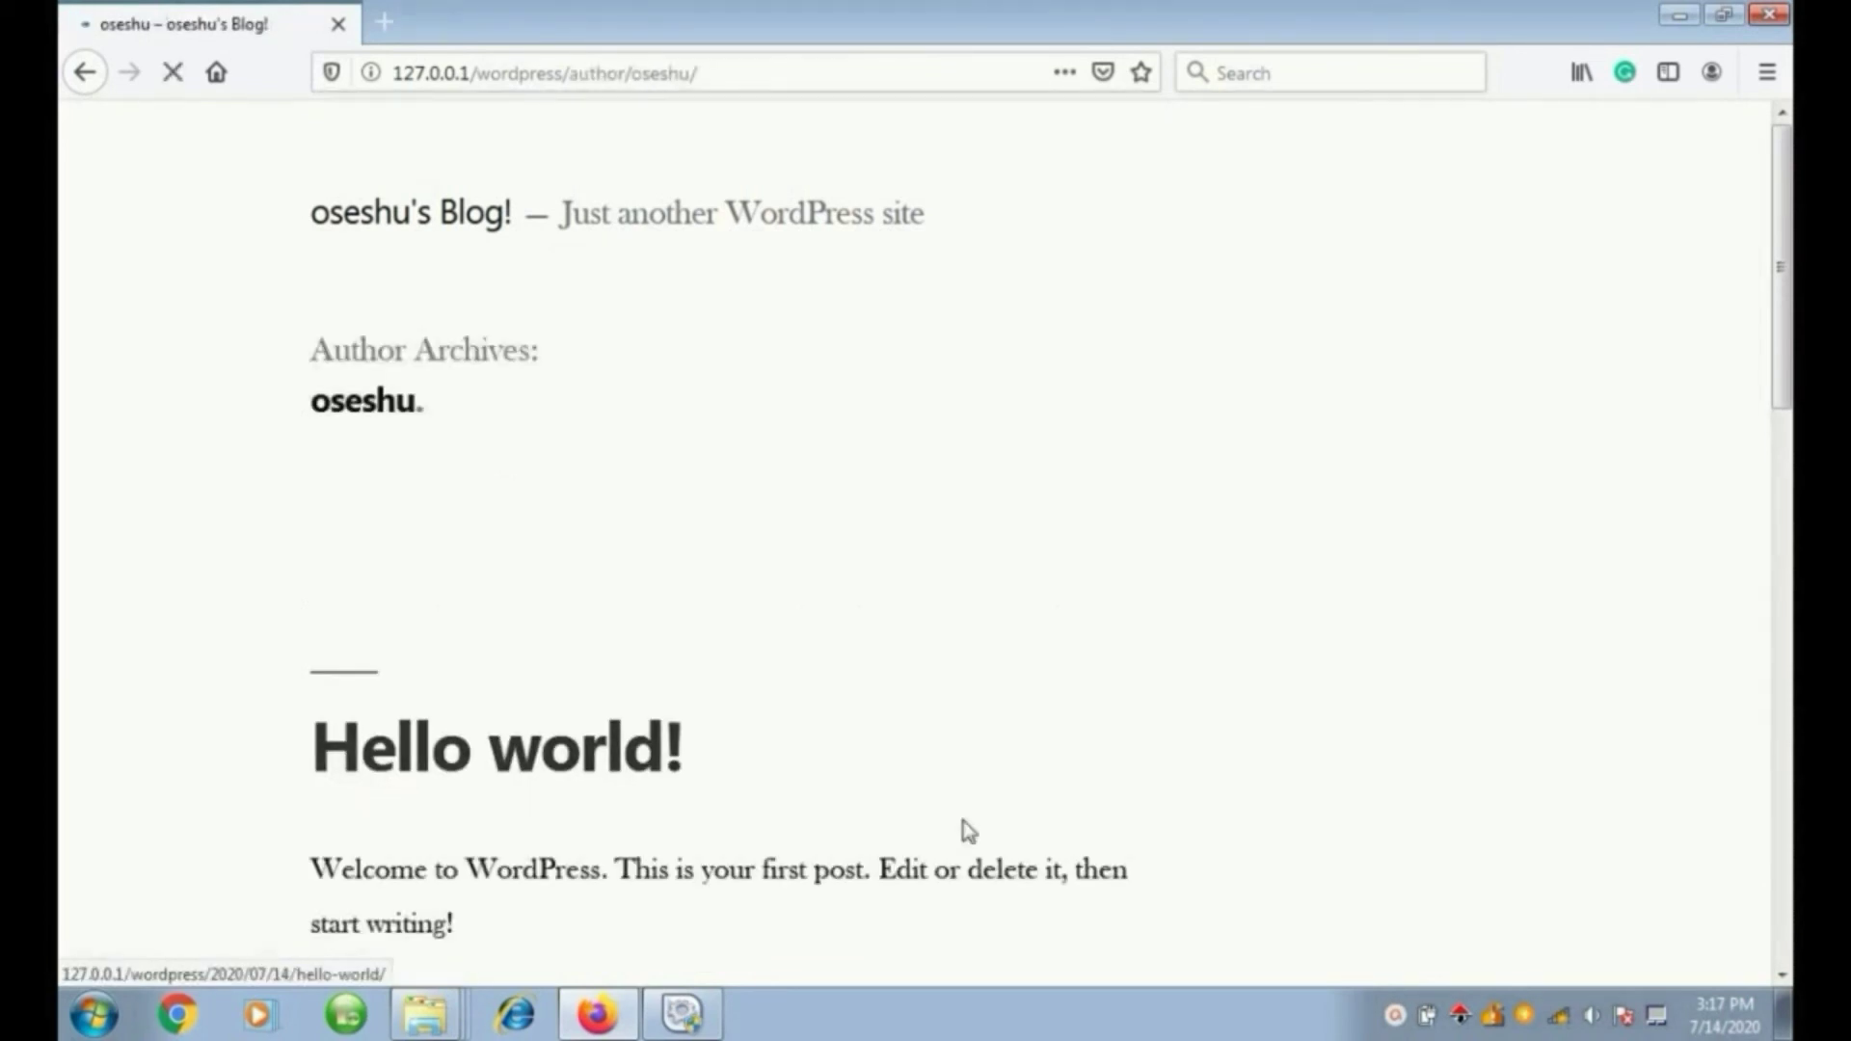
scroll("down", 3)
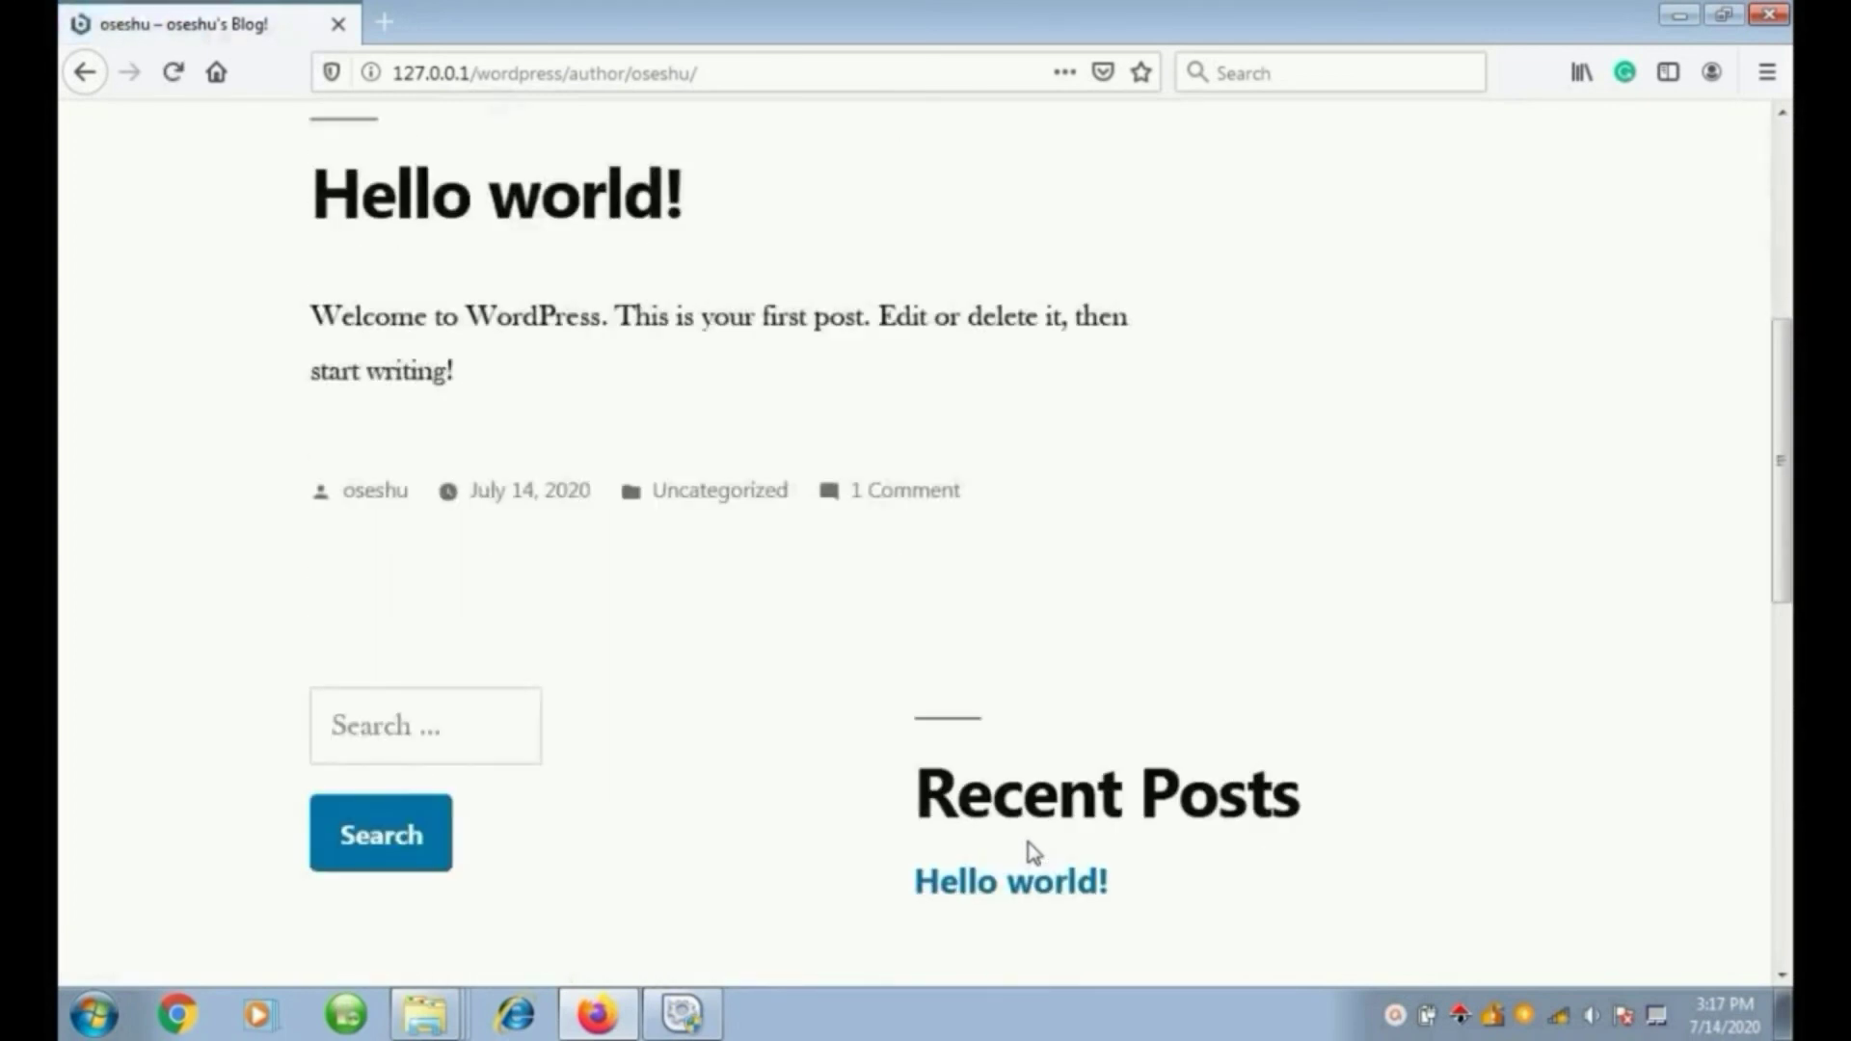
scroll("down", 3)
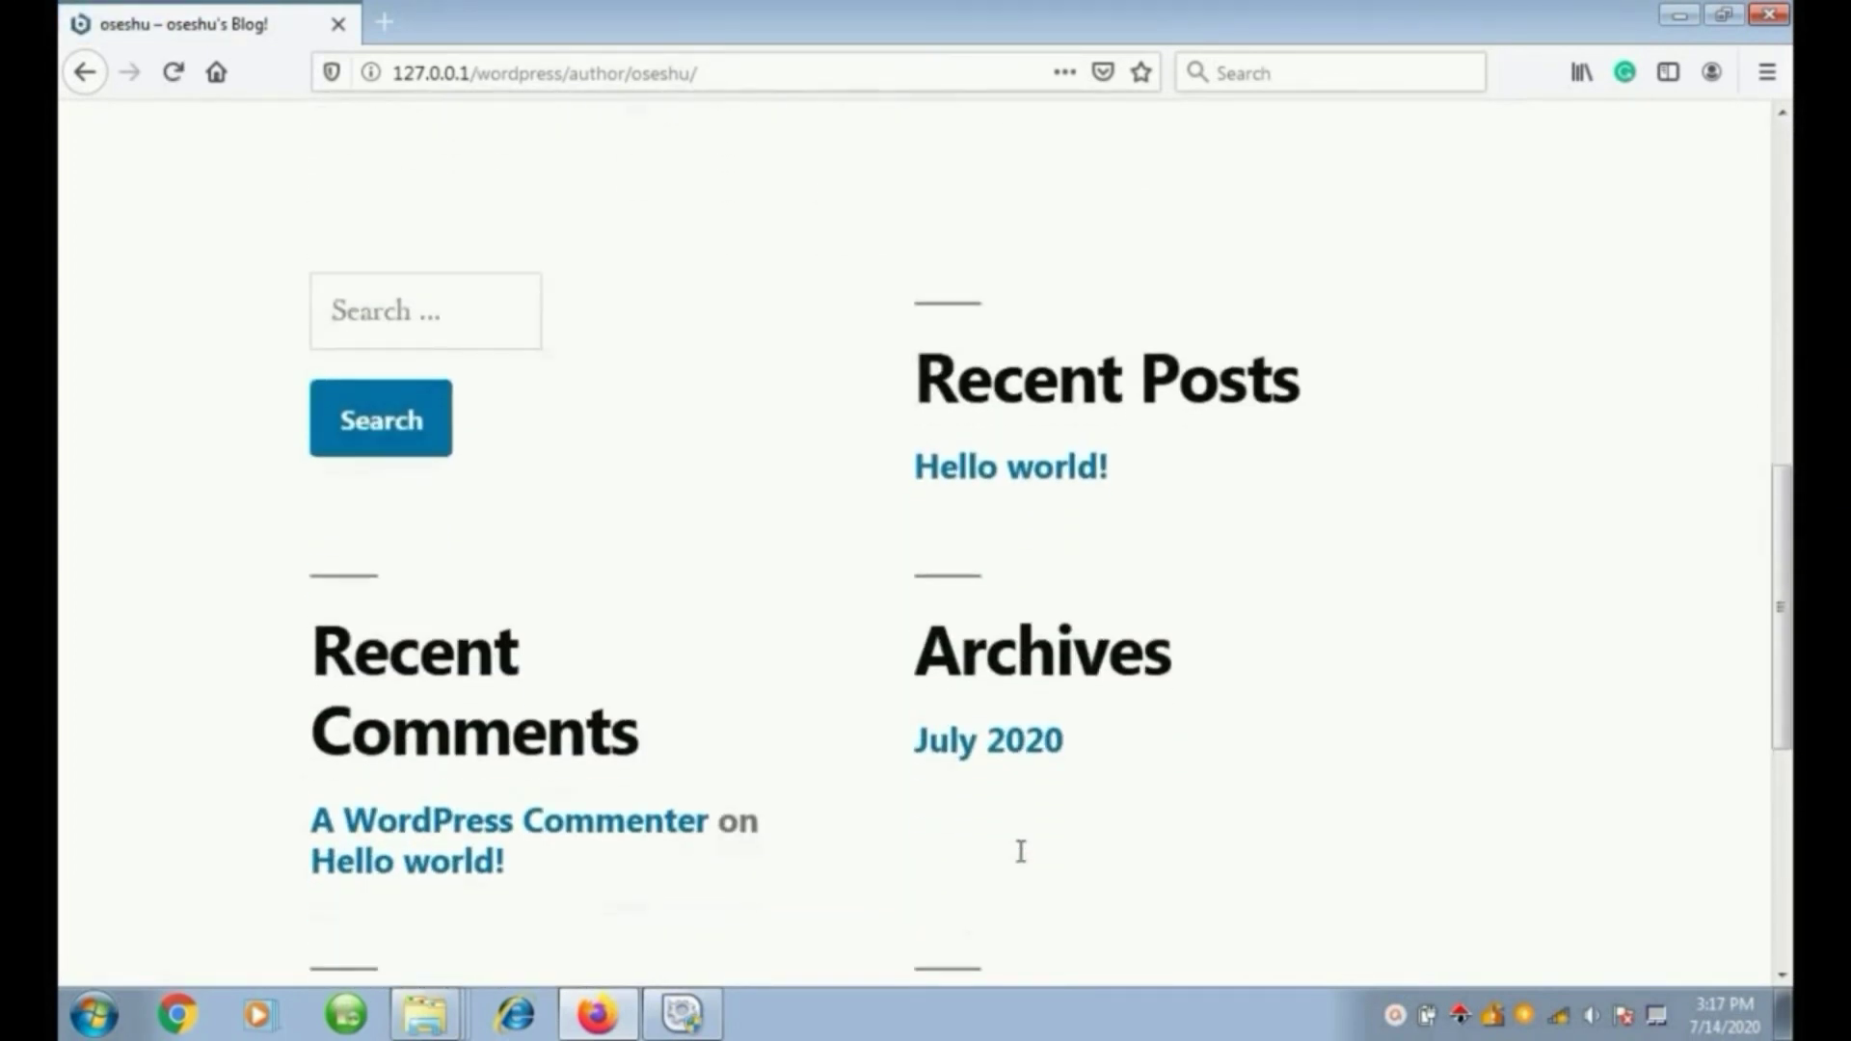
scroll("down", 3)
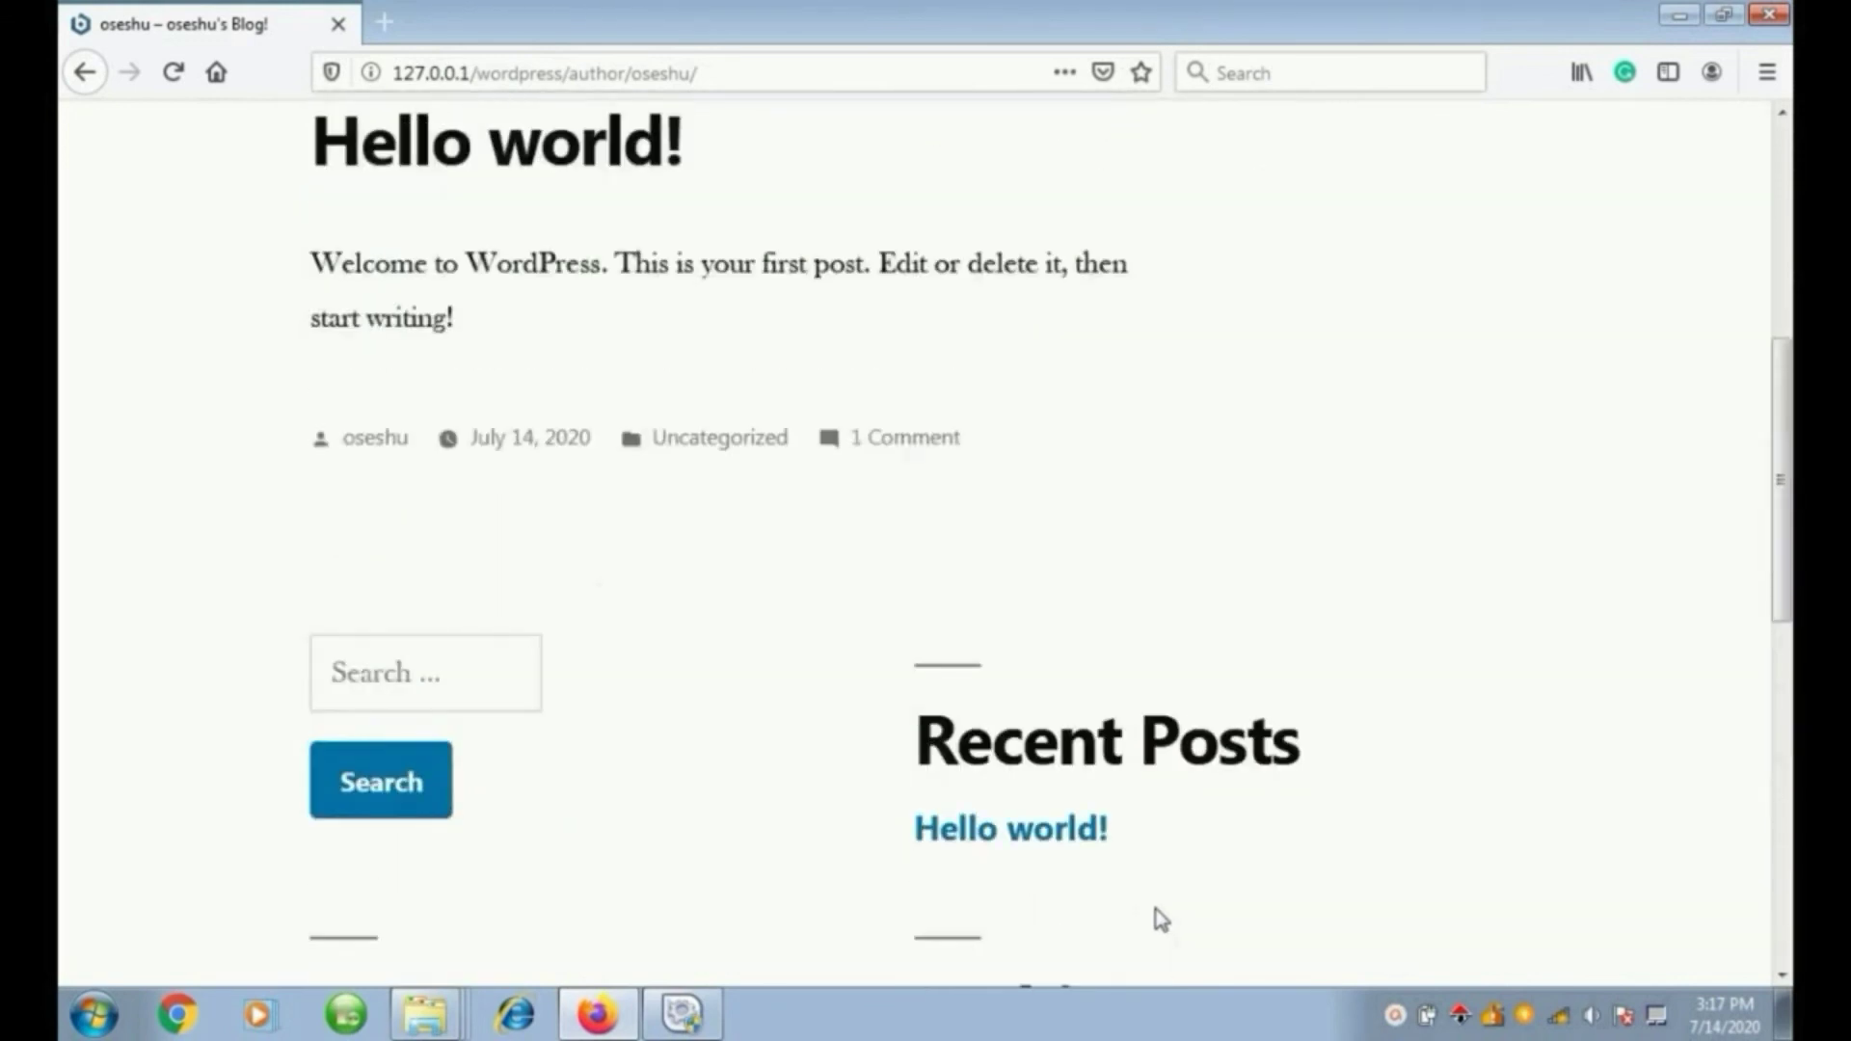
scroll("up", 3)
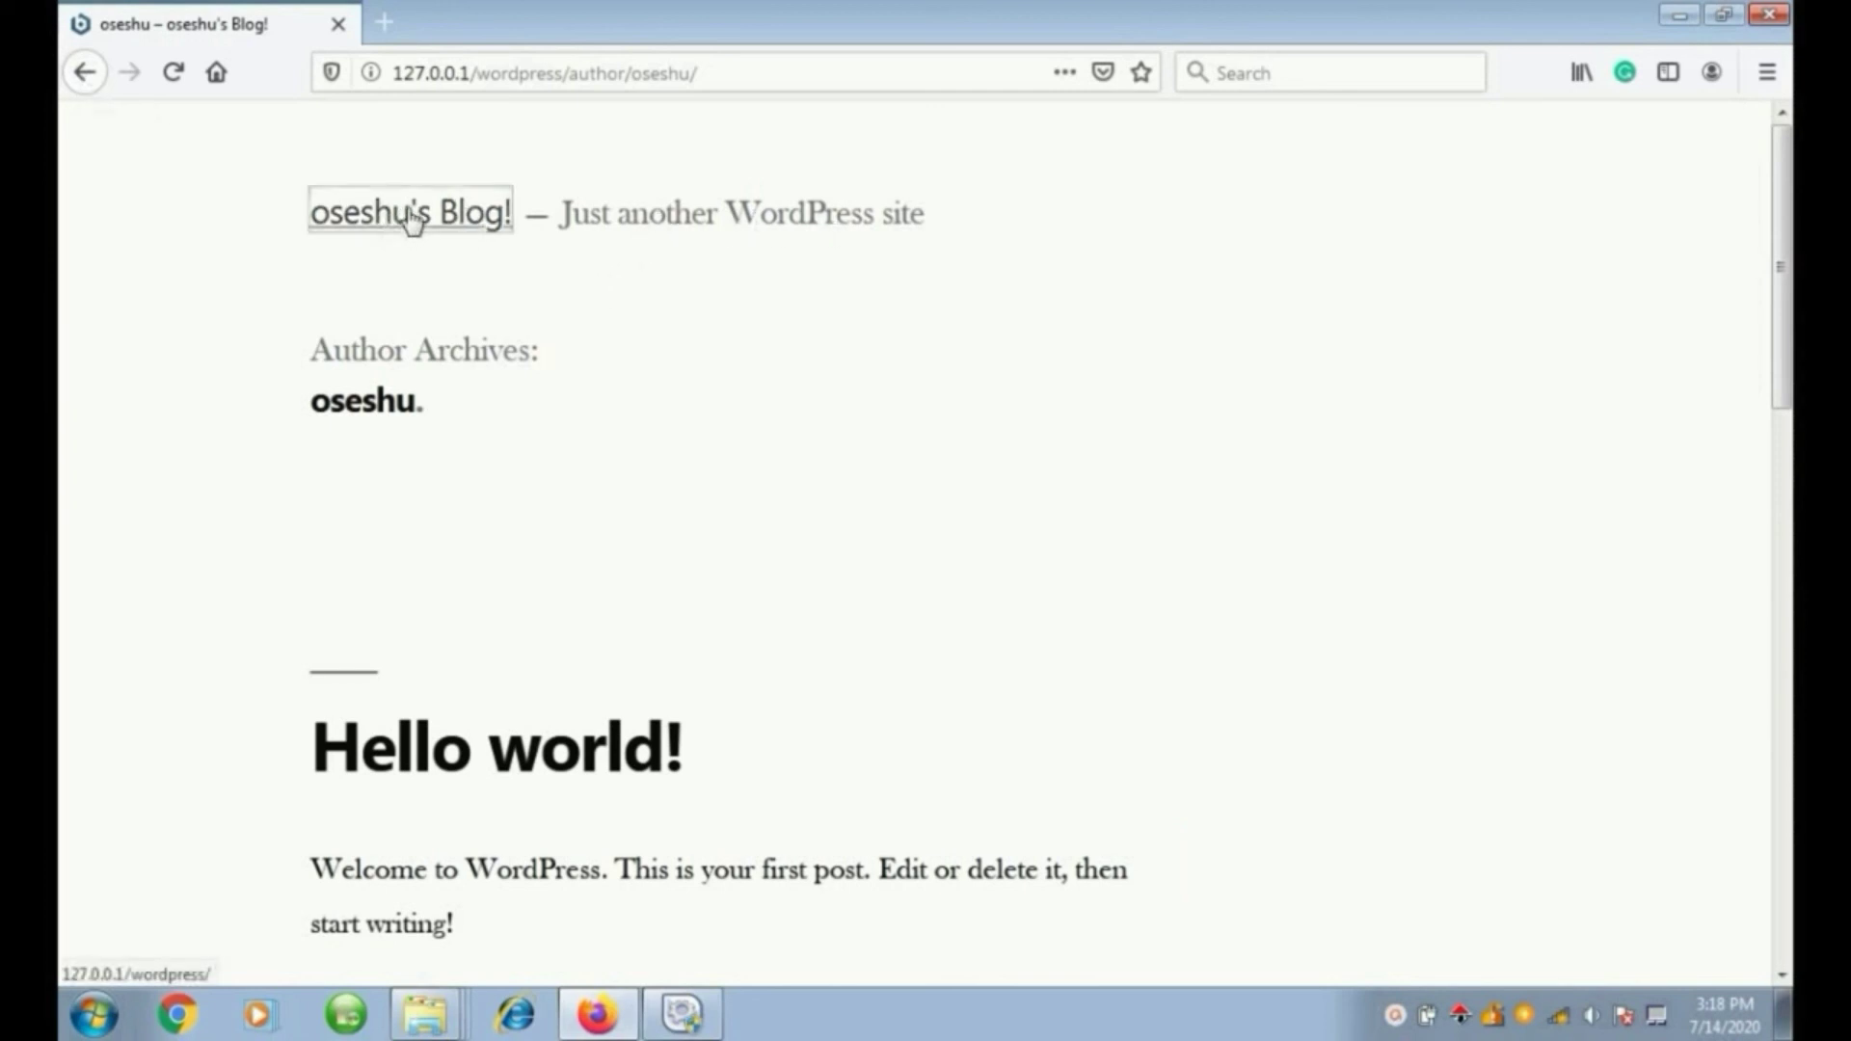
- Return to the blog home page from the blog title
left_click(409, 212)
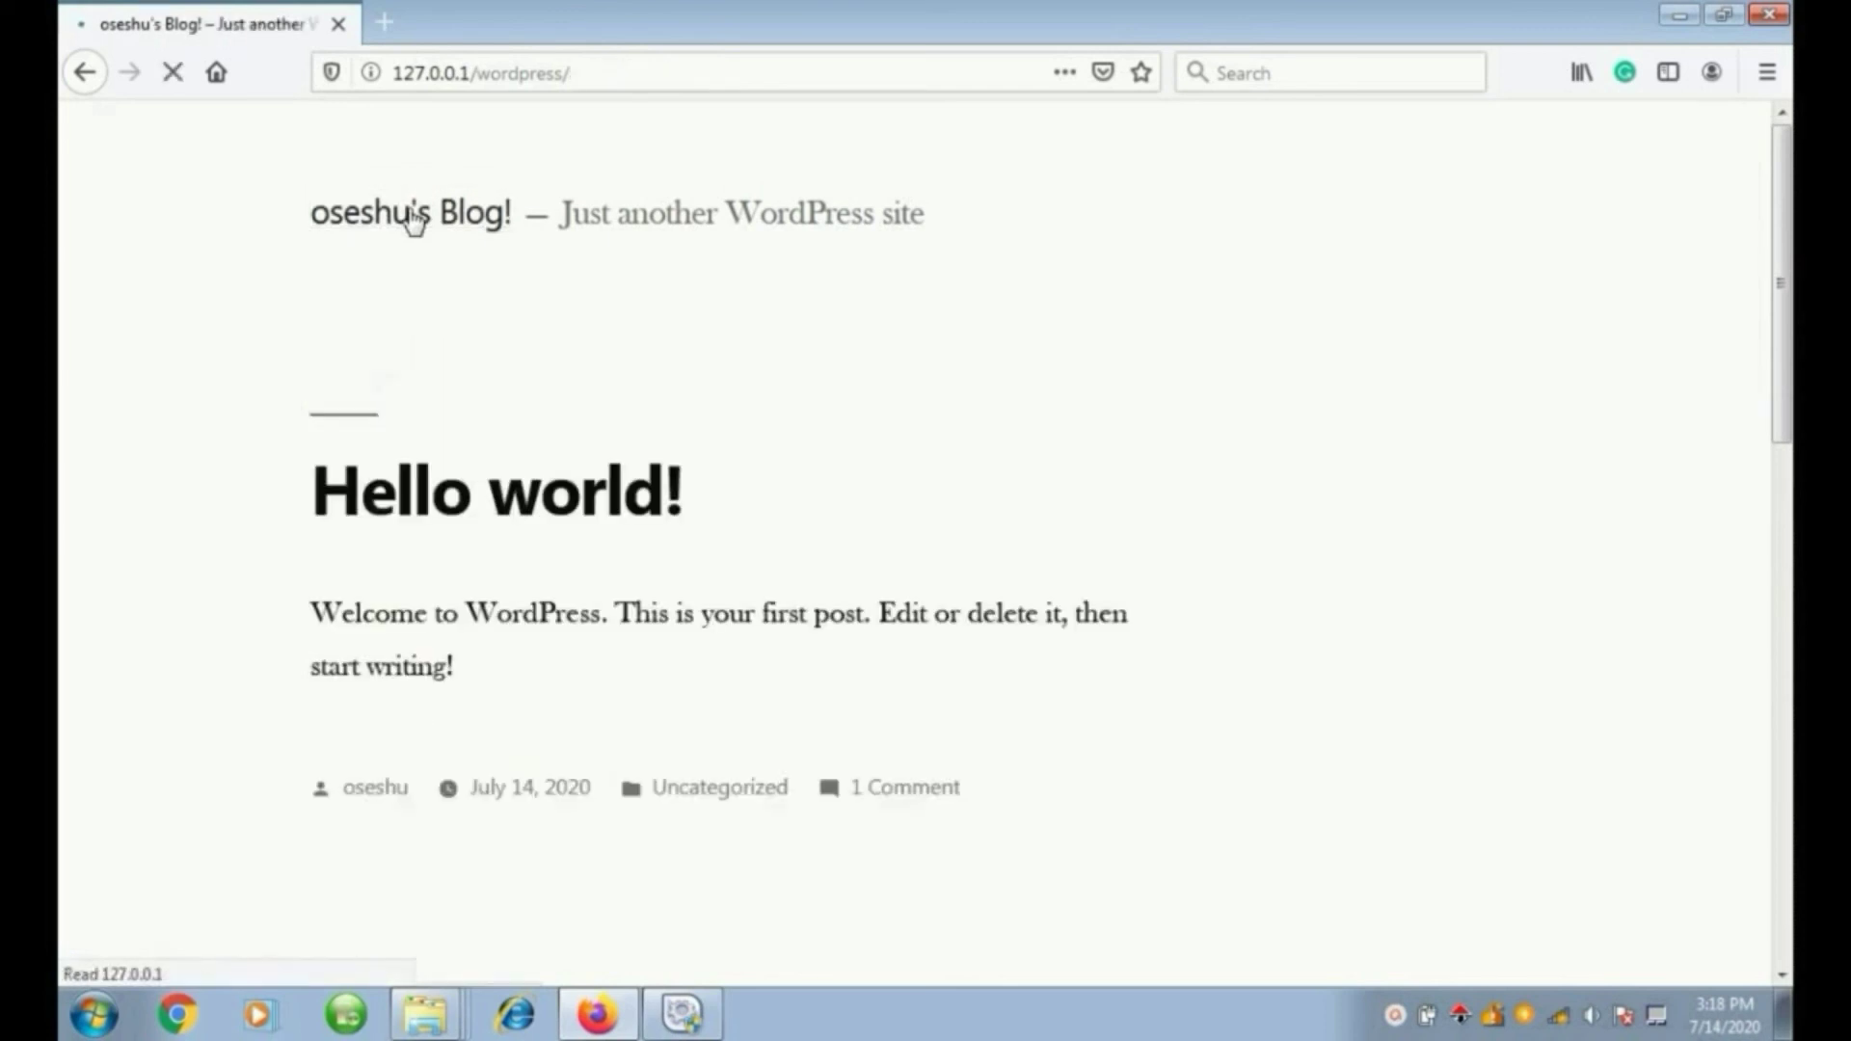